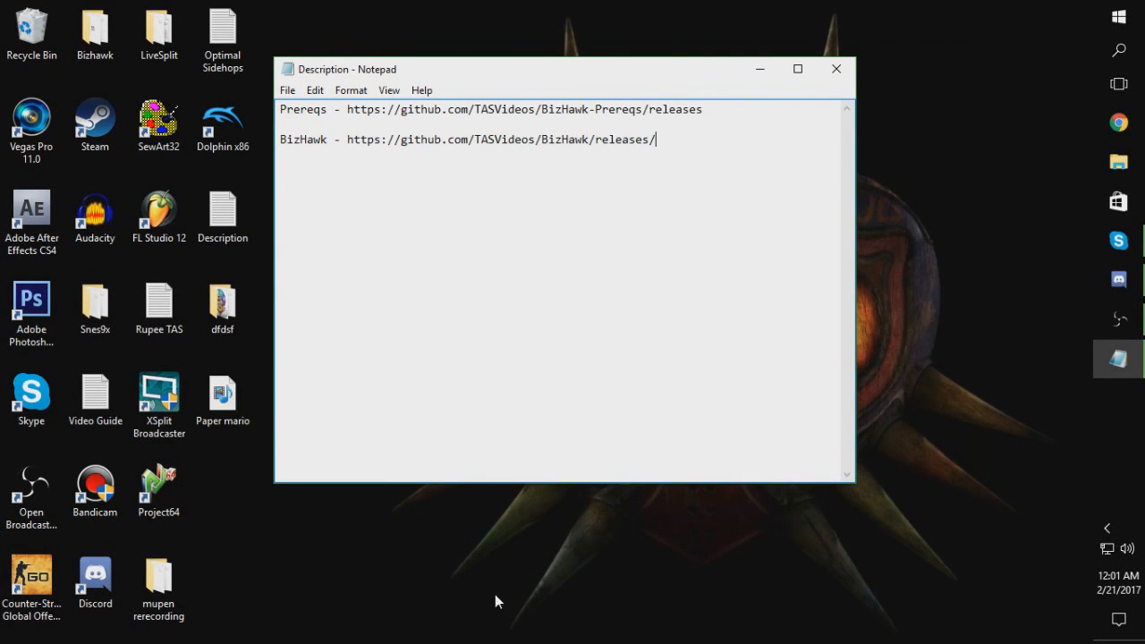
mouse_move(240, 511)
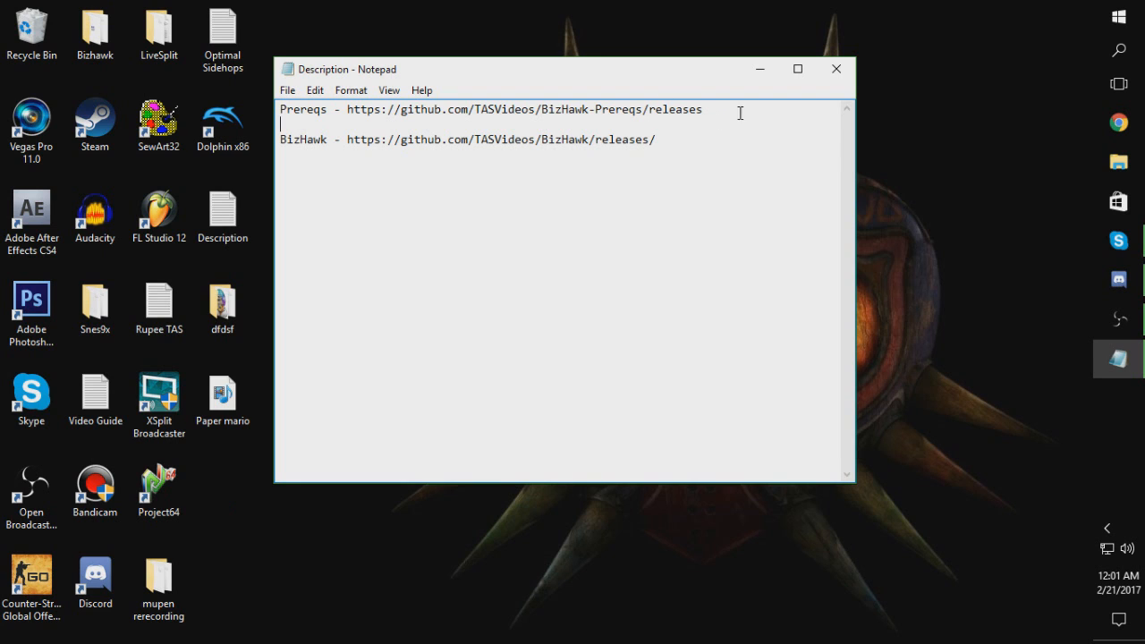
Select the BizHawk-Prereqs link address saved in Notepad to open its releases page
left_click_drag(349, 110, 702, 109)
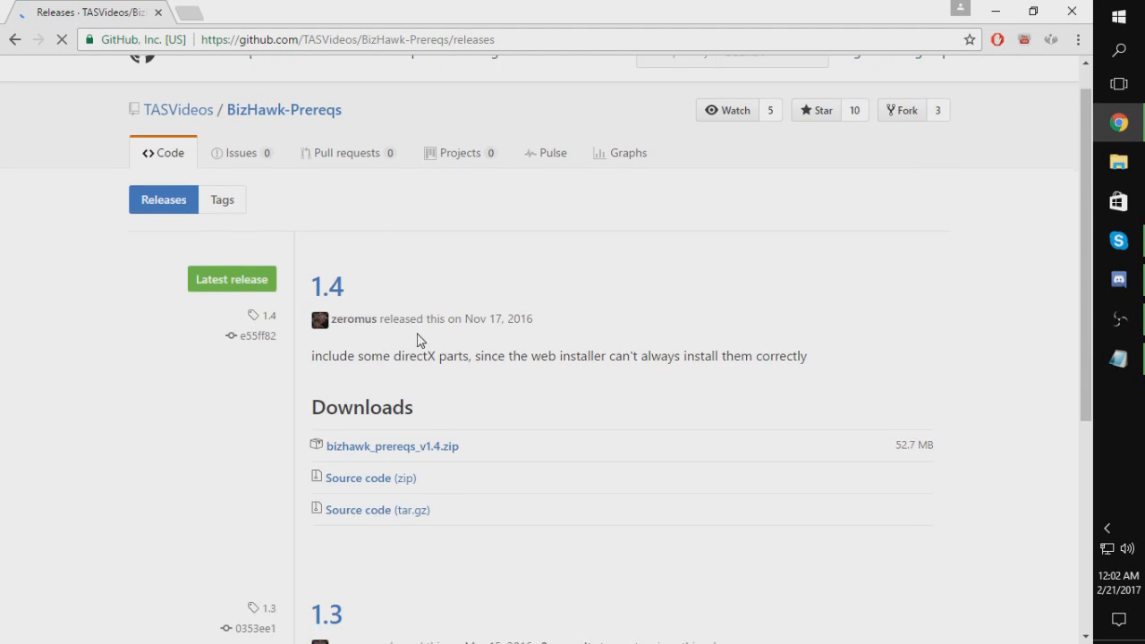
Go to the BizHawk GitHub releases page and download BizHawk-1.11.9.1.zip
left_click(392, 446)
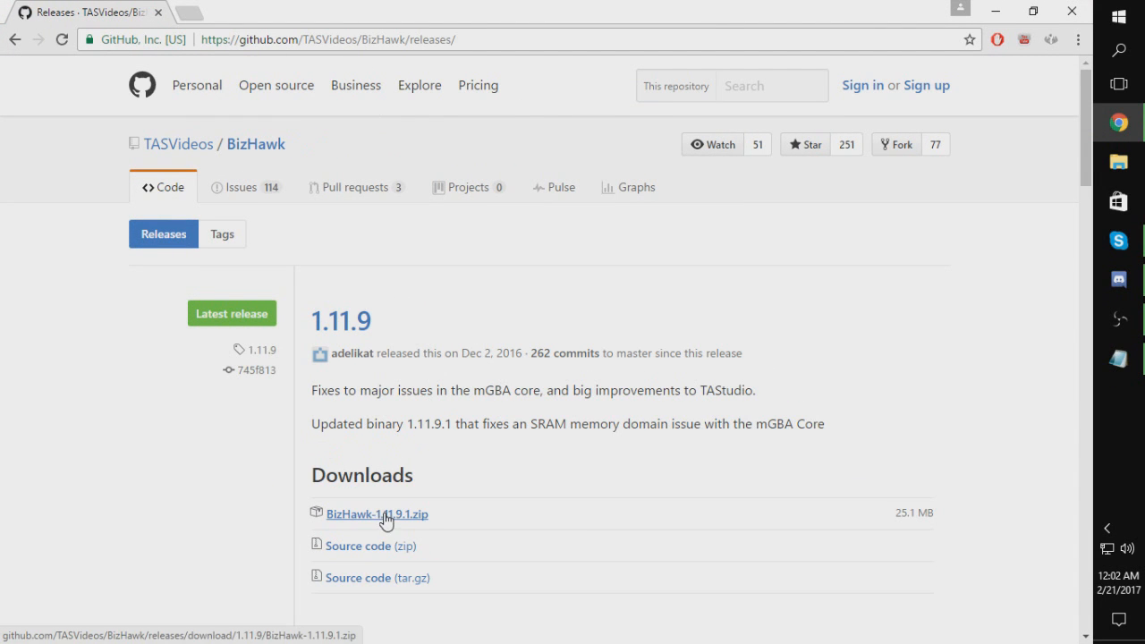
left_click(376, 514)
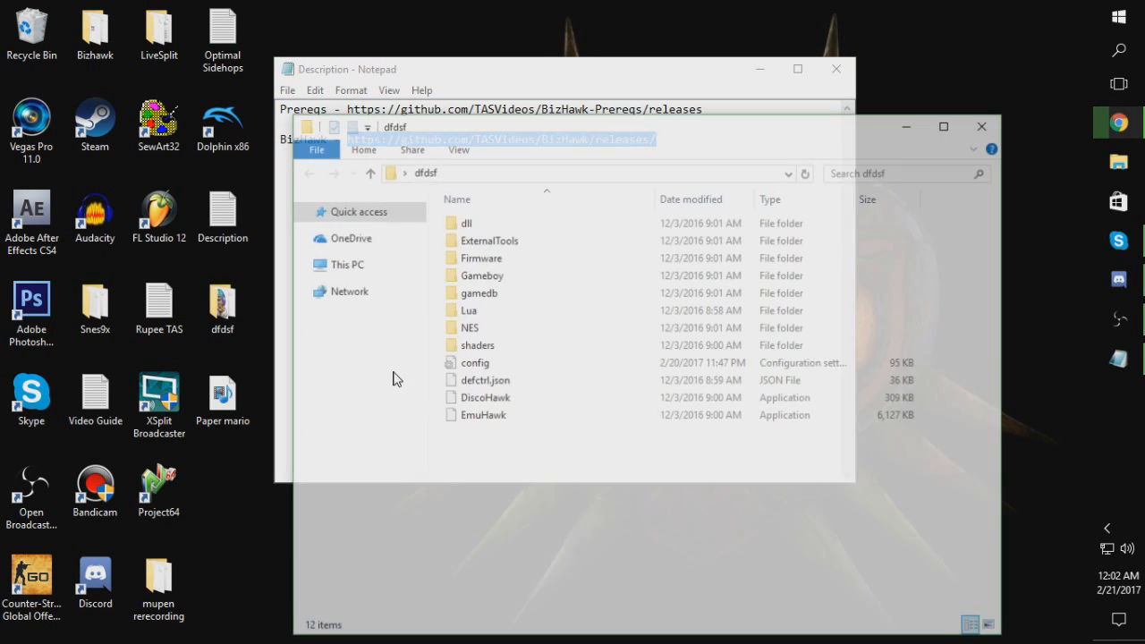
Select and delete all the old BizHawk files in the dfdsf folder
key("ctrl+a")
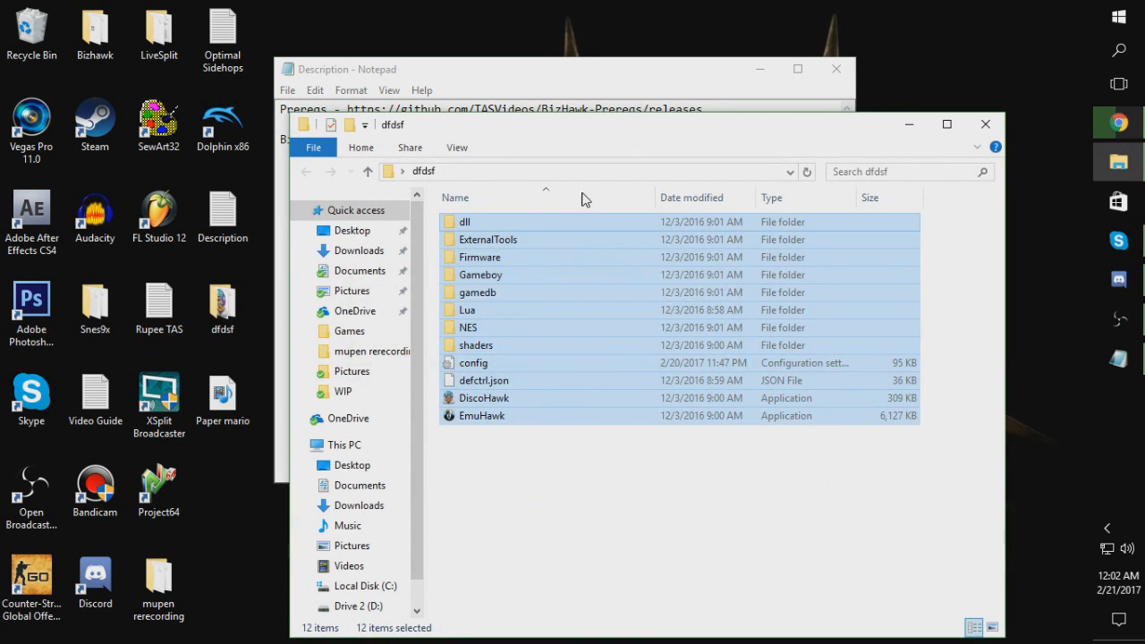
key("Delete")
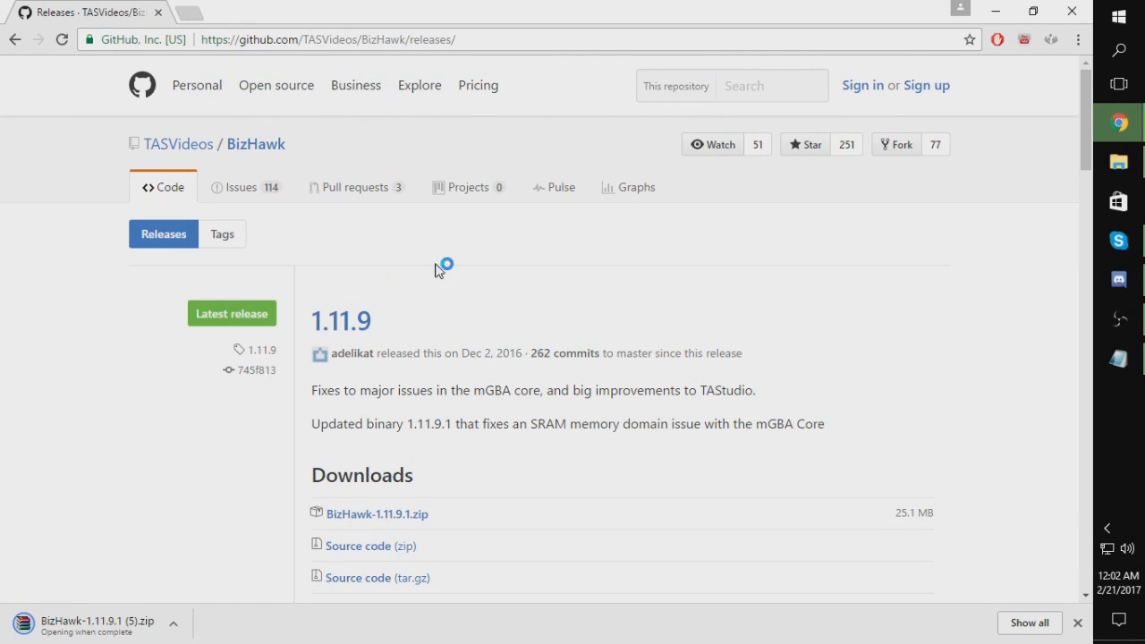
mouse_move(846, 144)
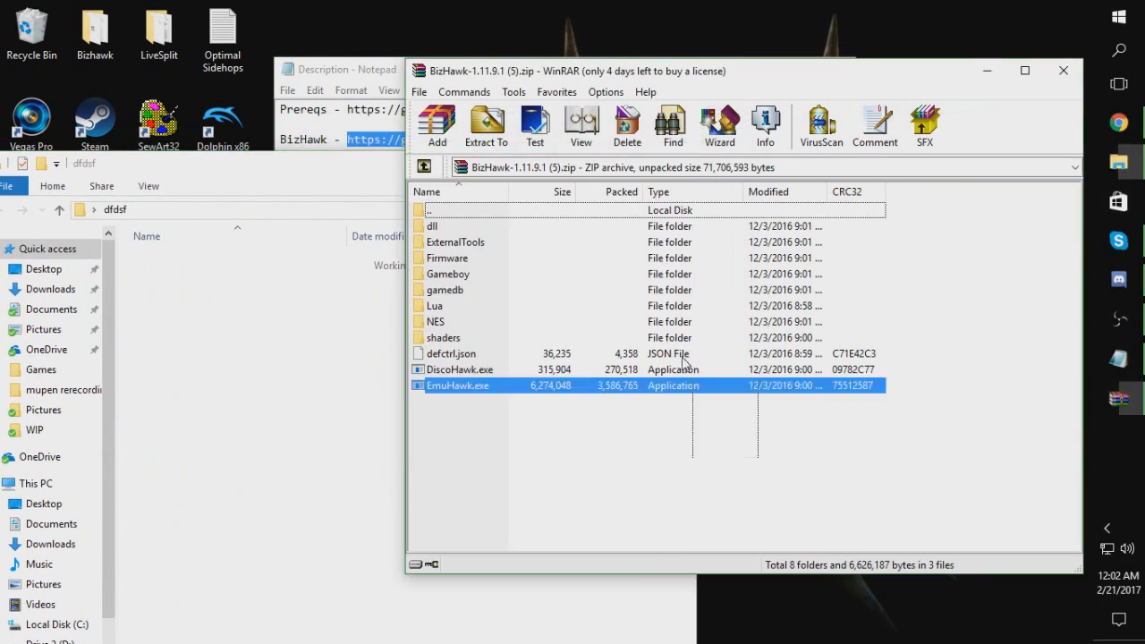
Select the BizHawk 1.11.9.1 archive contents in WinRAR for extraction into dfdsf
left_click(486, 126)
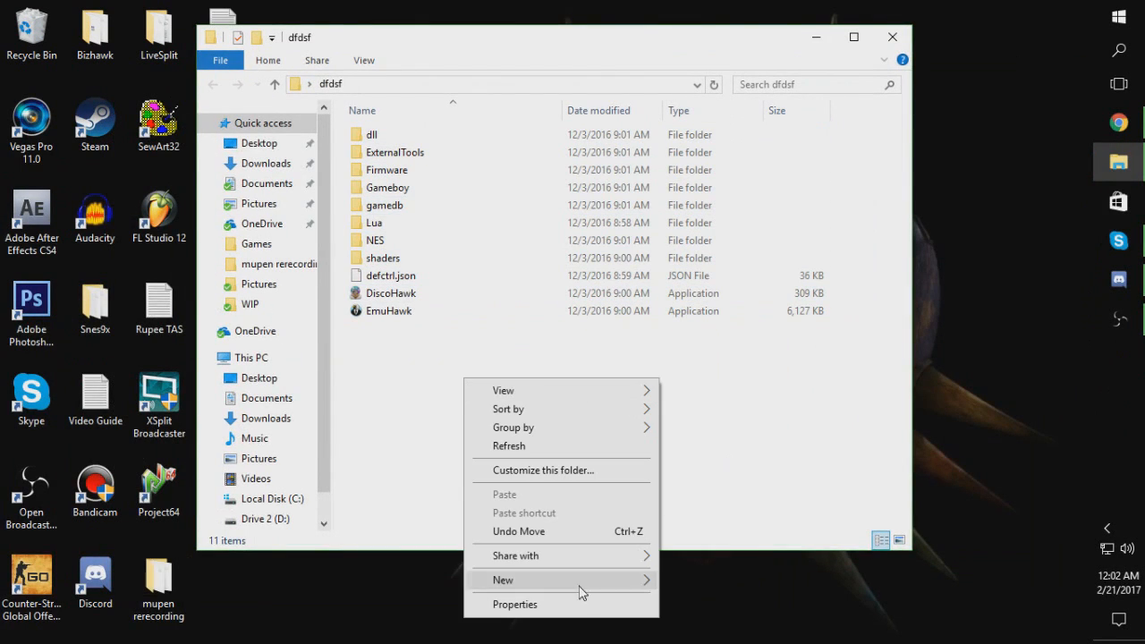
Create a new folder inside Roms and name it N64
left_click(503, 580)
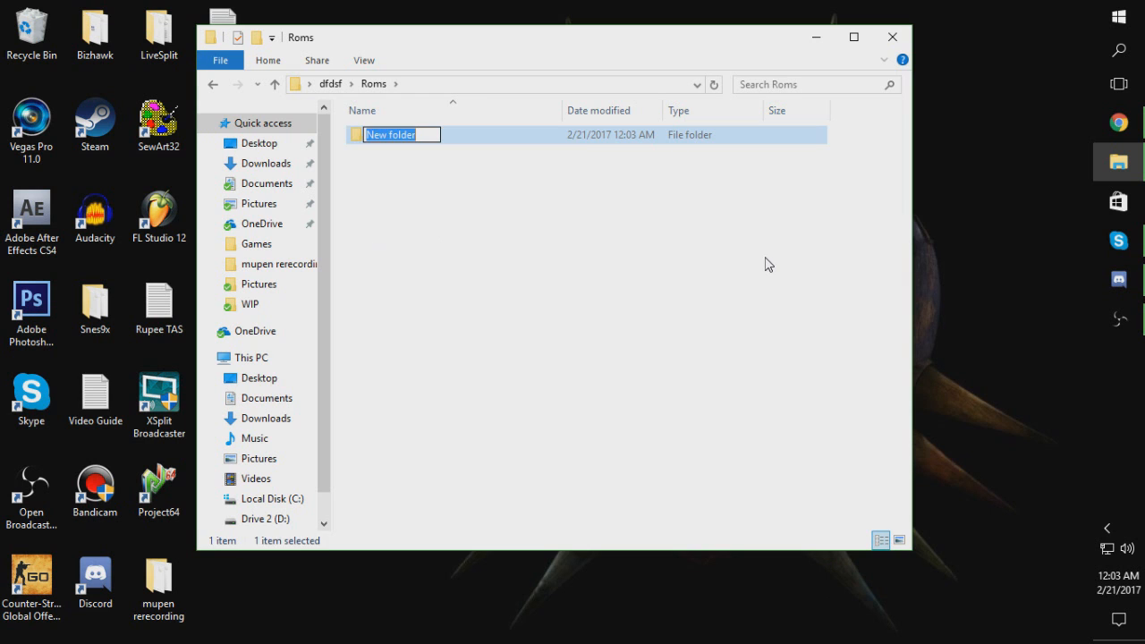
type("N64")
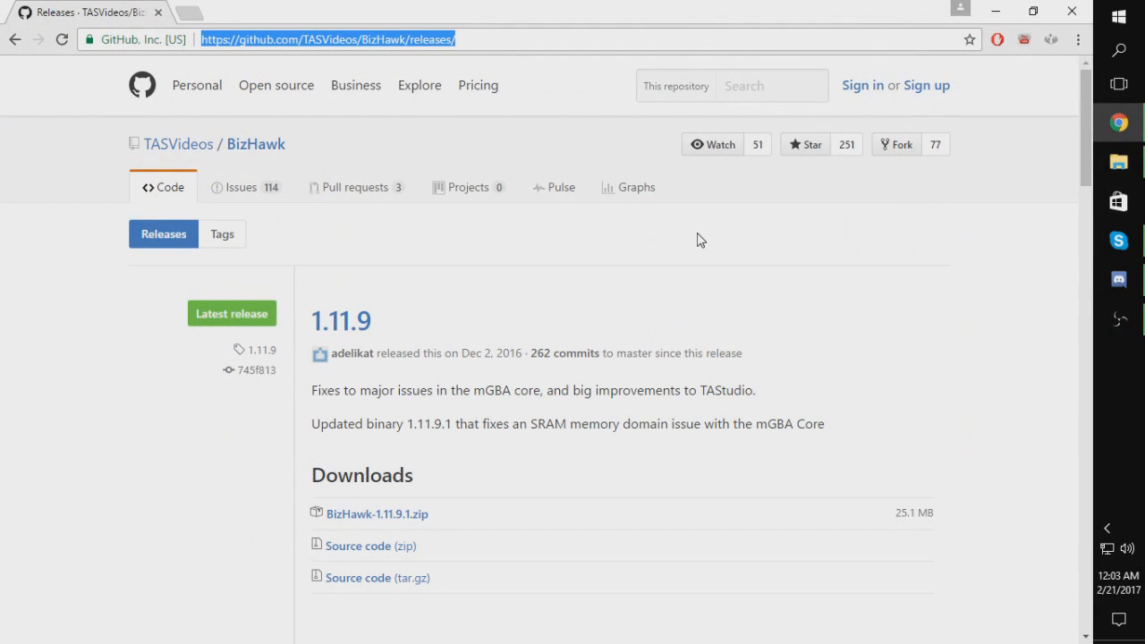
Search Google for Zelda Ocarina, refining to the Japanese 1.0 ROM query
type("zi")
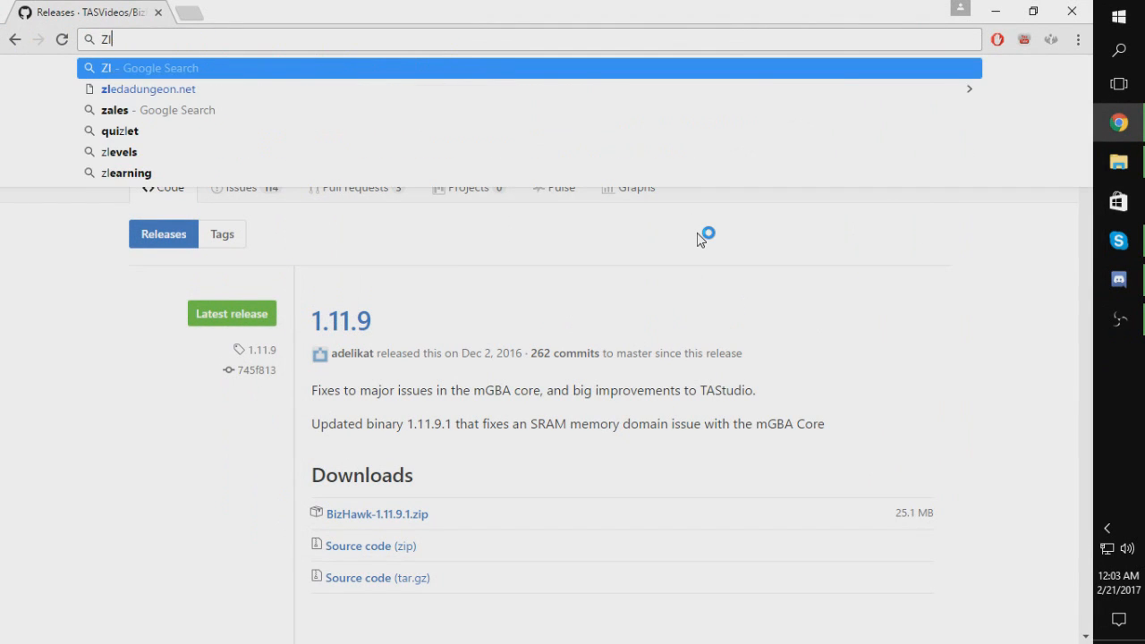
type("Zelda Ocarina")
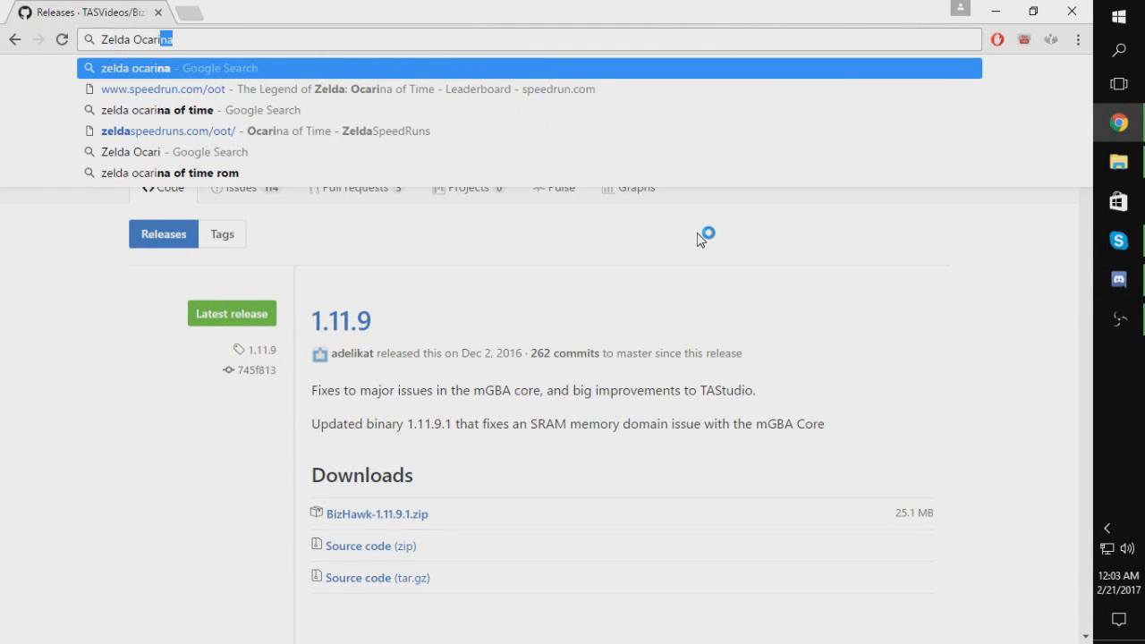
key("Backspace")
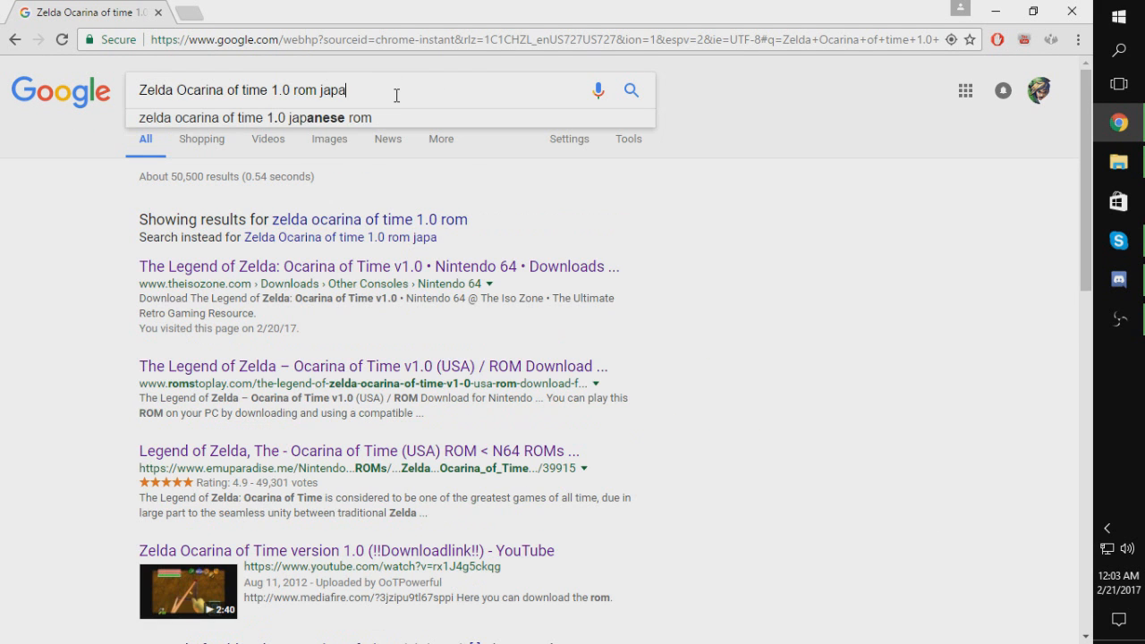
left_click(255, 117)
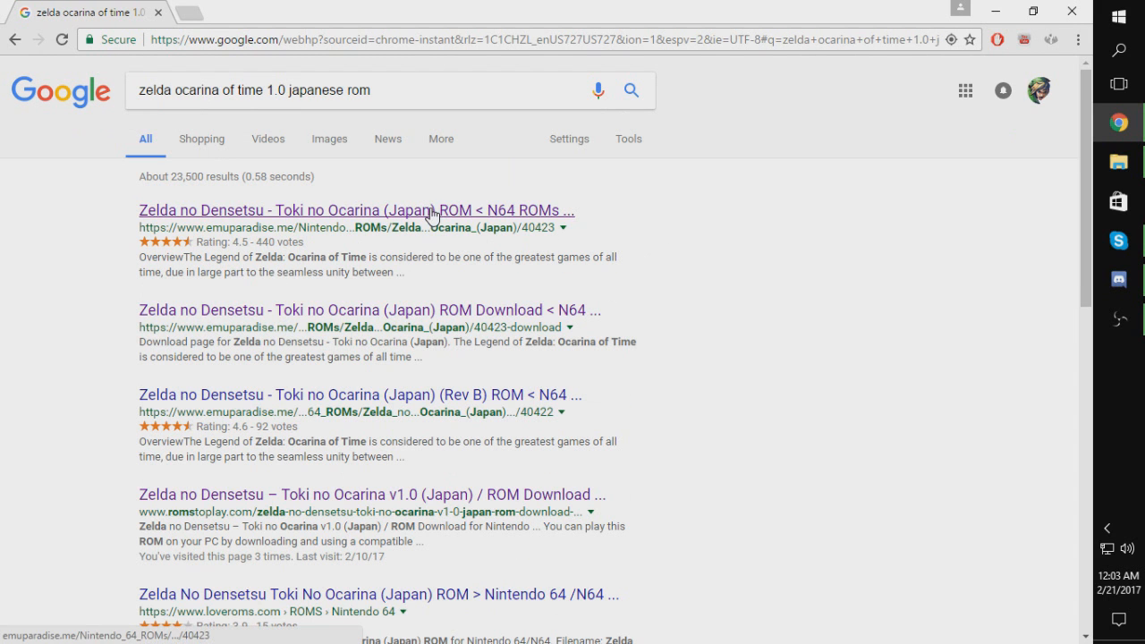
Scroll the results and look through the EPForums request thread
scroll("down", 3)
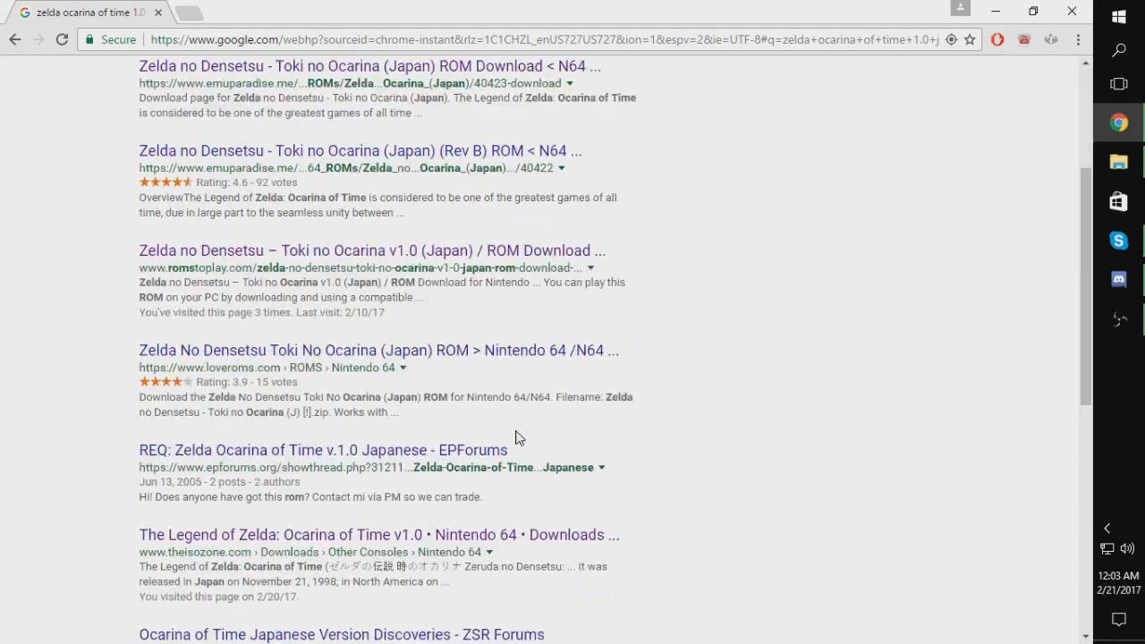
scroll("down", 3)
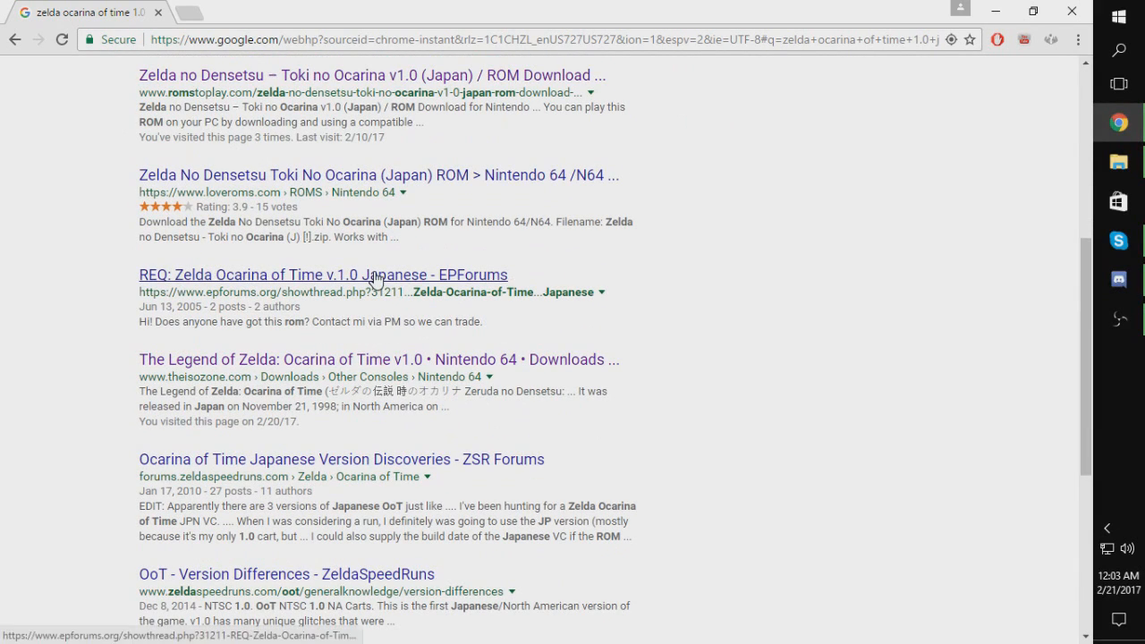
left_click(322, 275)
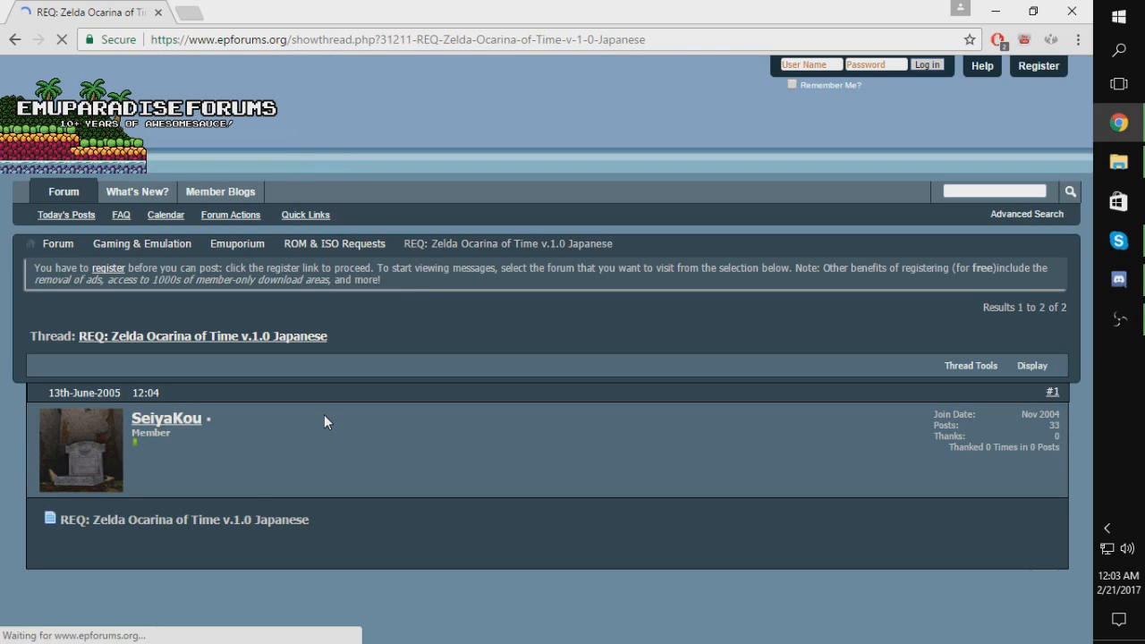
scroll("down", 3)
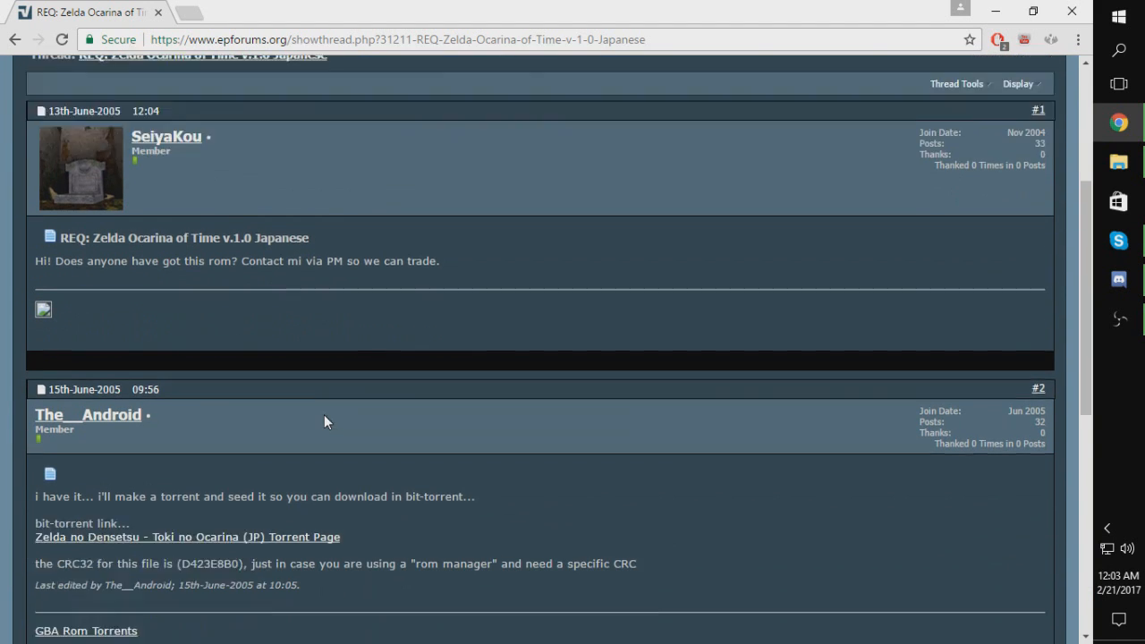
scroll("down", 3)
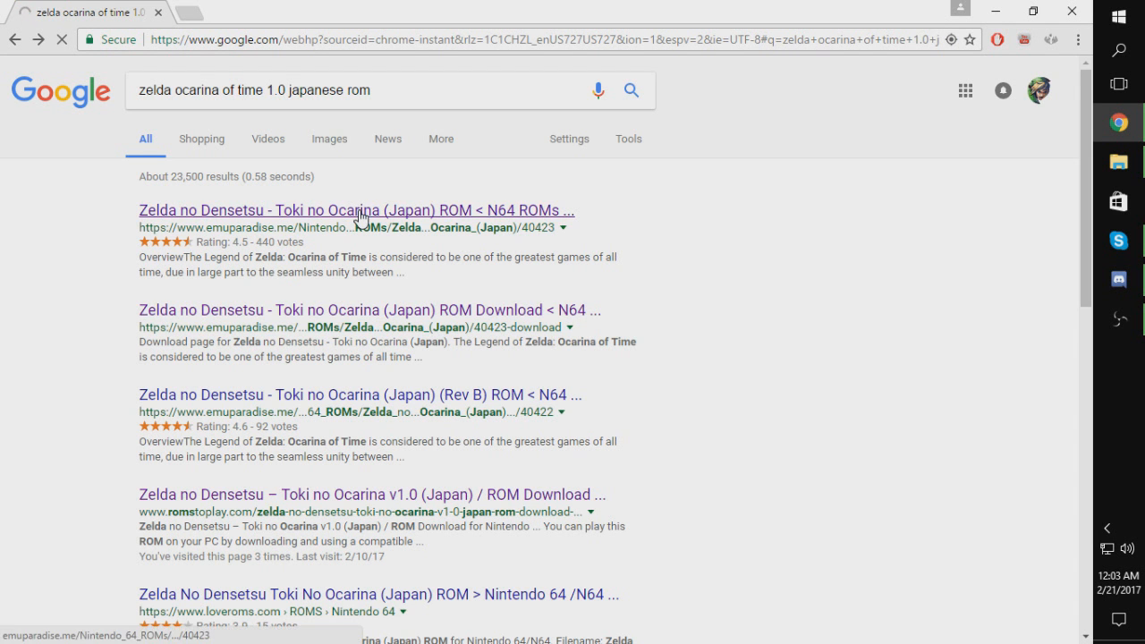
Open Emuparadise's Toki no Ocarina (Japan) page and start its 25.7 MB direct download
left_click(356, 210)
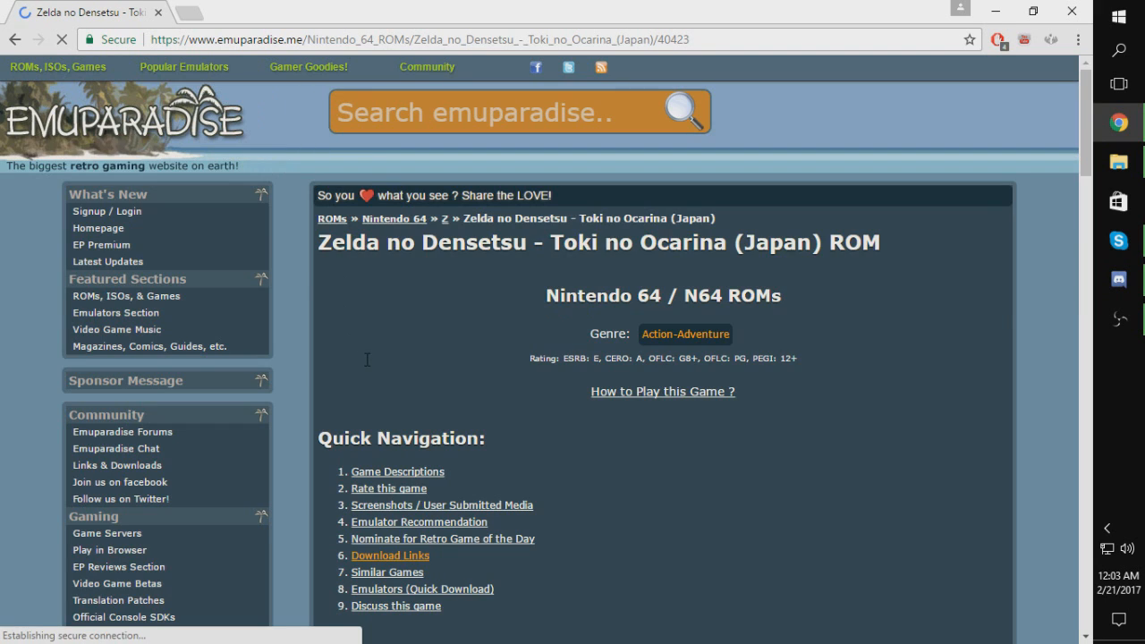
scroll("down", 3)
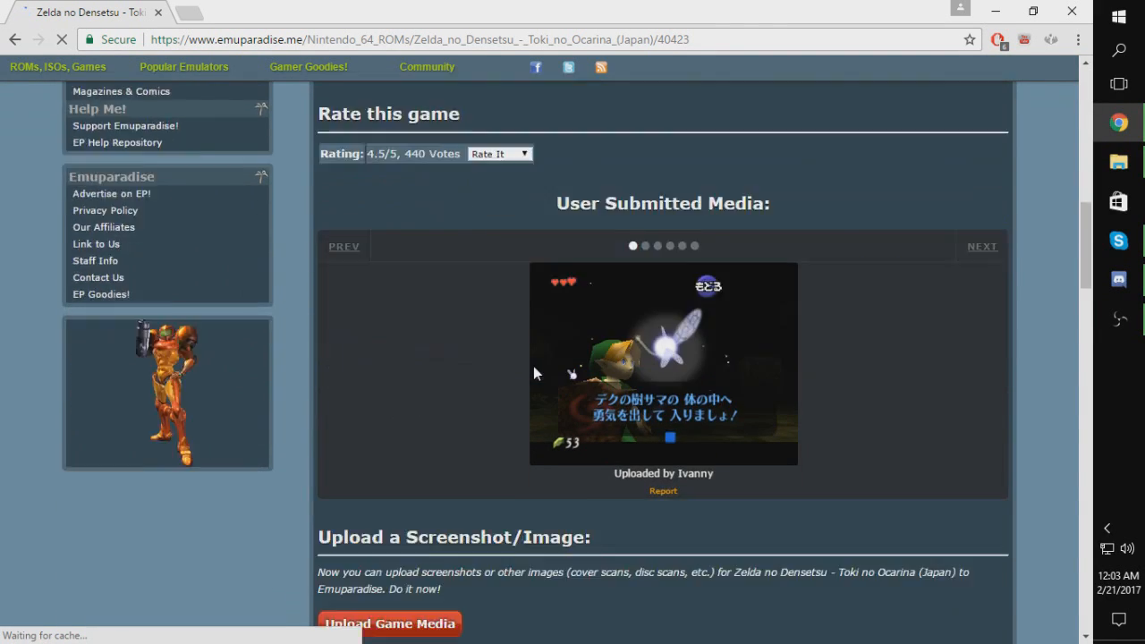
scroll("down", 3)
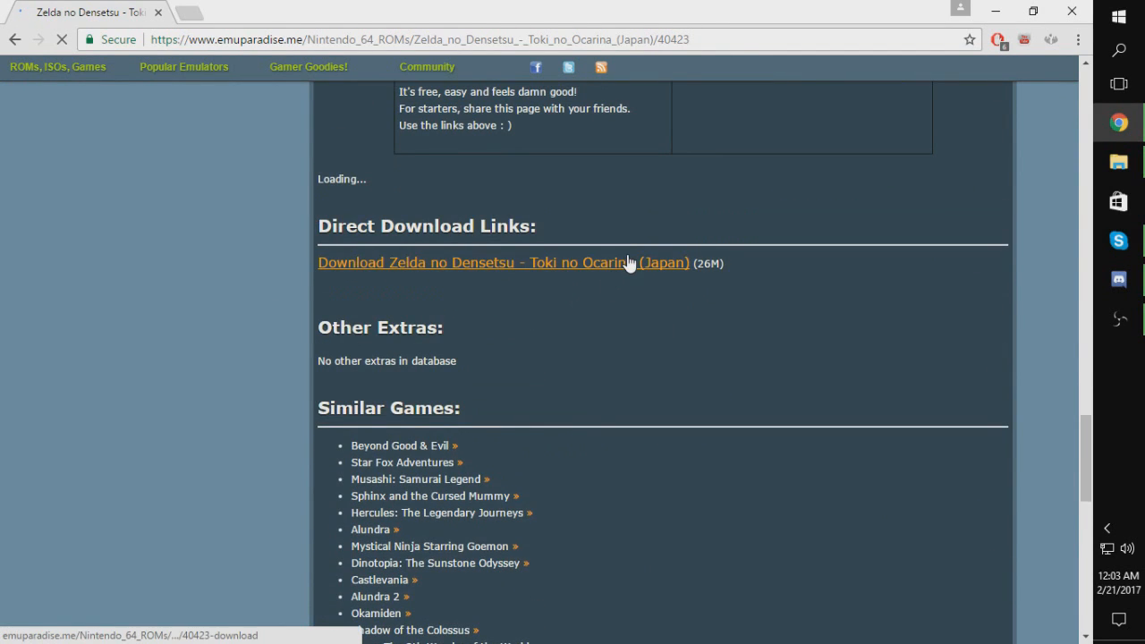
left_click(503, 263)
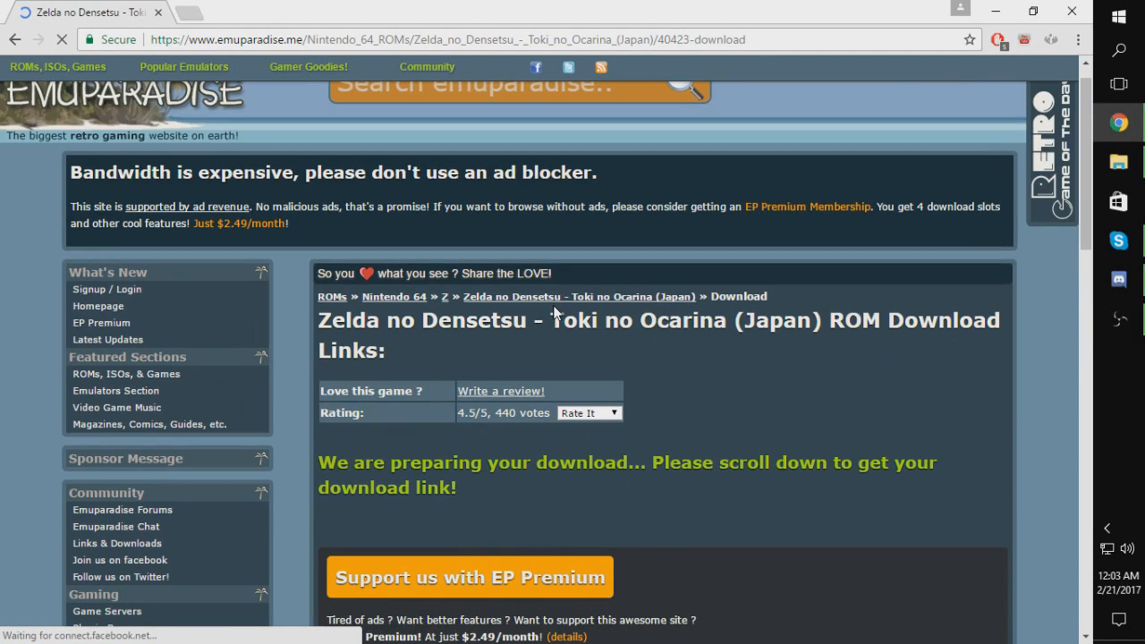
scroll("down", 3)
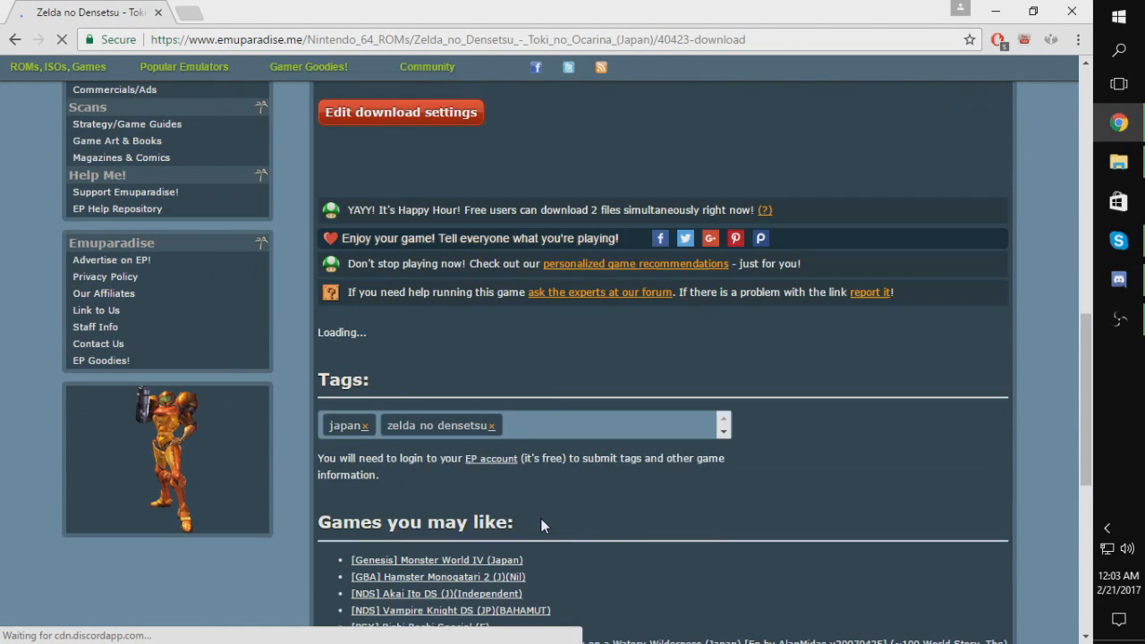
scroll("down", 3)
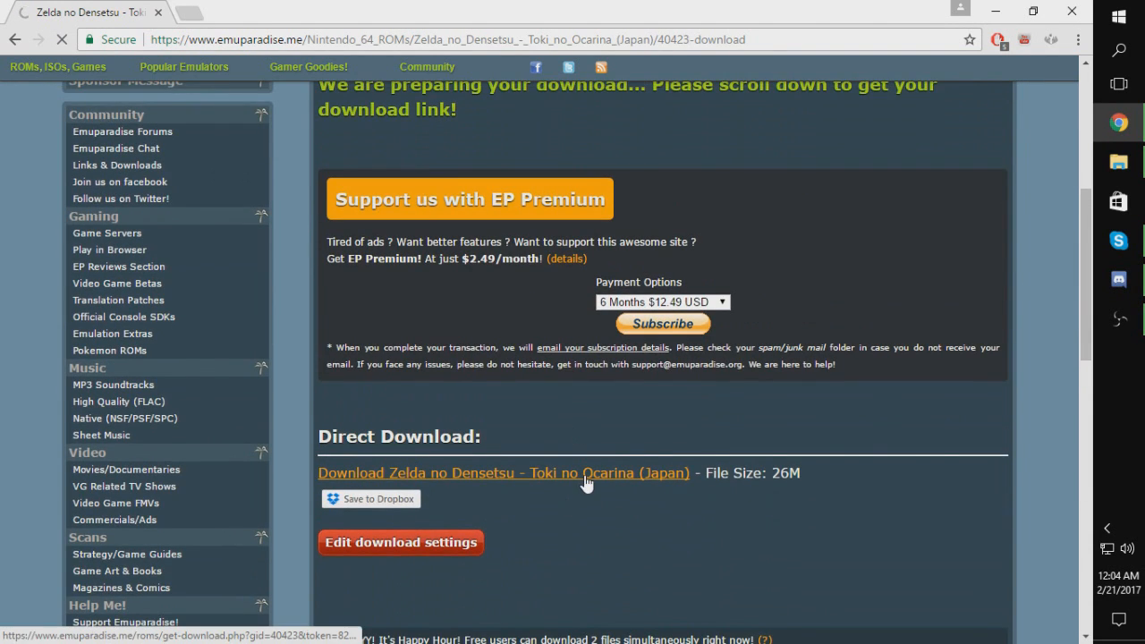
left_click(504, 472)
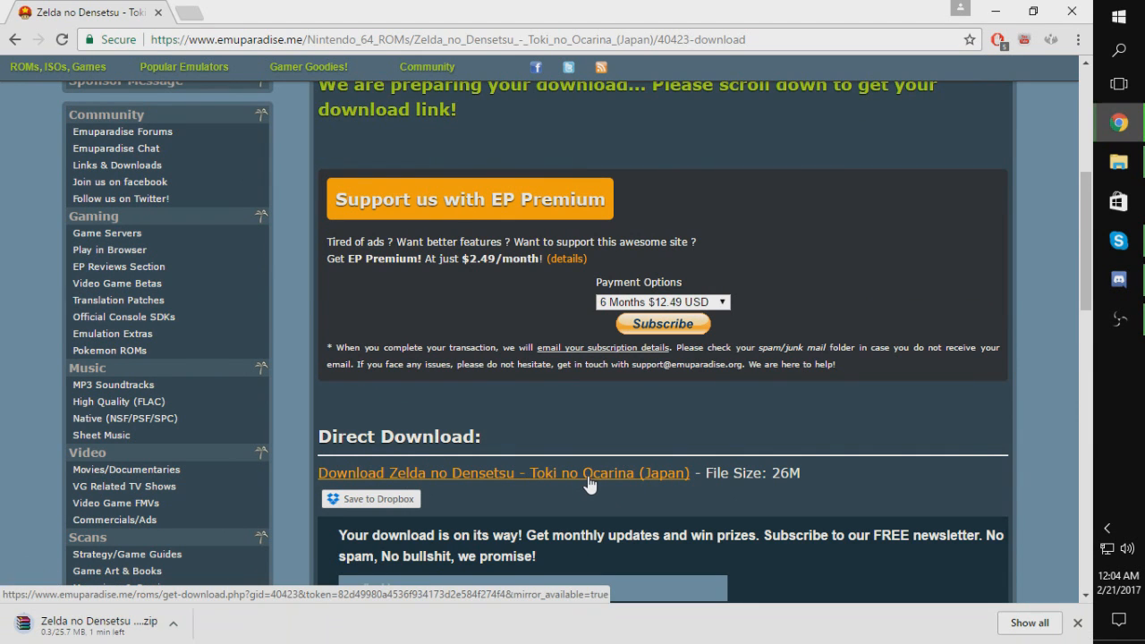
mouse_move(177, 631)
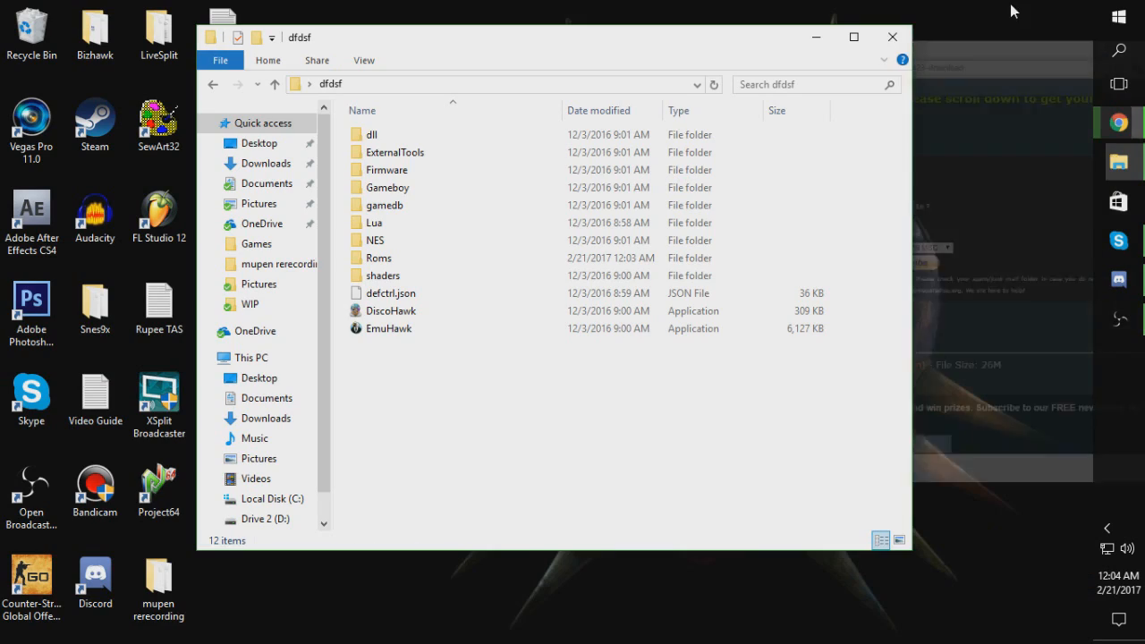
double_click(378, 258)
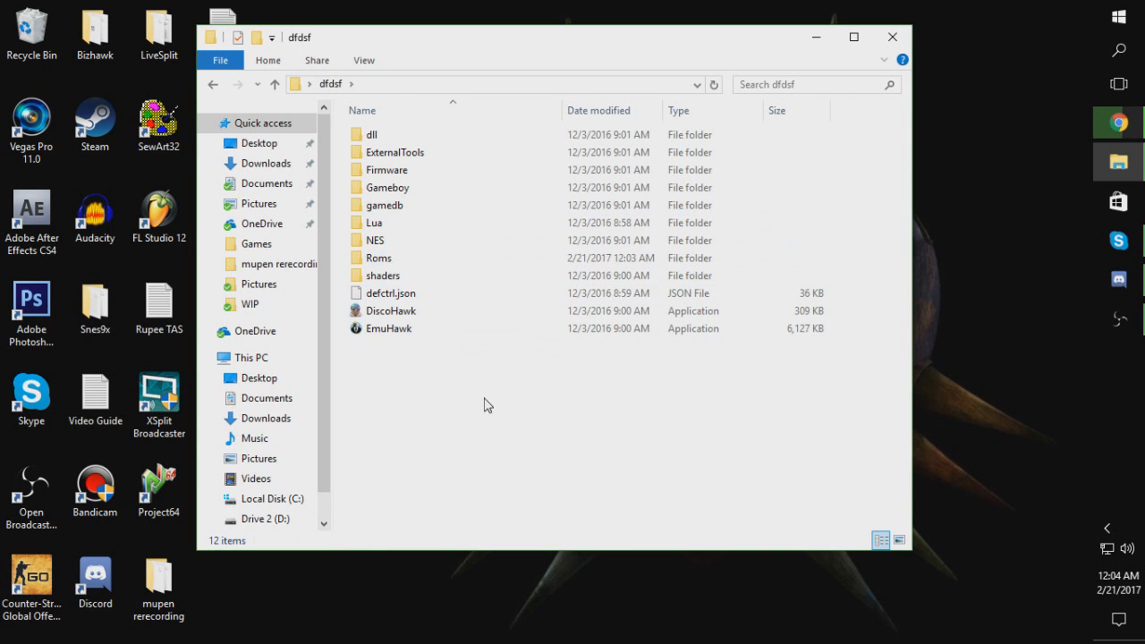
mouse_move(823, 24)
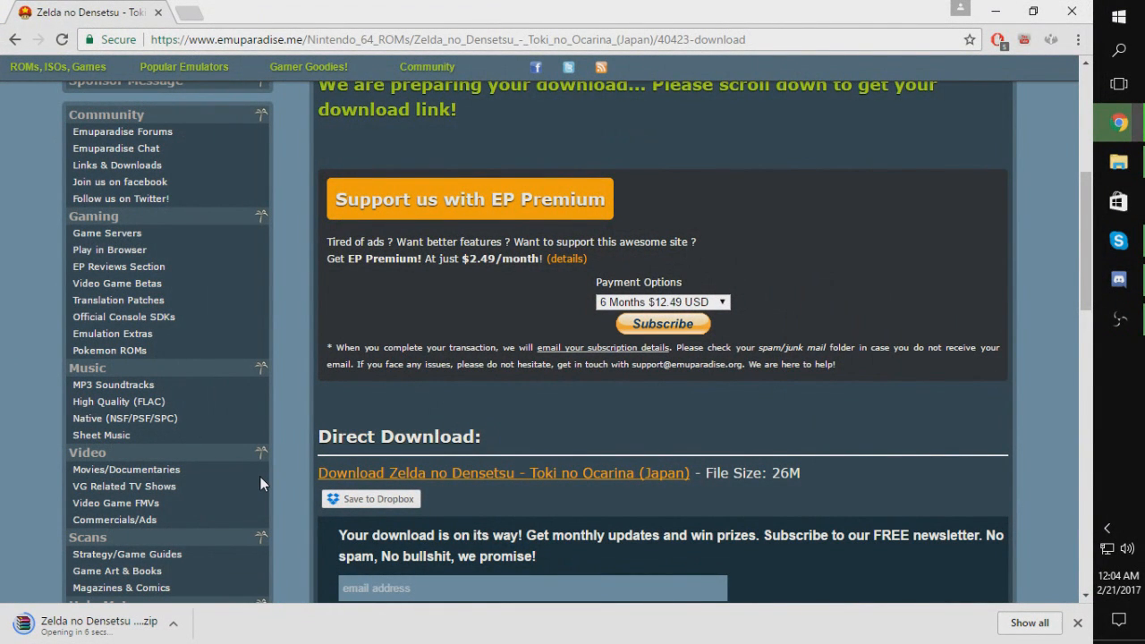
mouse_move(800, 213)
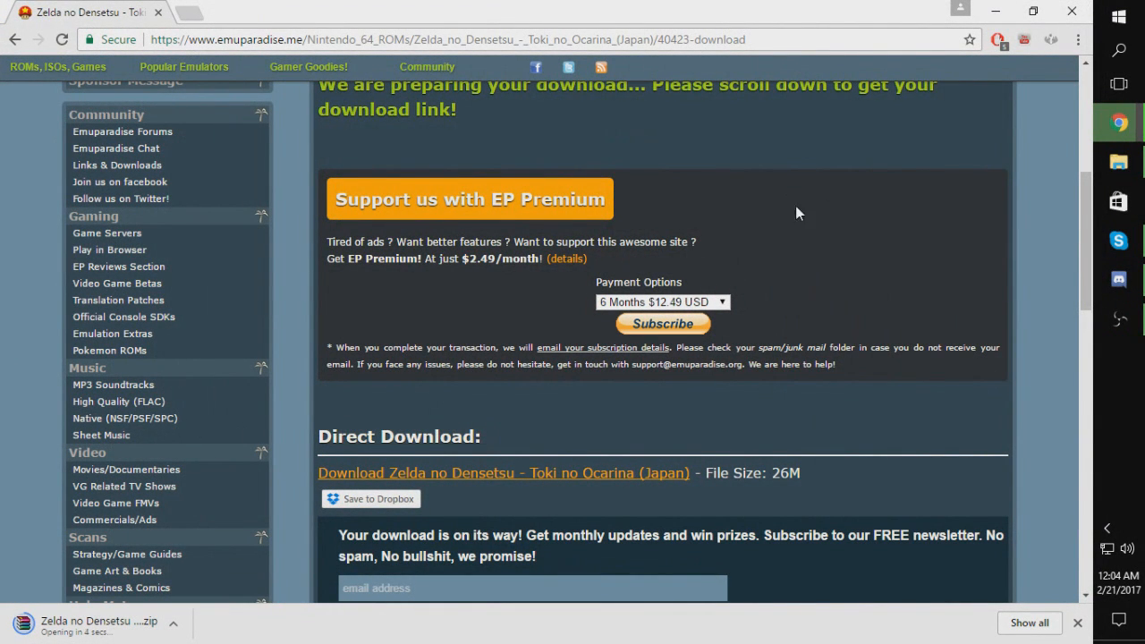
mouse_move(674, 240)
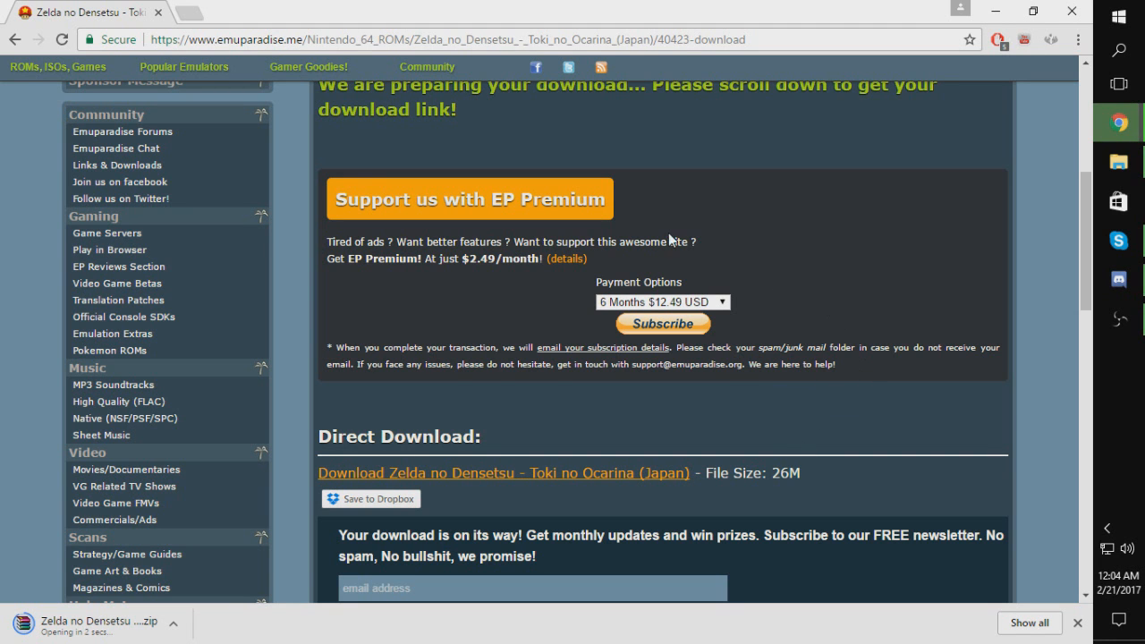
mouse_move(935, 100)
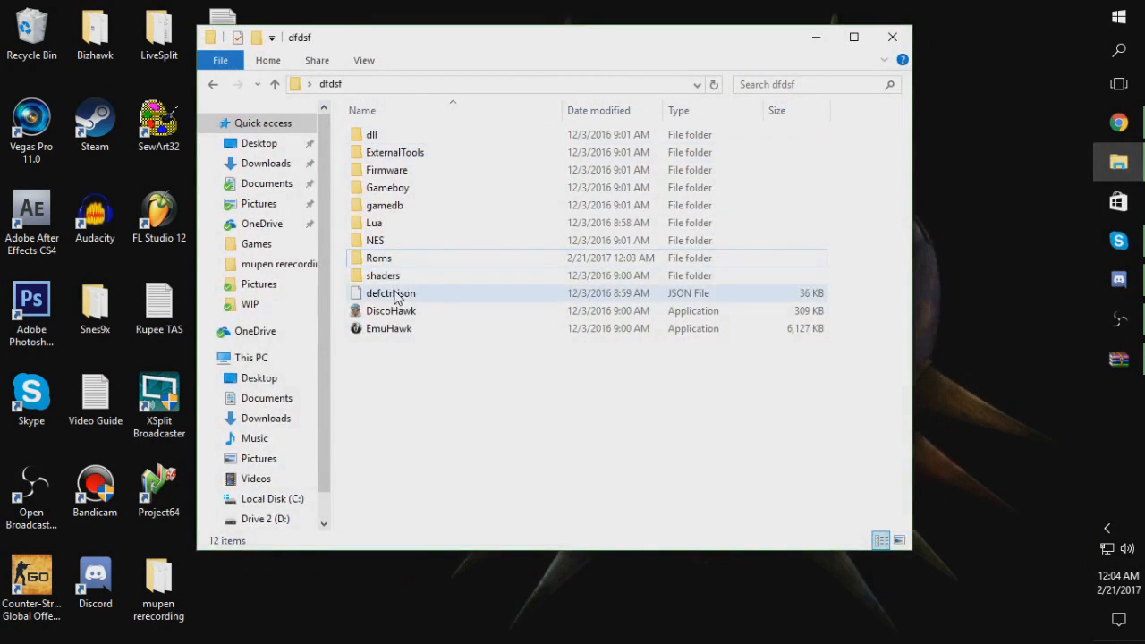
Confirm Roms contains the N64 folder, go back to dfdsf, and close Explorer
double_click(379, 258)
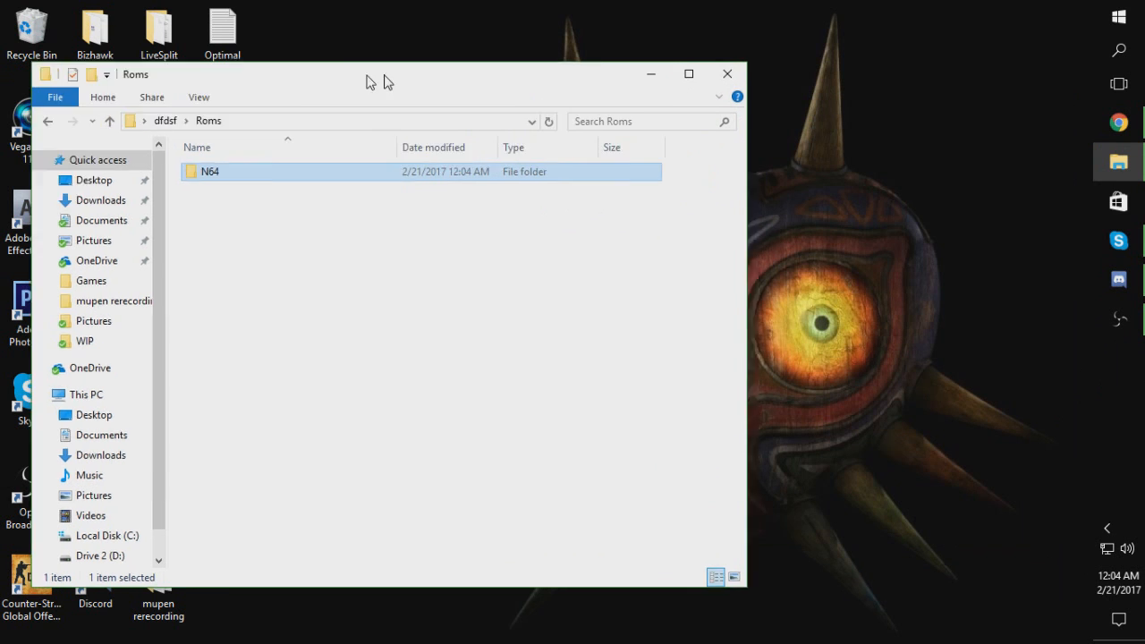
left_click(109, 121)
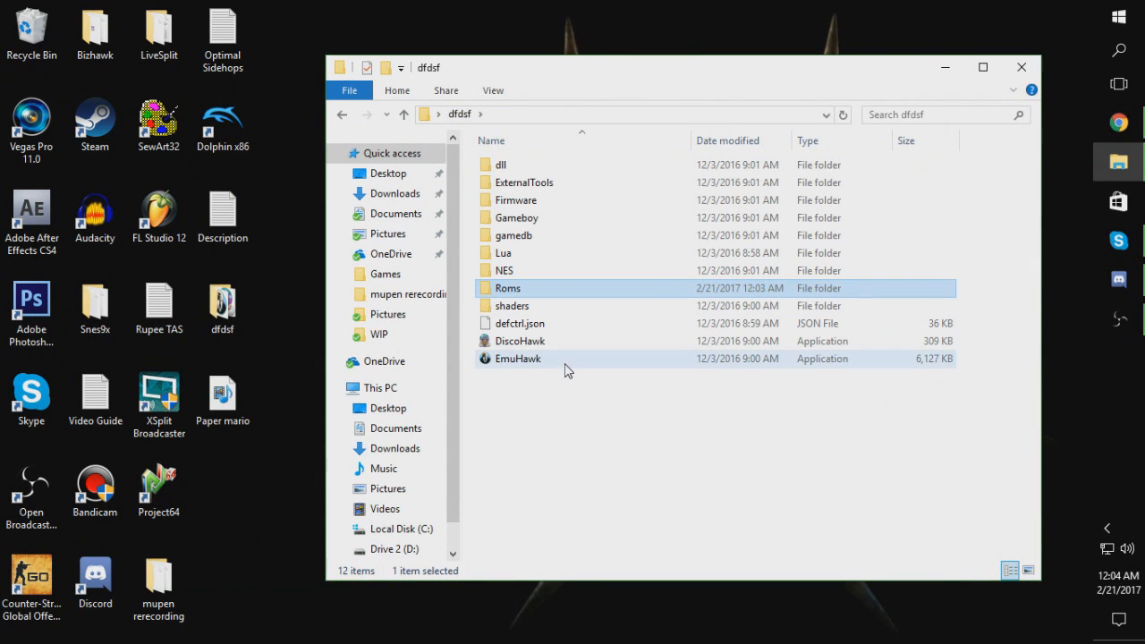
left_click(1022, 67)
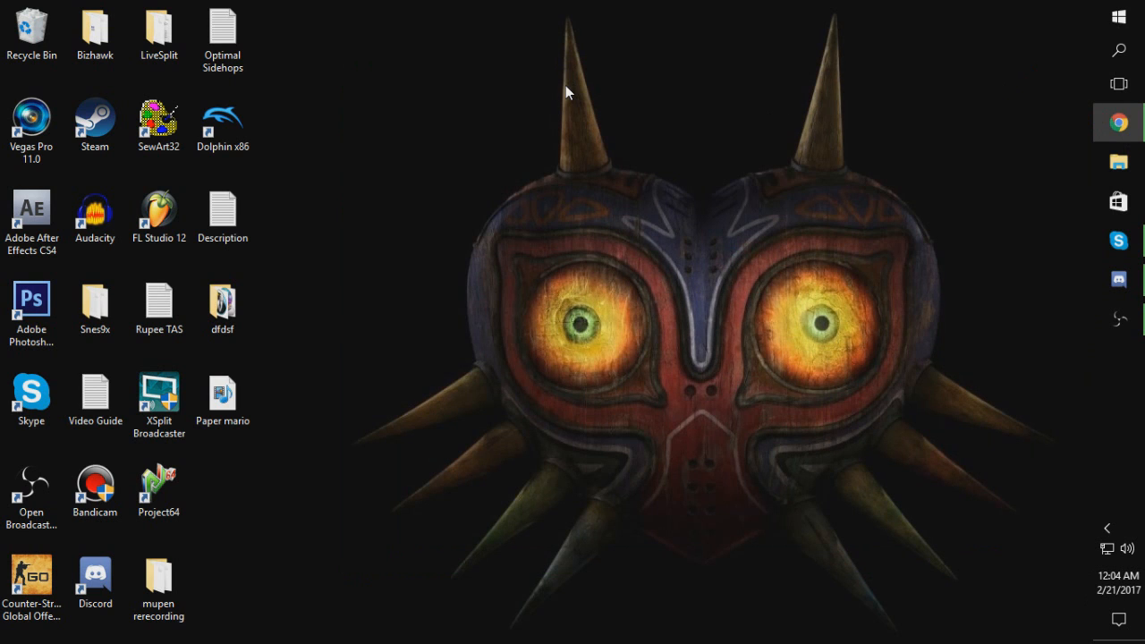
Launch EmuHawk, focus and enlarge its window, and look over the View menu
double_click(94, 36)
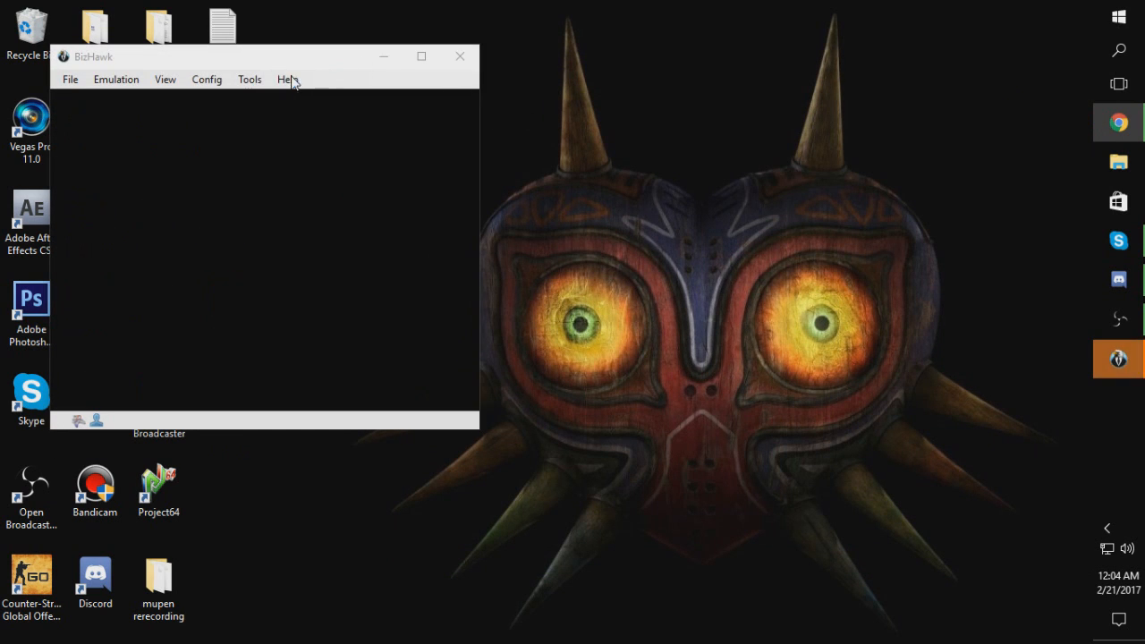
left_click(165, 79)
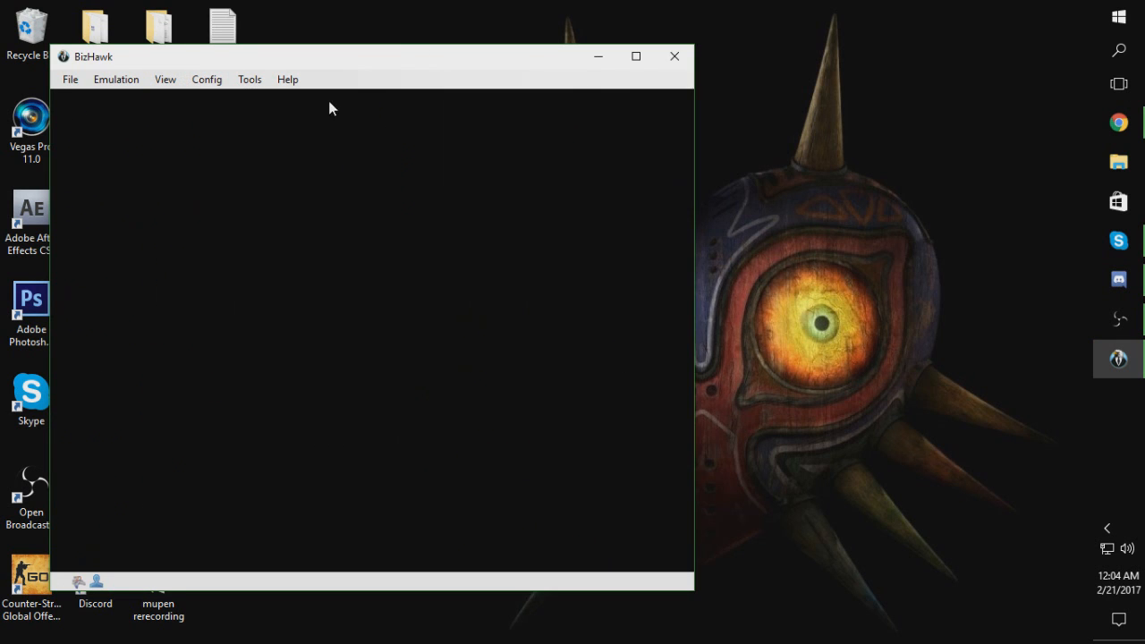
left_click(524, 92)
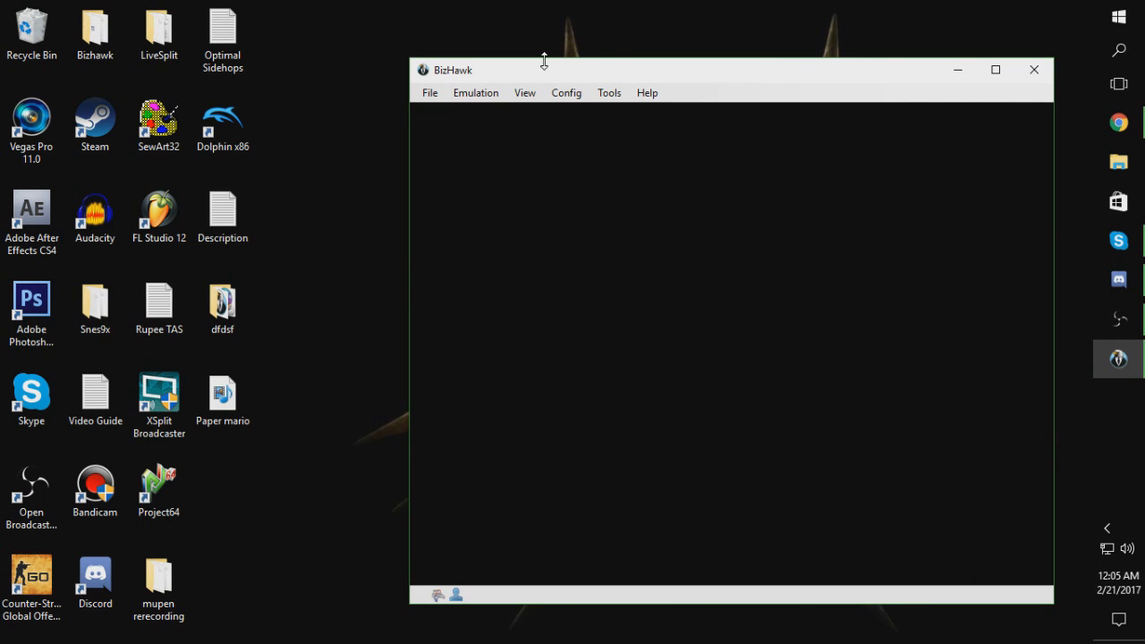
left_click(525, 92)
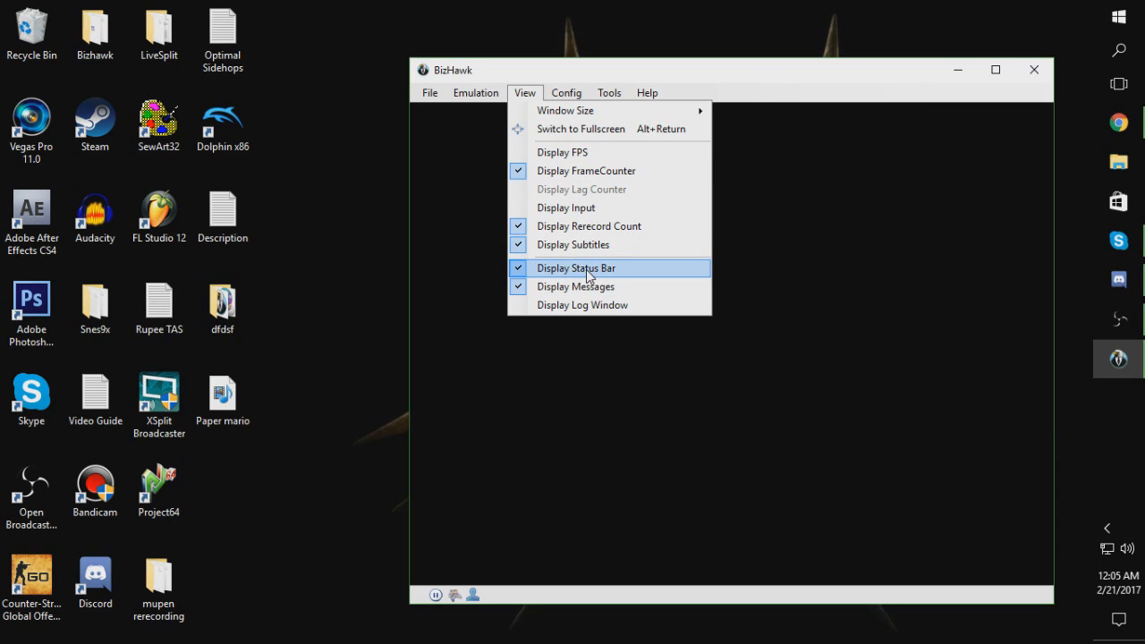
mouse_move(572, 245)
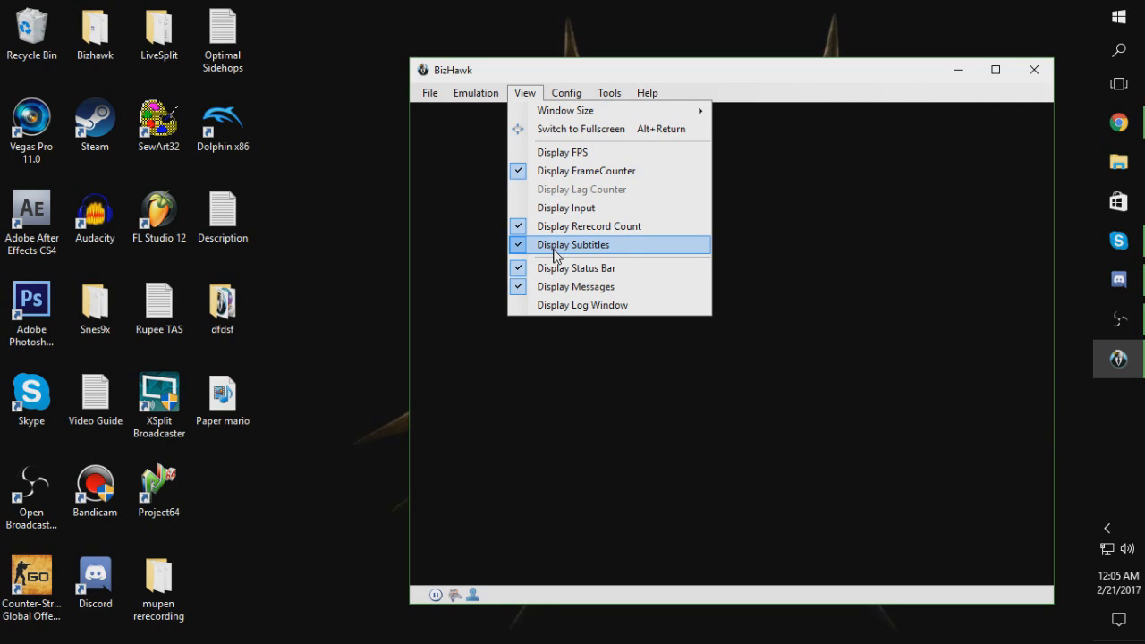
left_click(573, 245)
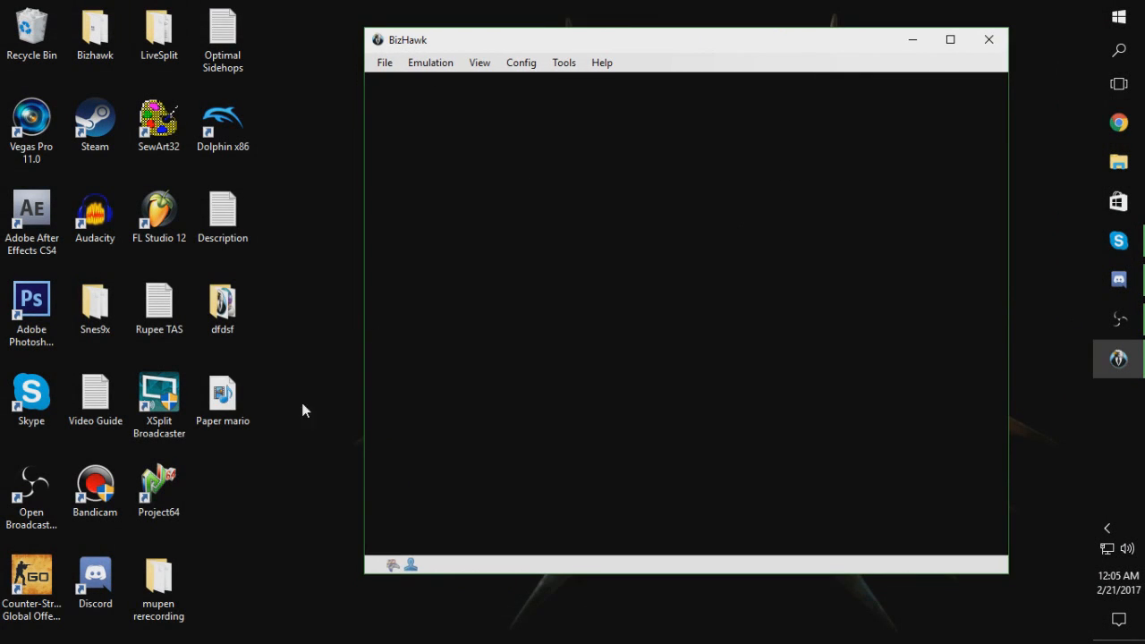
Choose the N64 Tool-assisted Speedruns profile in Config > Profiles and confirm with OK
left_click(521, 61)
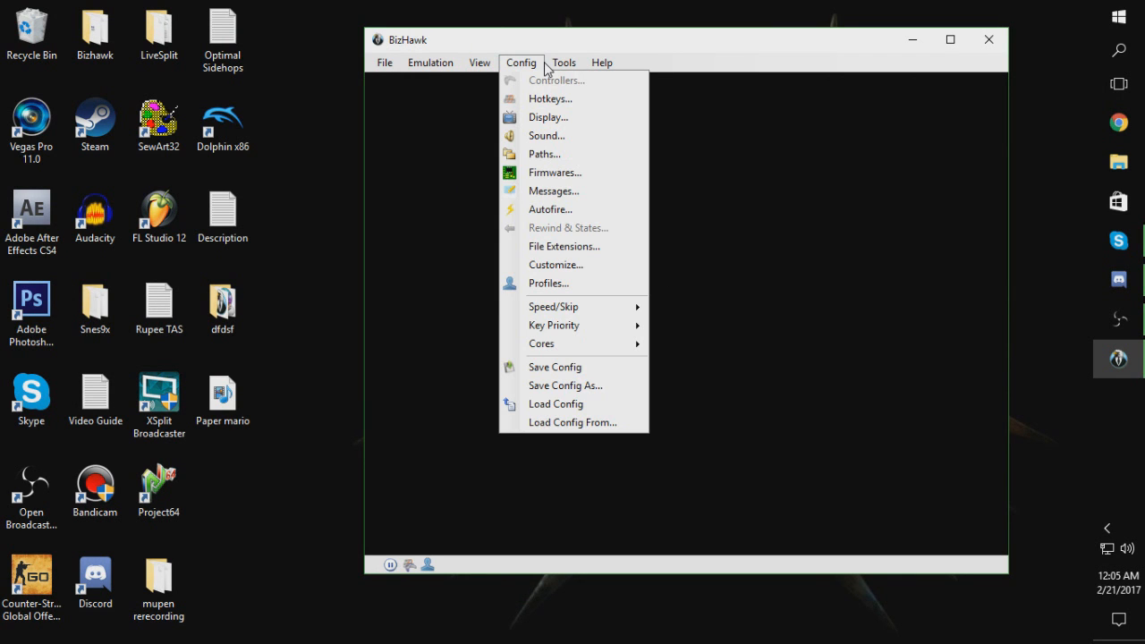
mouse_move(548, 282)
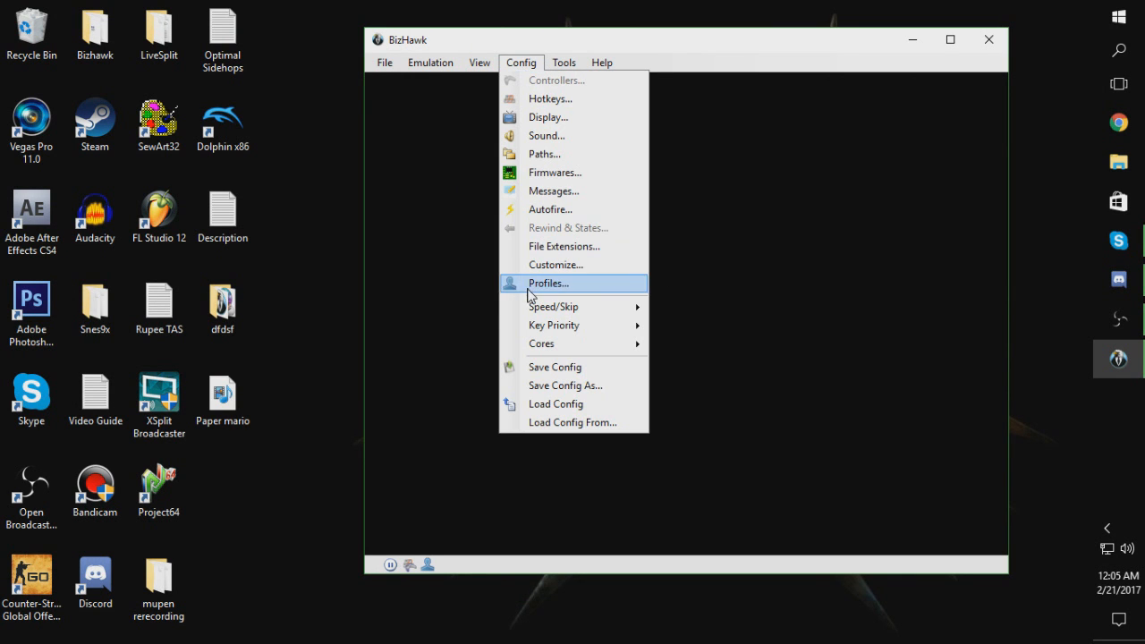
left_click(549, 283)
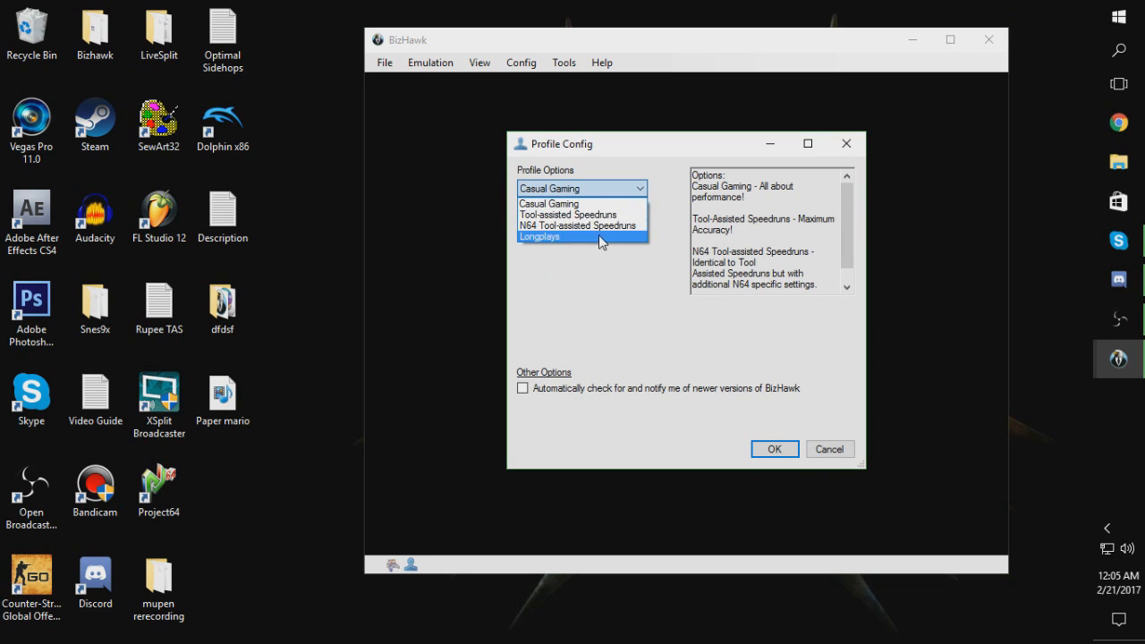
left_click(582, 226)
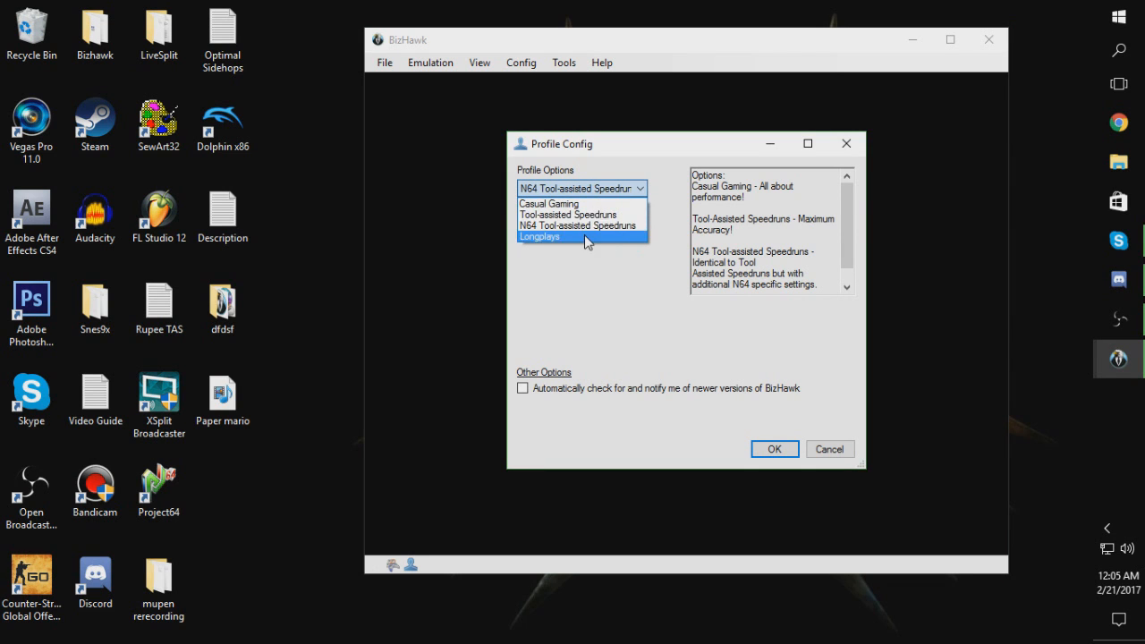
mouse_move(581, 226)
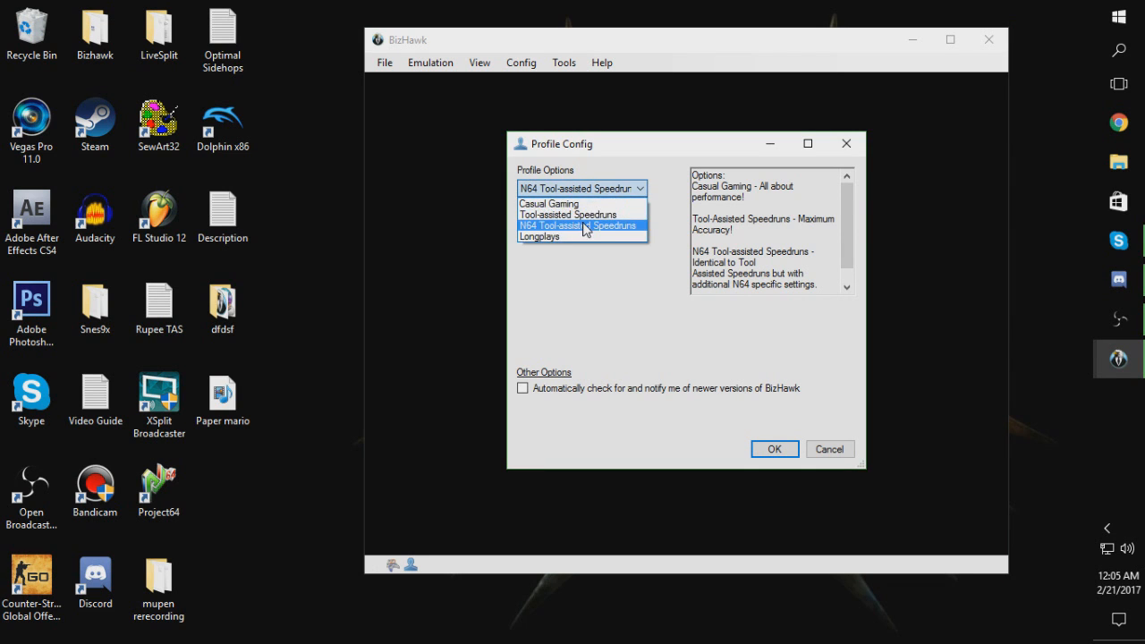
left_click(577, 224)
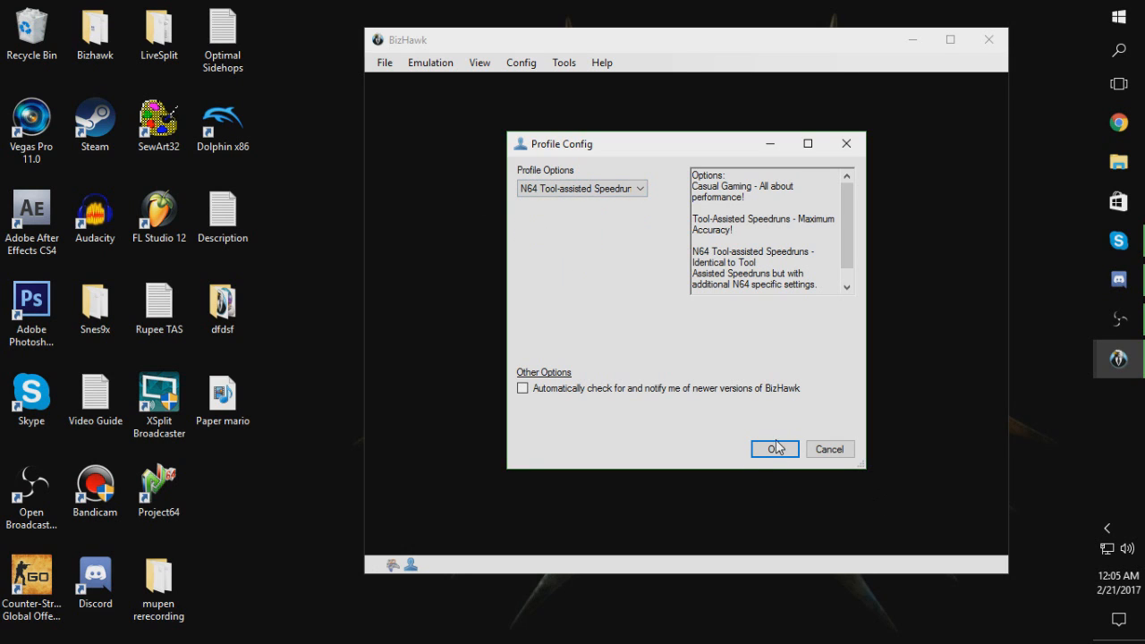
left_click(774, 449)
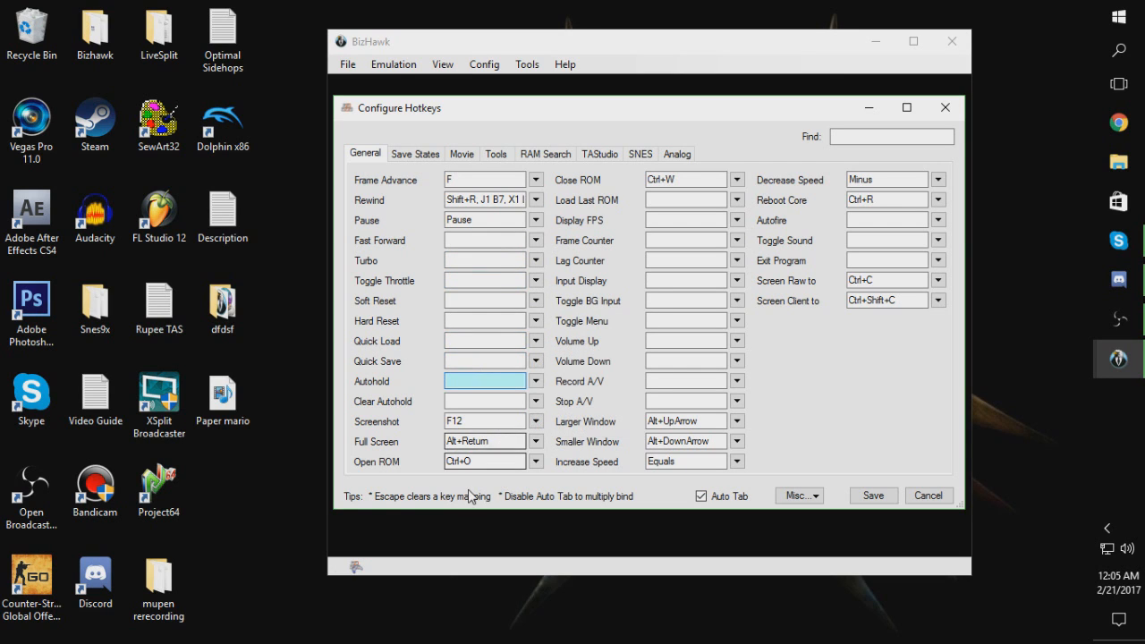
Bind the Frame Advance hotkey to the S key
left_click(486, 199)
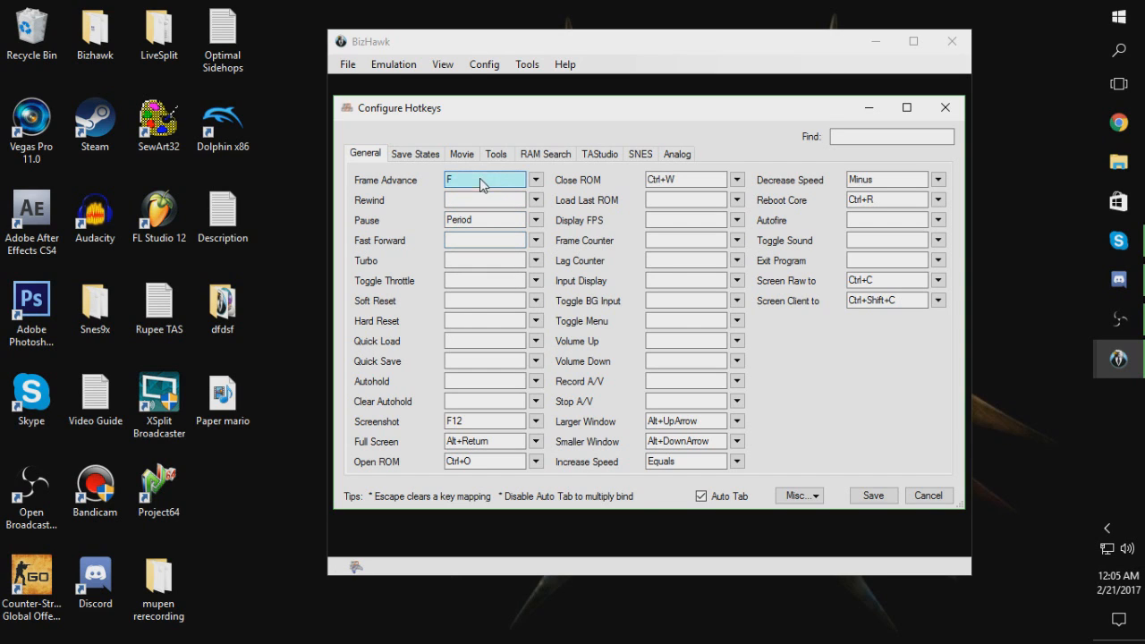
type("S")
left_click(888, 179)
type("O")
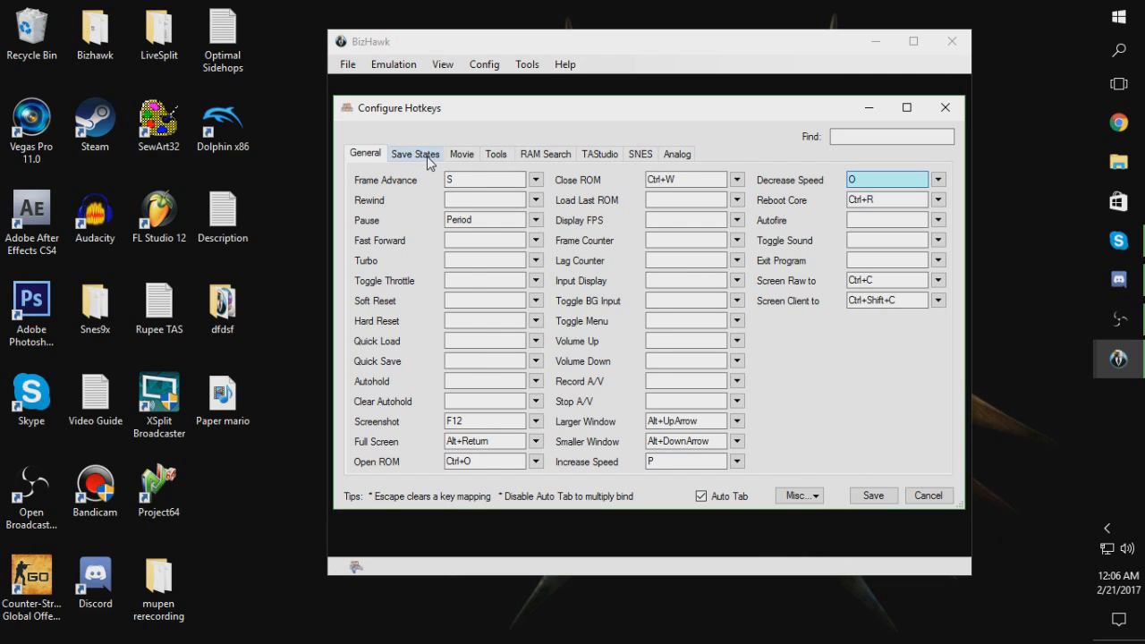
Rebind the Save State slot hotkeys (Save State 0 first) and save the hotkey settings
left_click(416, 153)
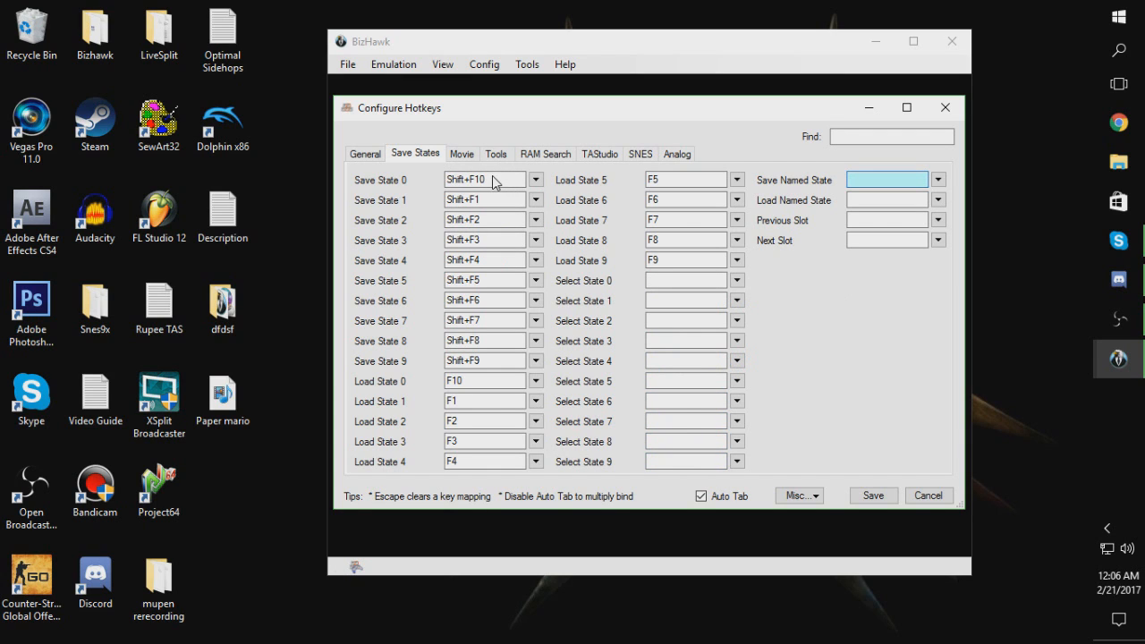
left_click(483, 179)
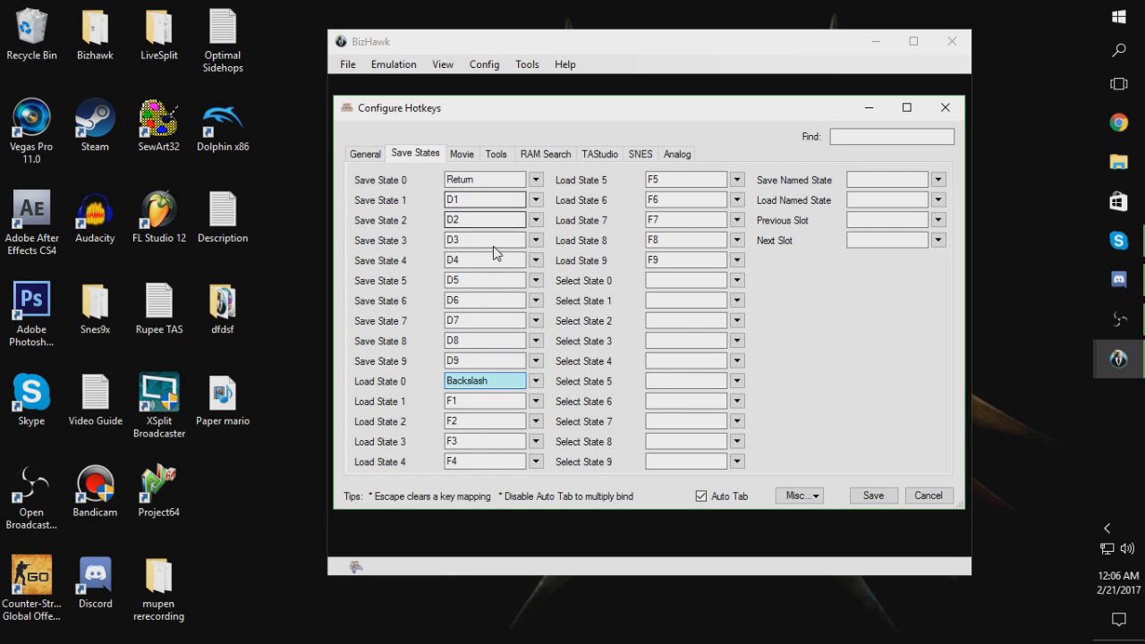
mouse_move(484, 280)
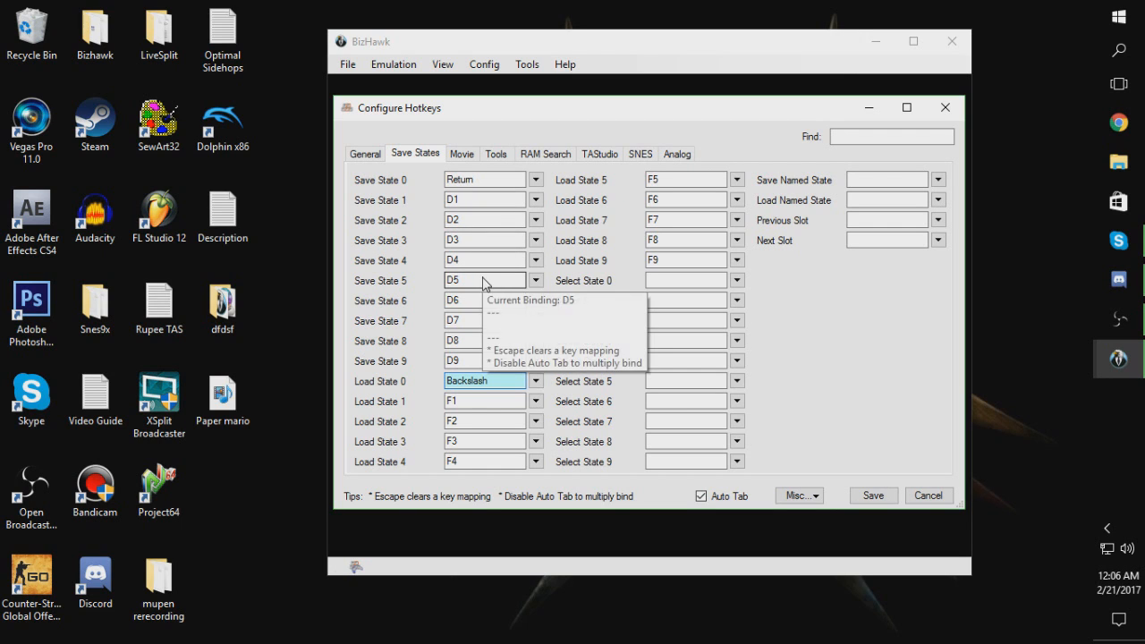
left_click(872, 495)
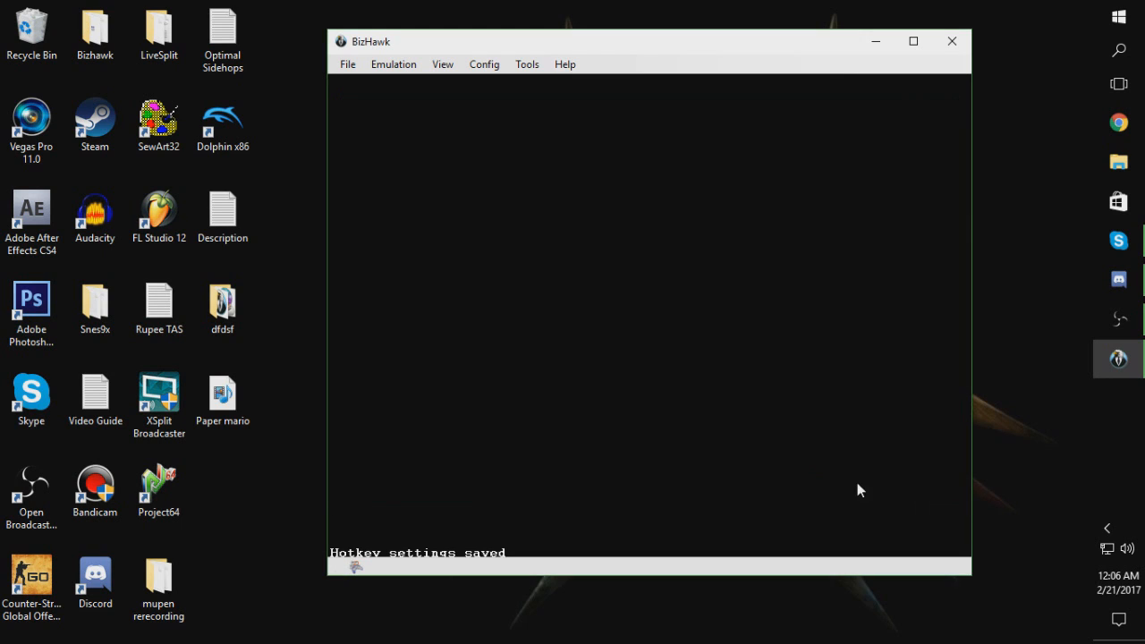
mouse_move(549, 202)
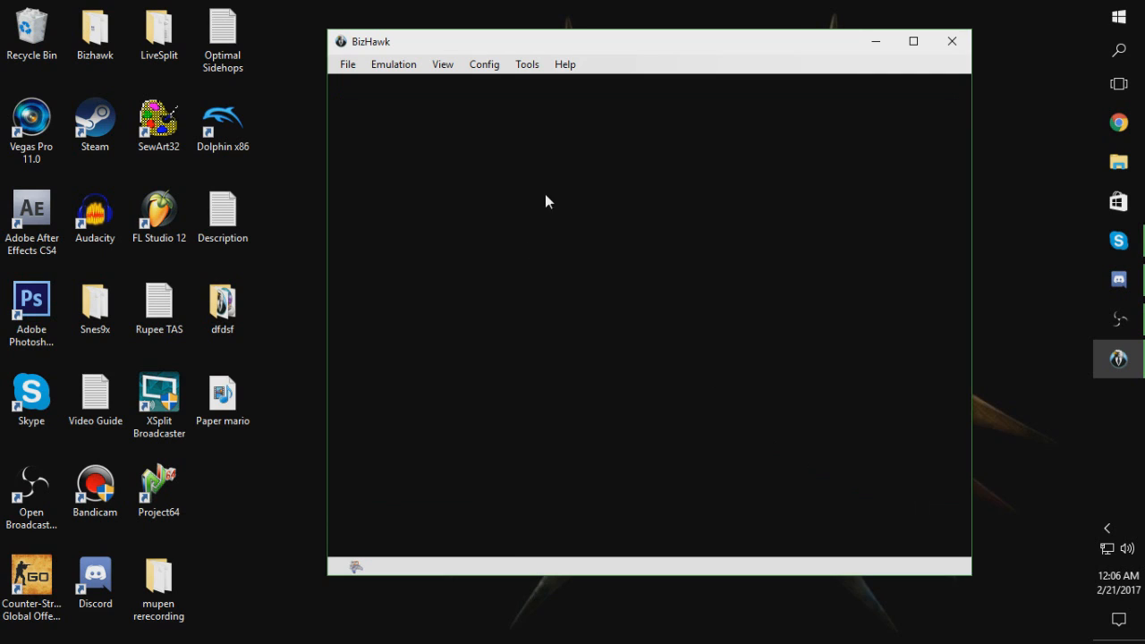
left_click(484, 64)
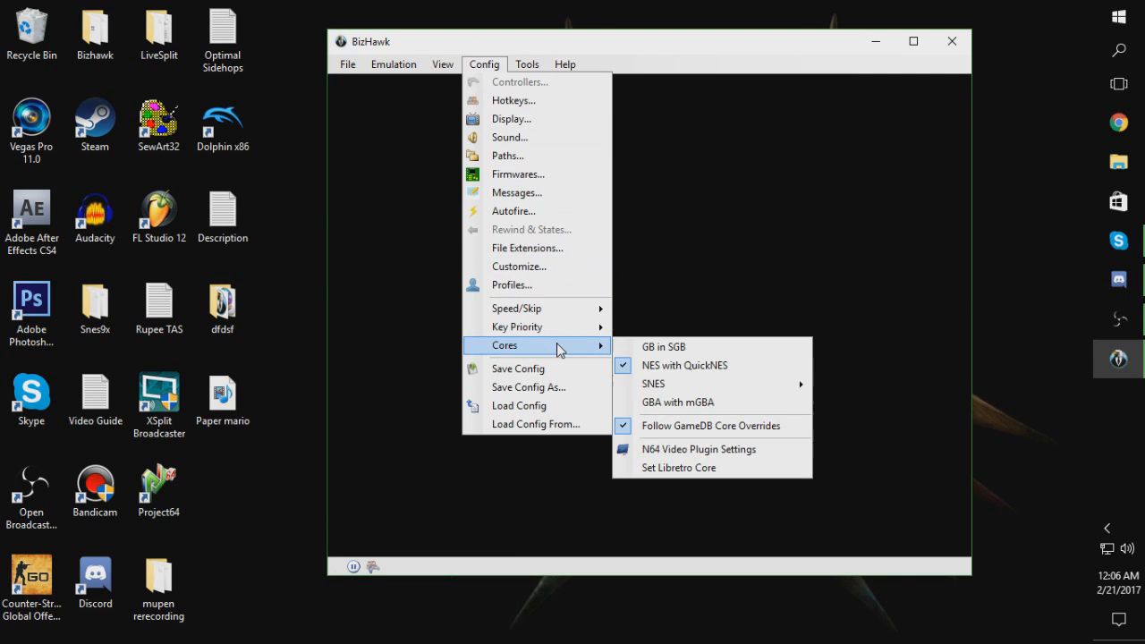
mouse_move(698, 449)
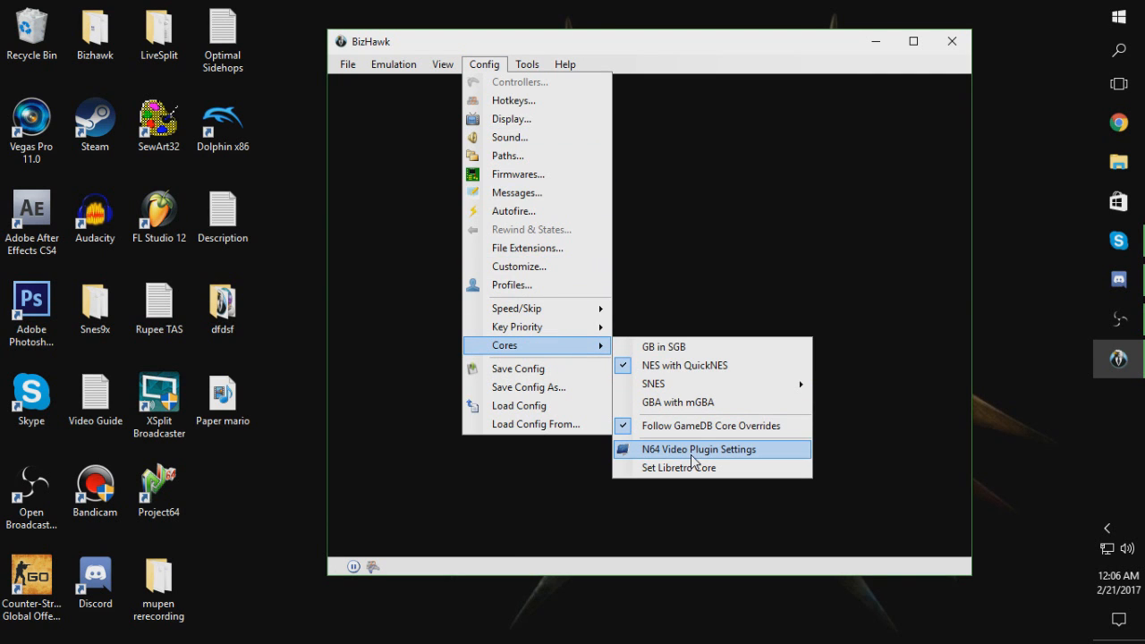
left_click(700, 450)
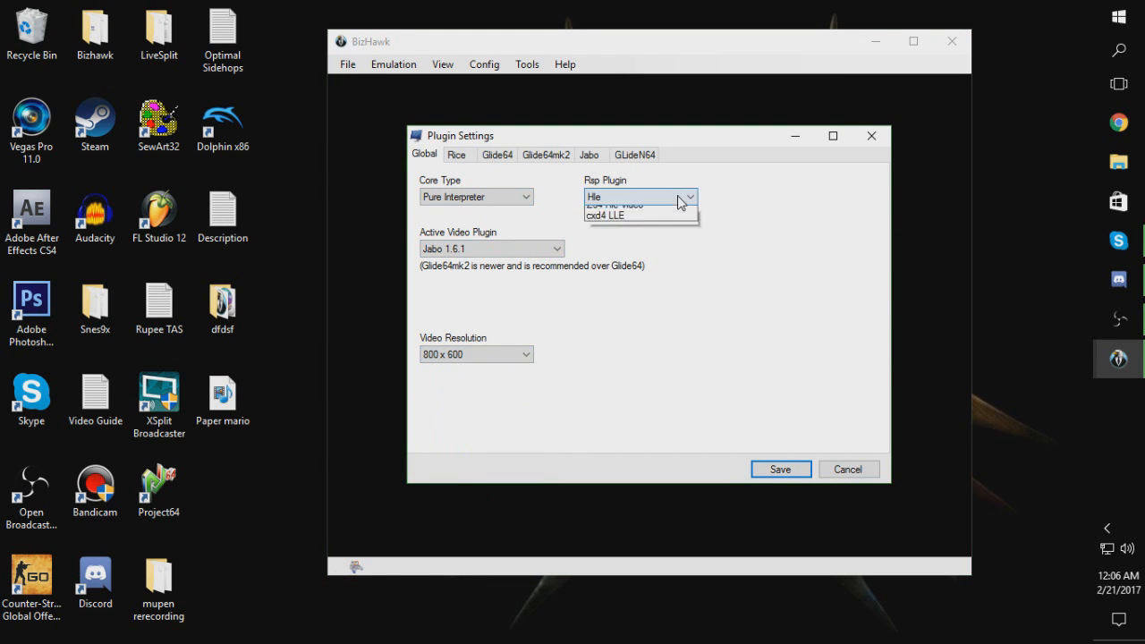
left_click(639, 196)
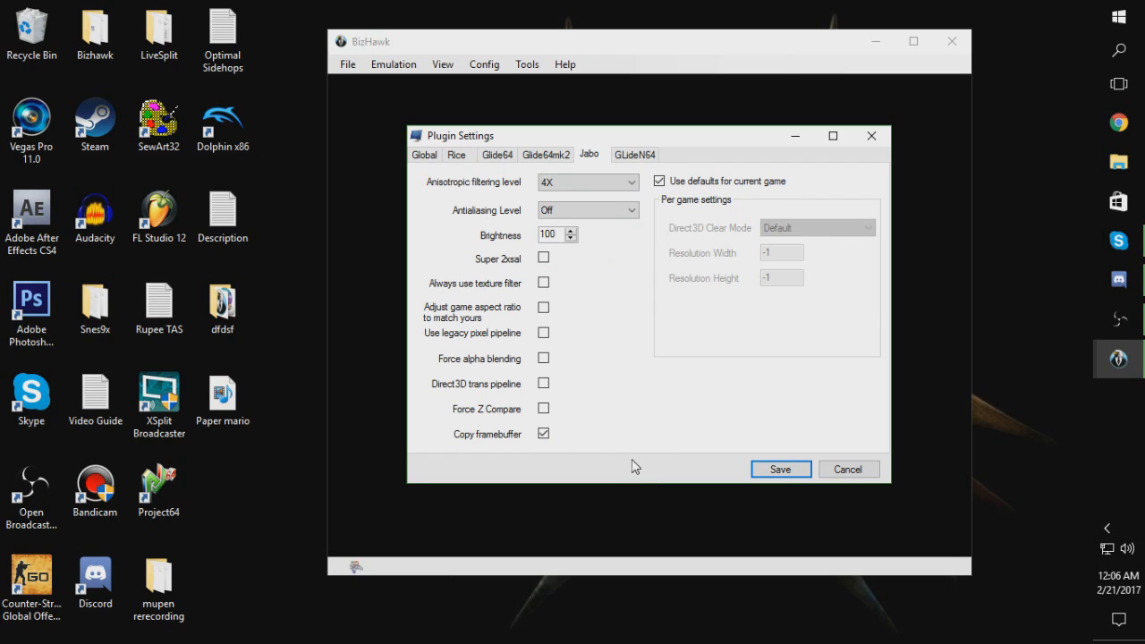
mouse_move(553, 422)
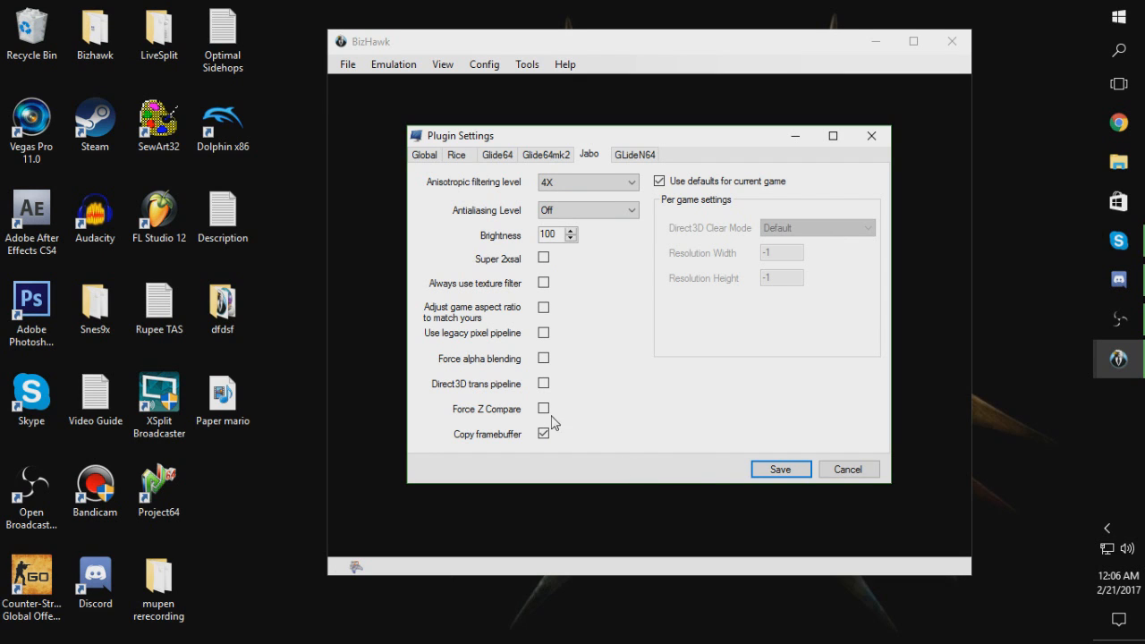
left_click(780, 469)
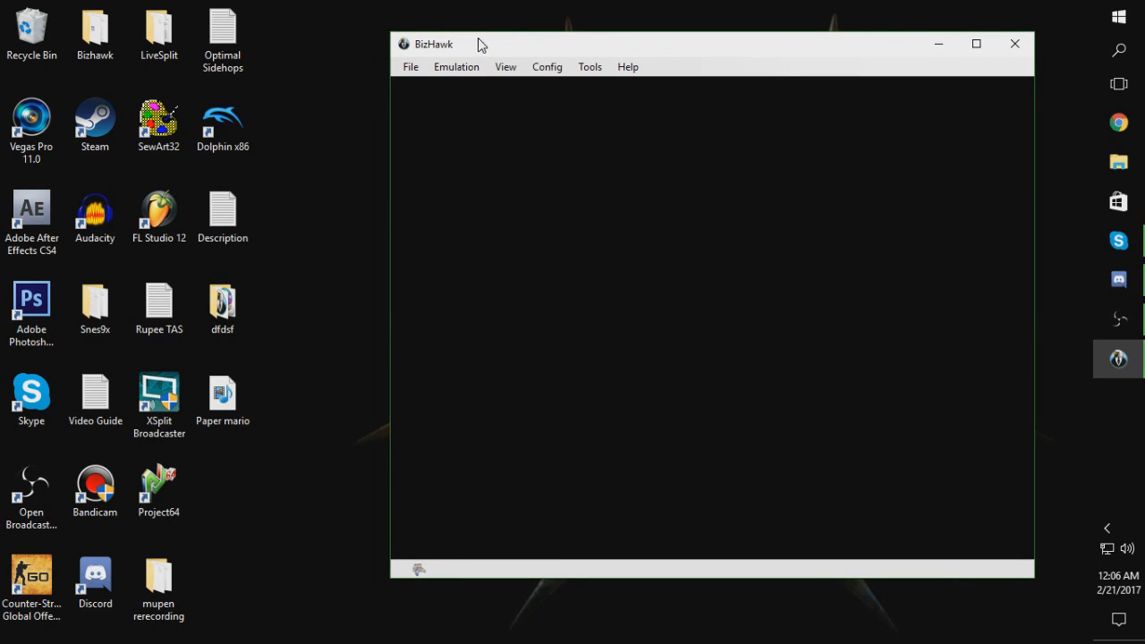
Open the Zelda no Densetsu - Toki no Ocarina (Japan) ROM from File > Open ROM
left_click(410, 66)
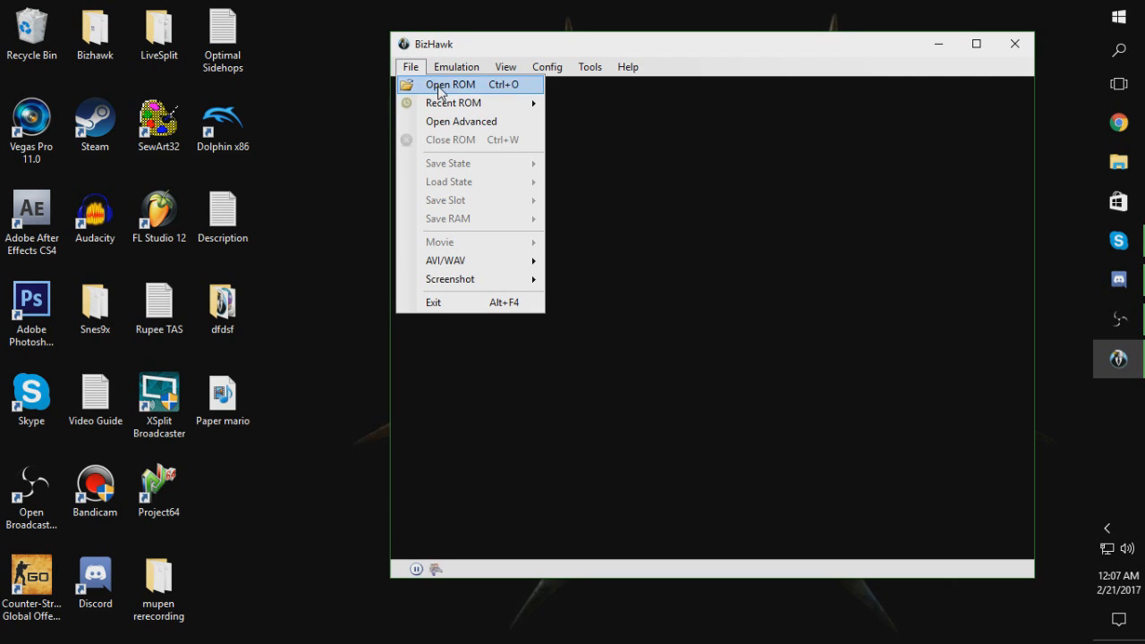
left_click(451, 83)
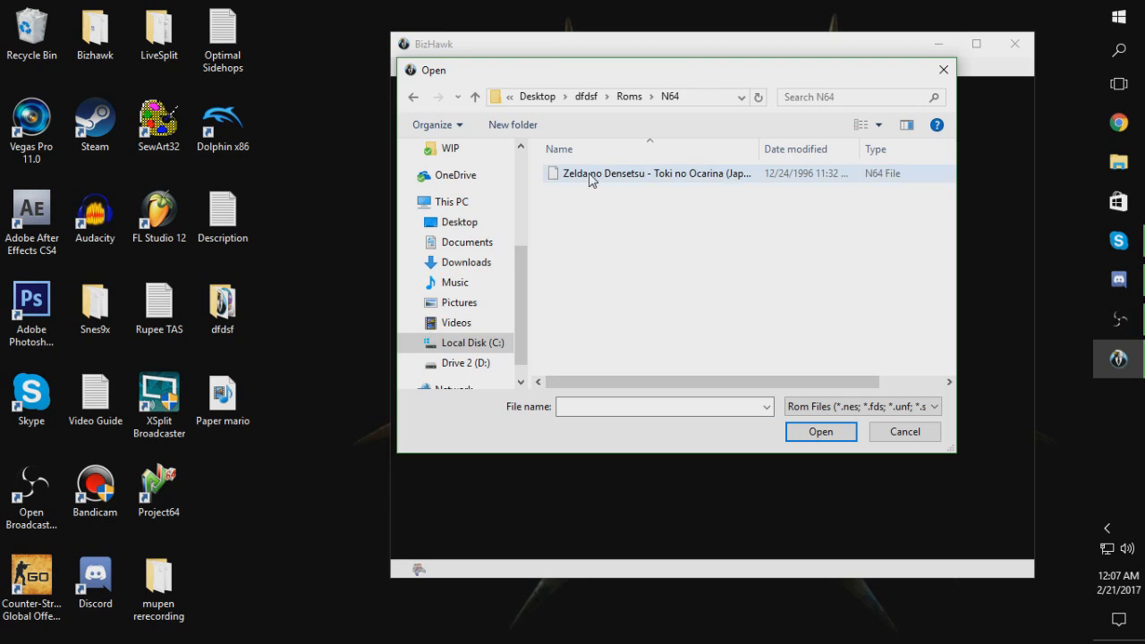
left_click(904, 431)
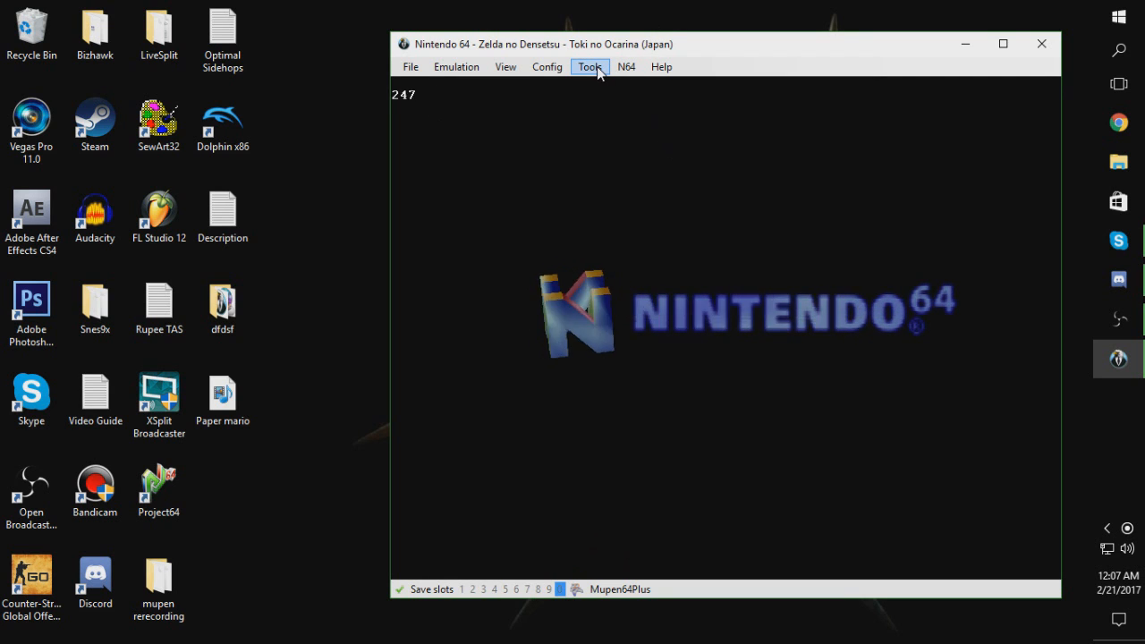
Open the Virtual Pad window from Tools and move it beside the game
left_click(589, 66)
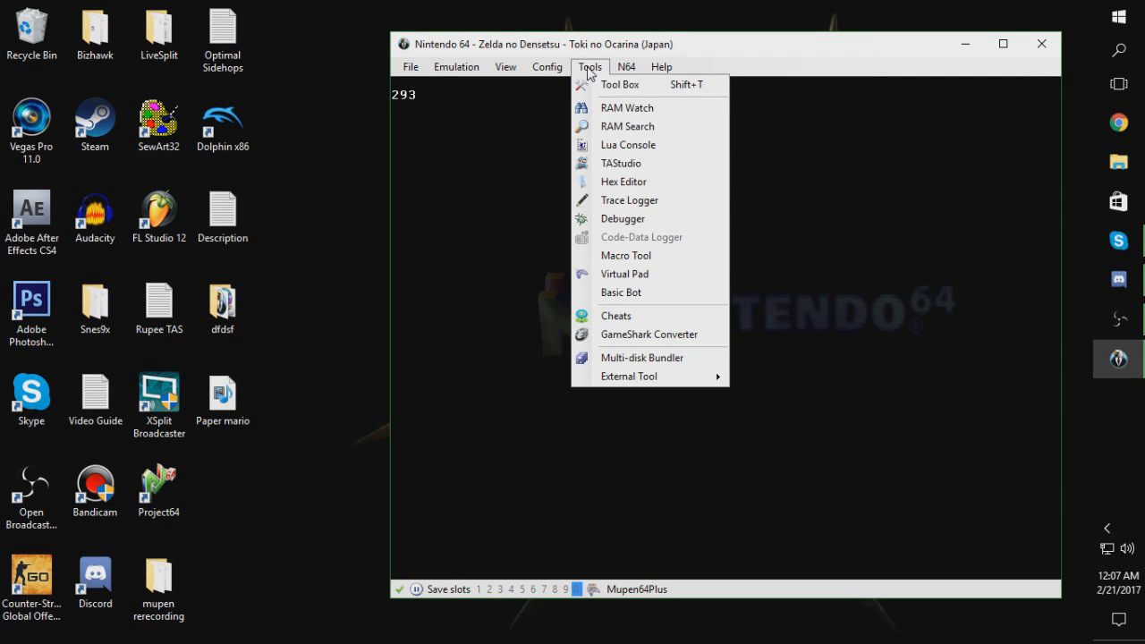
left_click(624, 274)
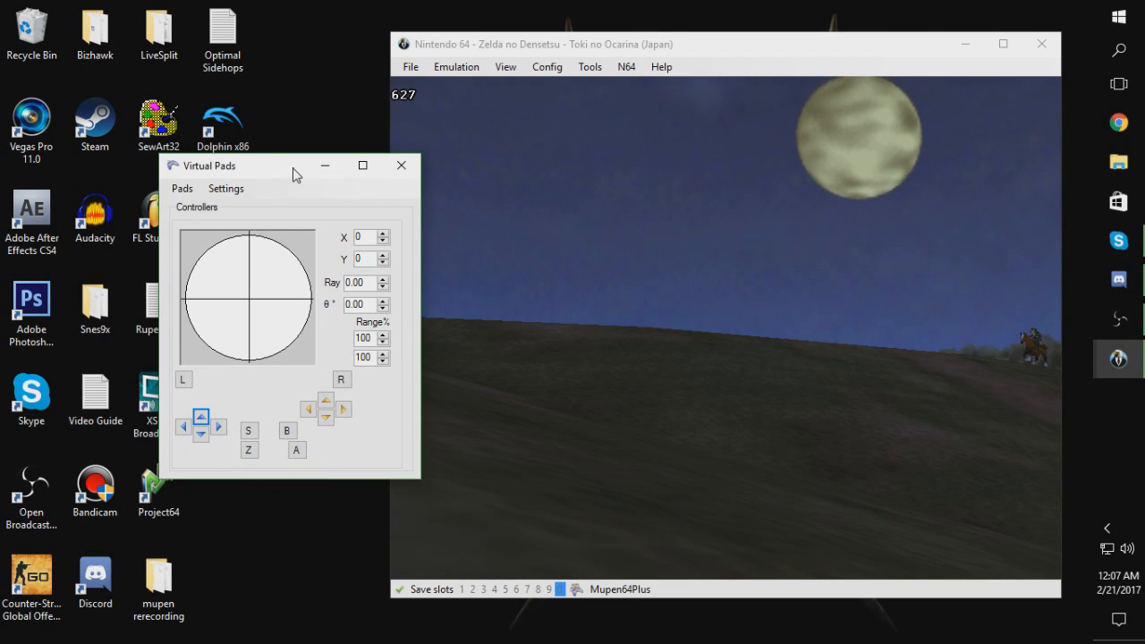
left_click(547, 66)
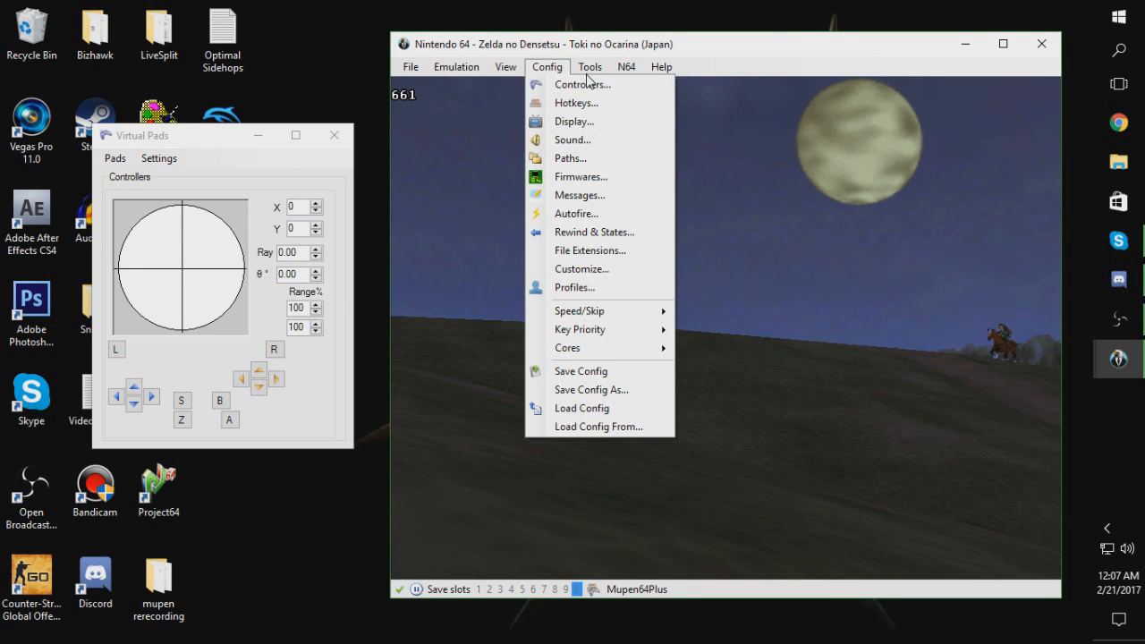
Browse the Tools and Config menus, including display settings, while the game reaches PRESS START
left_click(590, 66)
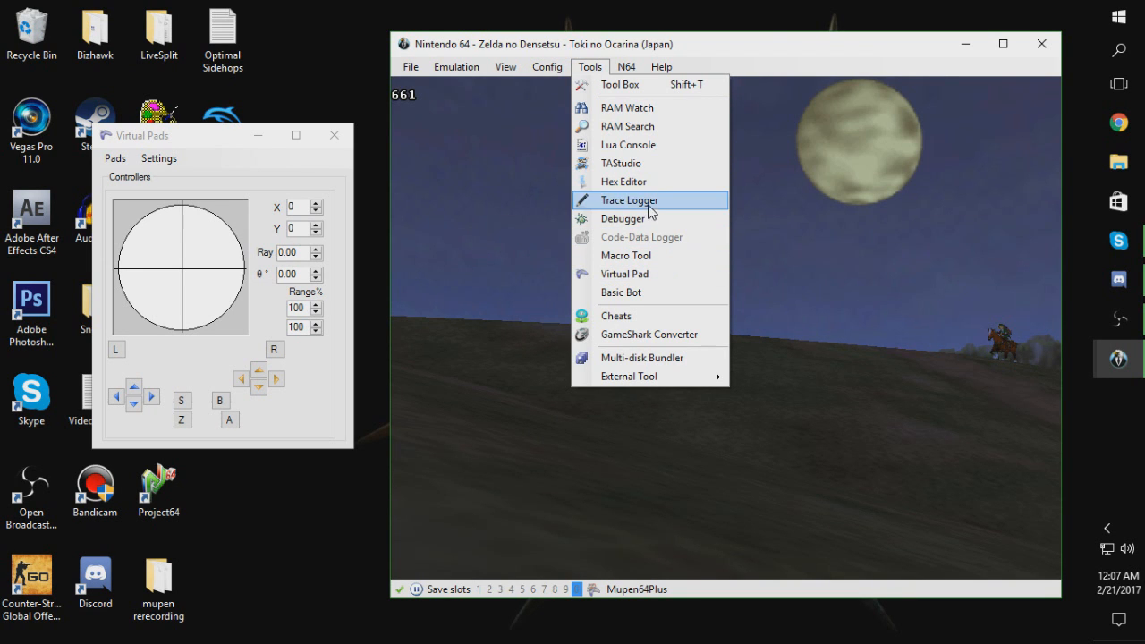
left_click(547, 66)
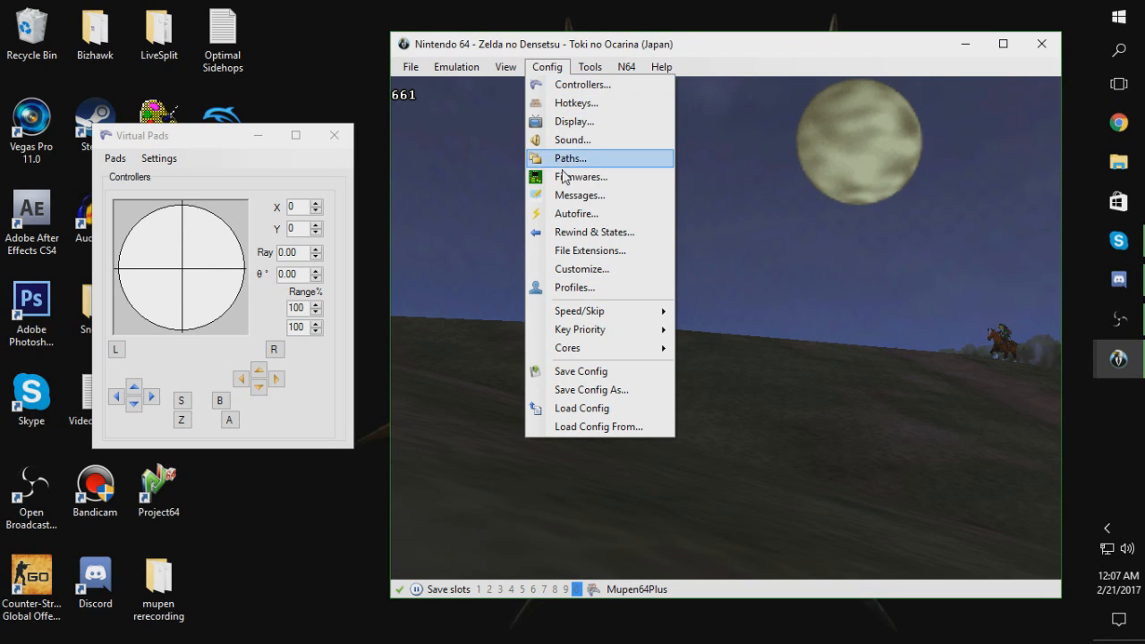
mouse_move(581, 269)
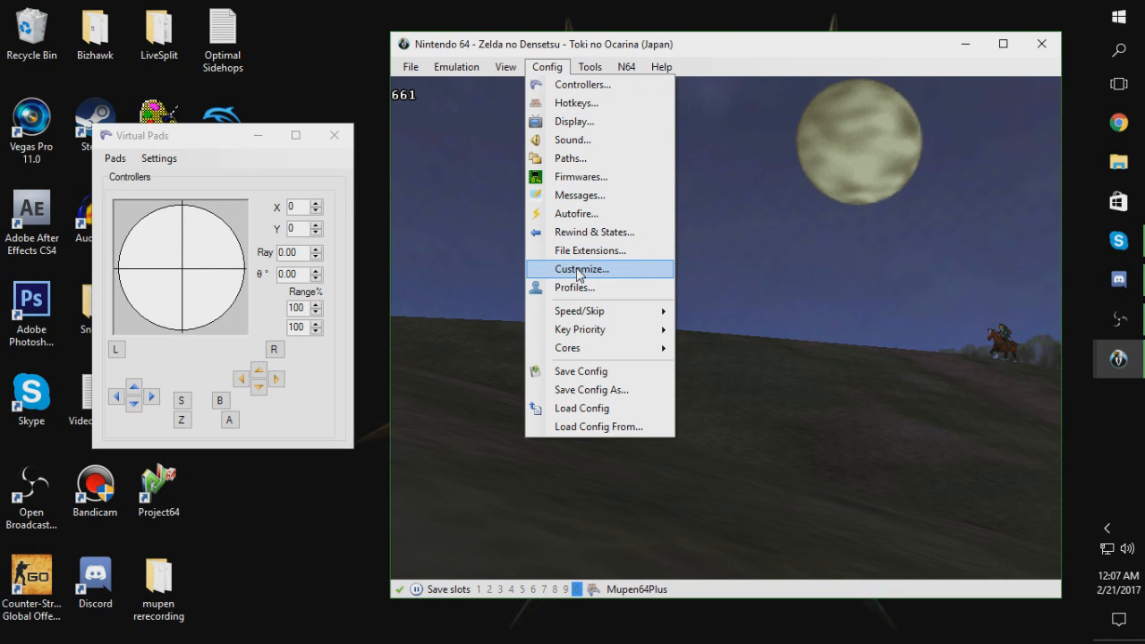
left_click(574, 120)
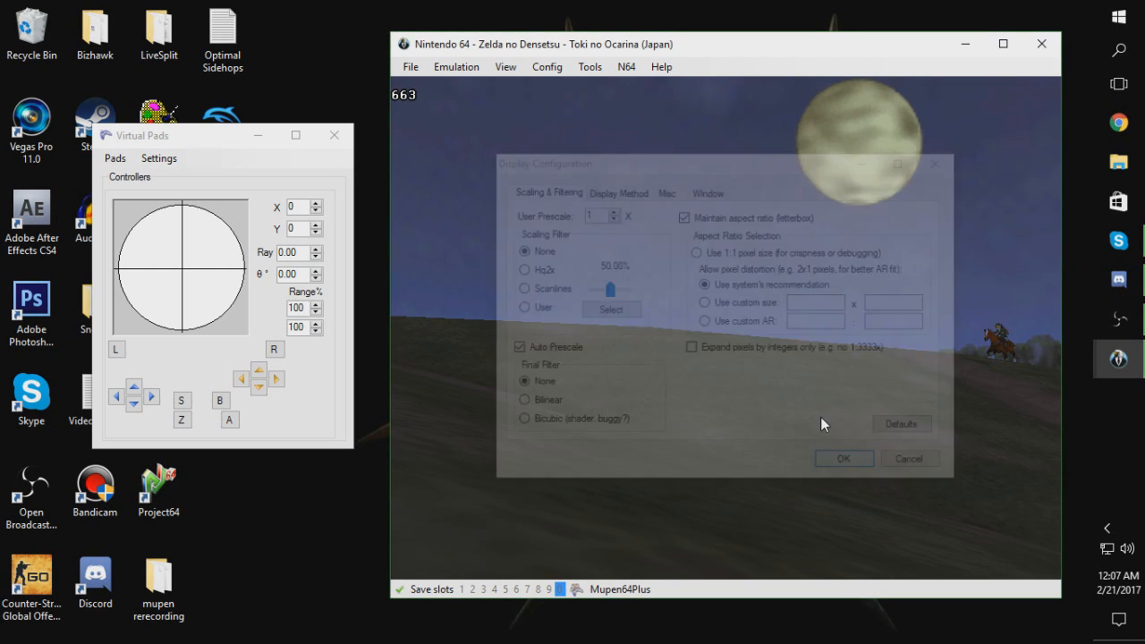
left_click(546, 67)
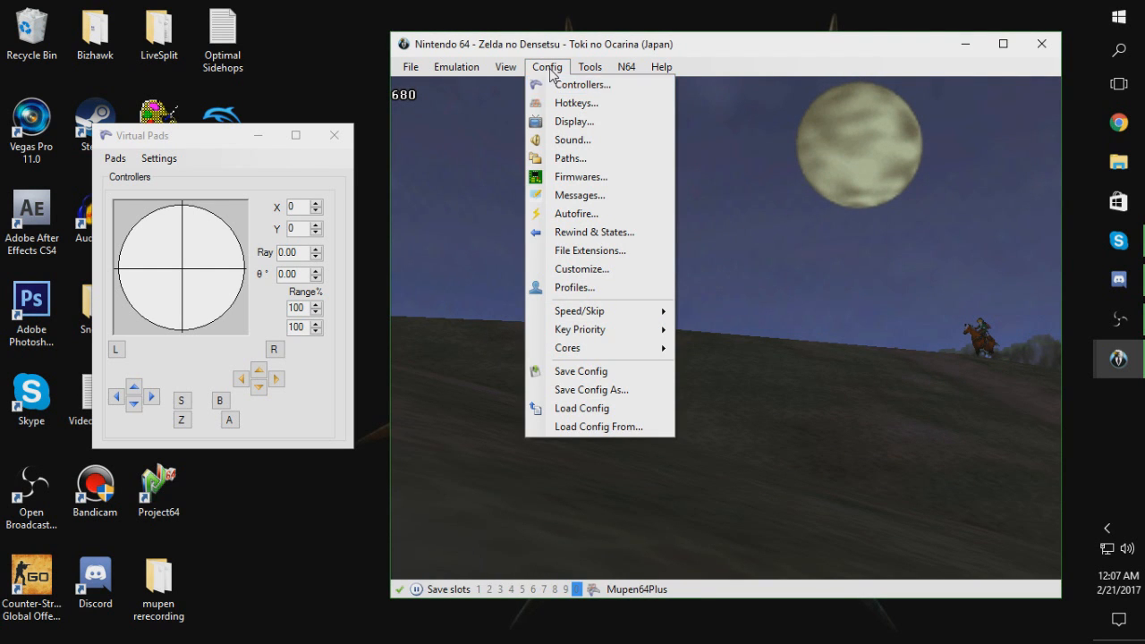
left_click(547, 66)
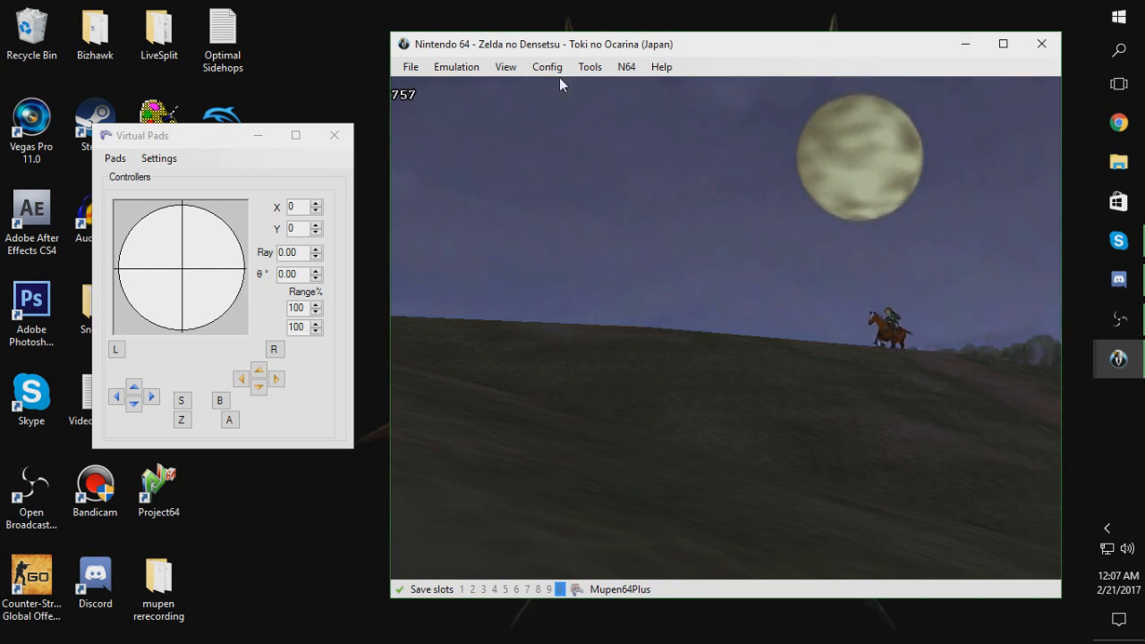
left_click(547, 66)
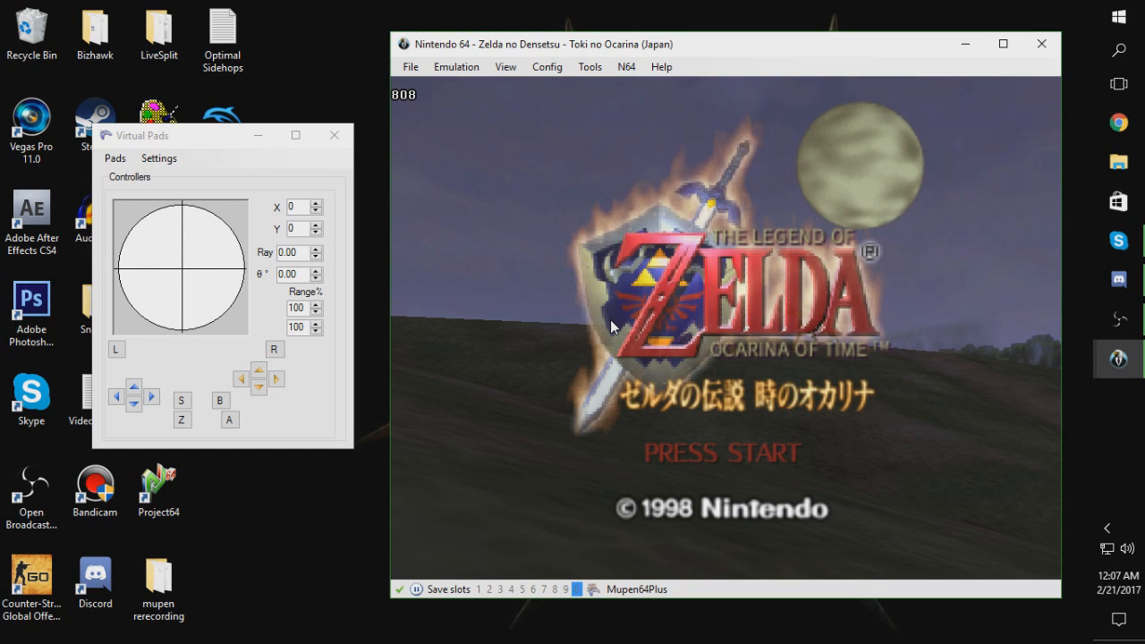
mouse_move(611, 323)
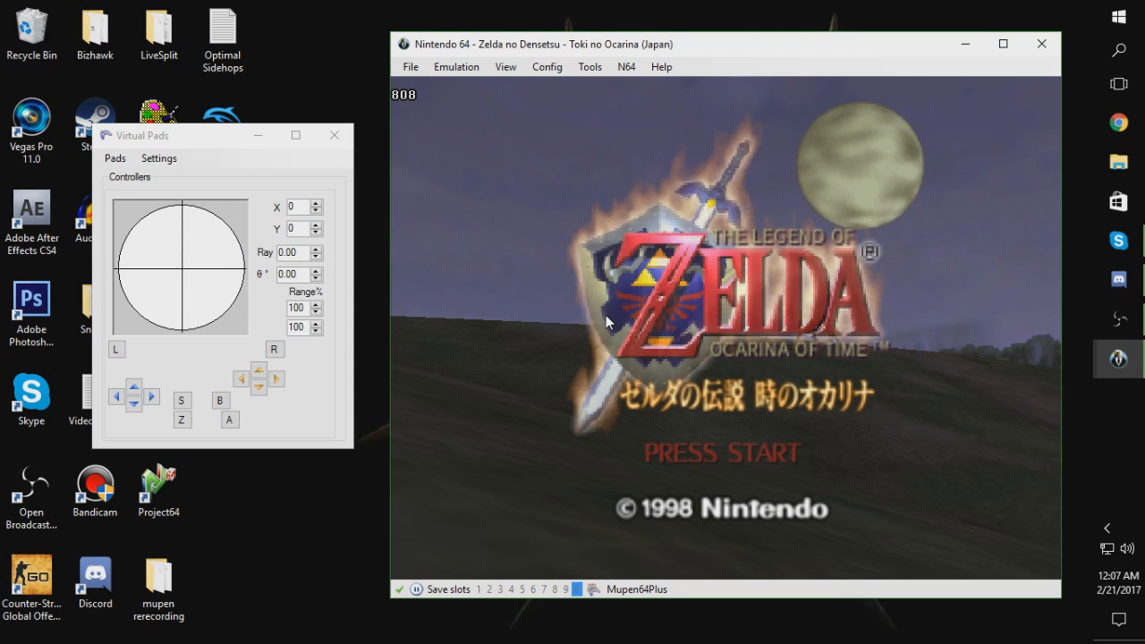
mouse_move(183, 303)
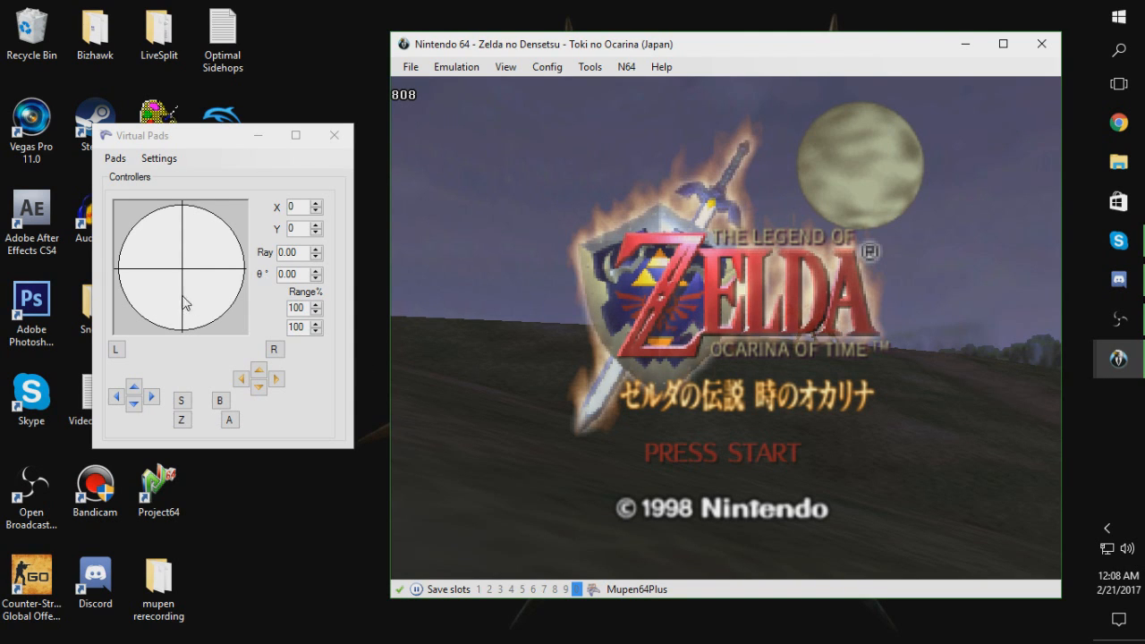
Open Record Movie, enter author jamz as default author, and view the Record From options
left_click(627, 66)
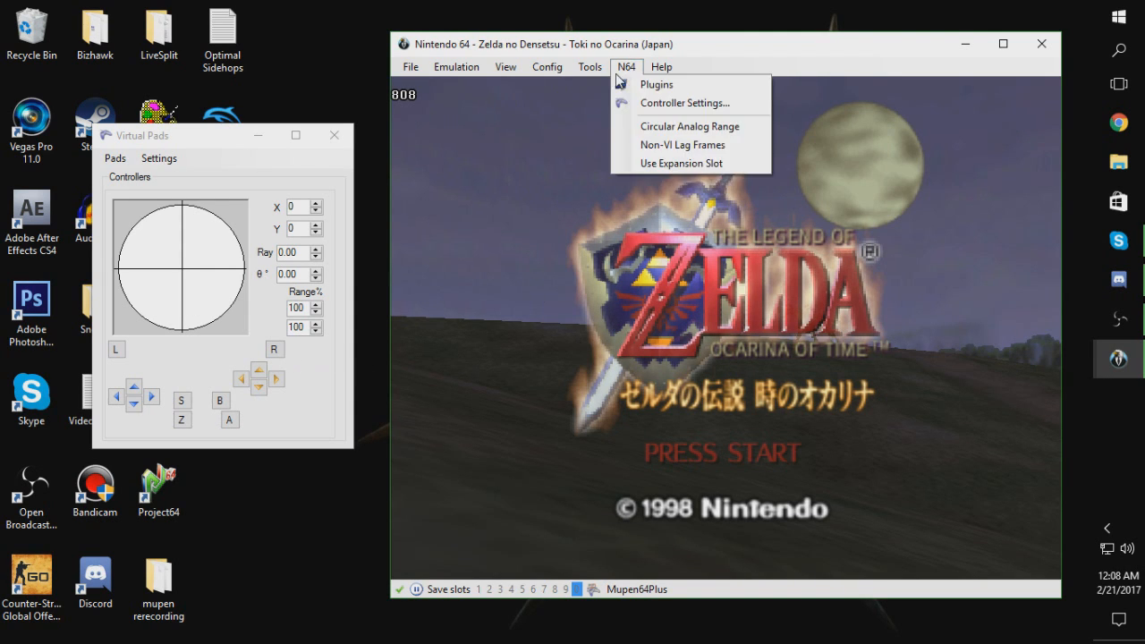
left_click(411, 66)
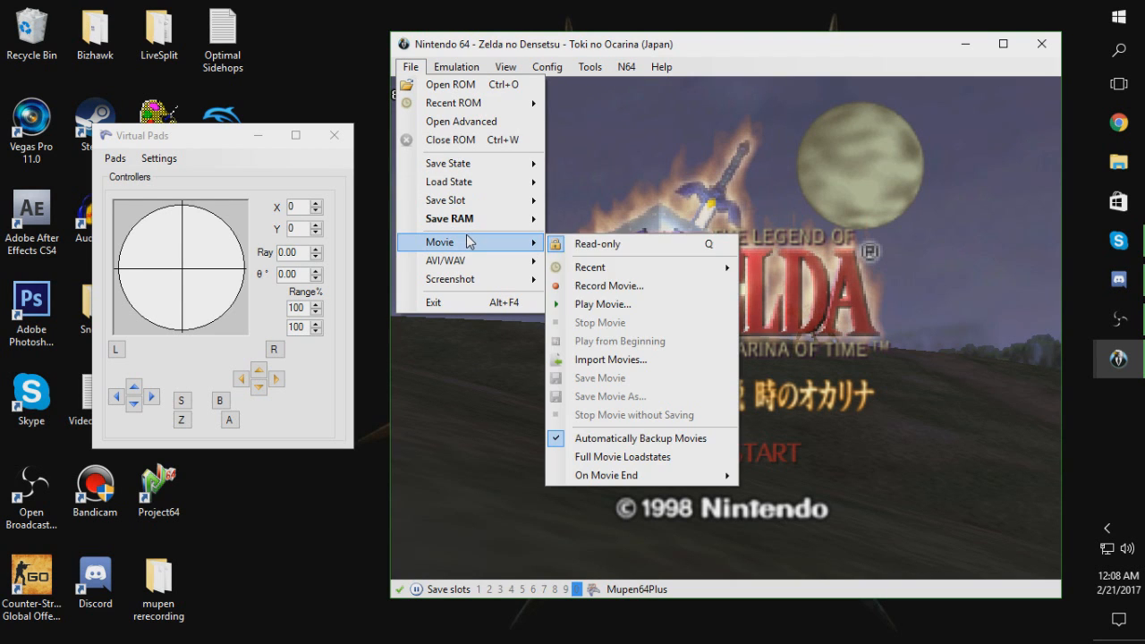
mouse_move(614, 286)
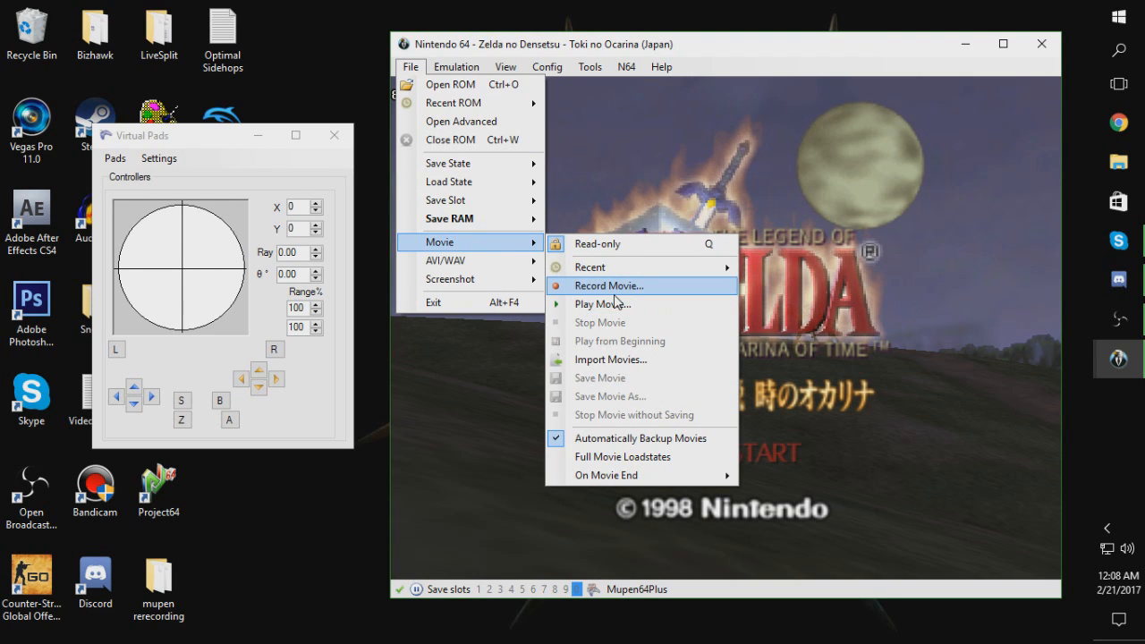
left_click(610, 285)
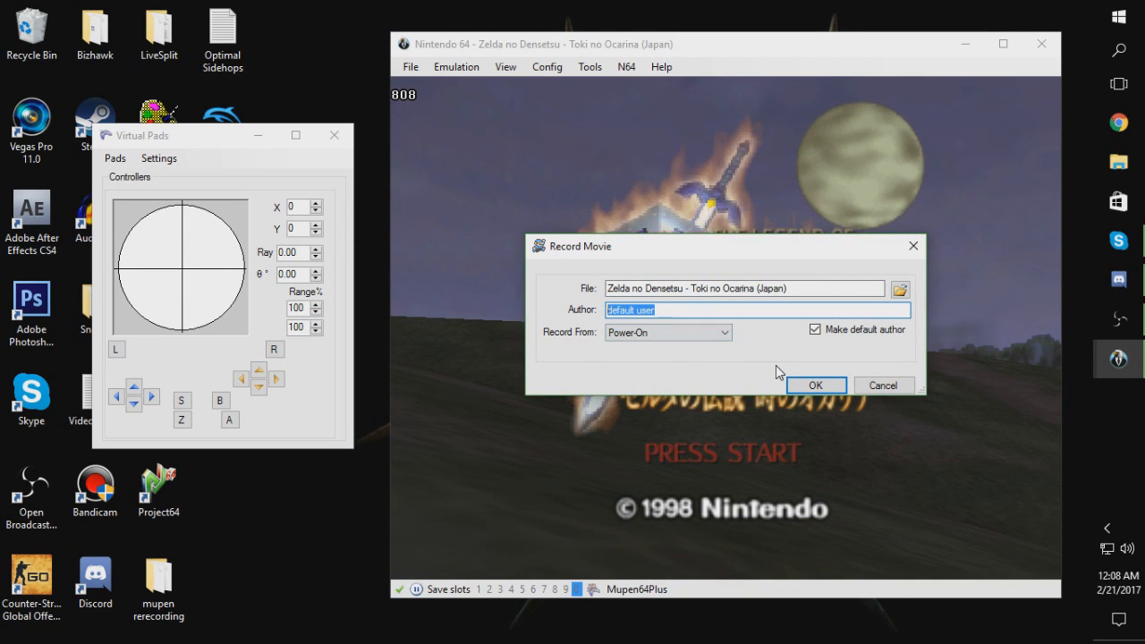
type("iamz")
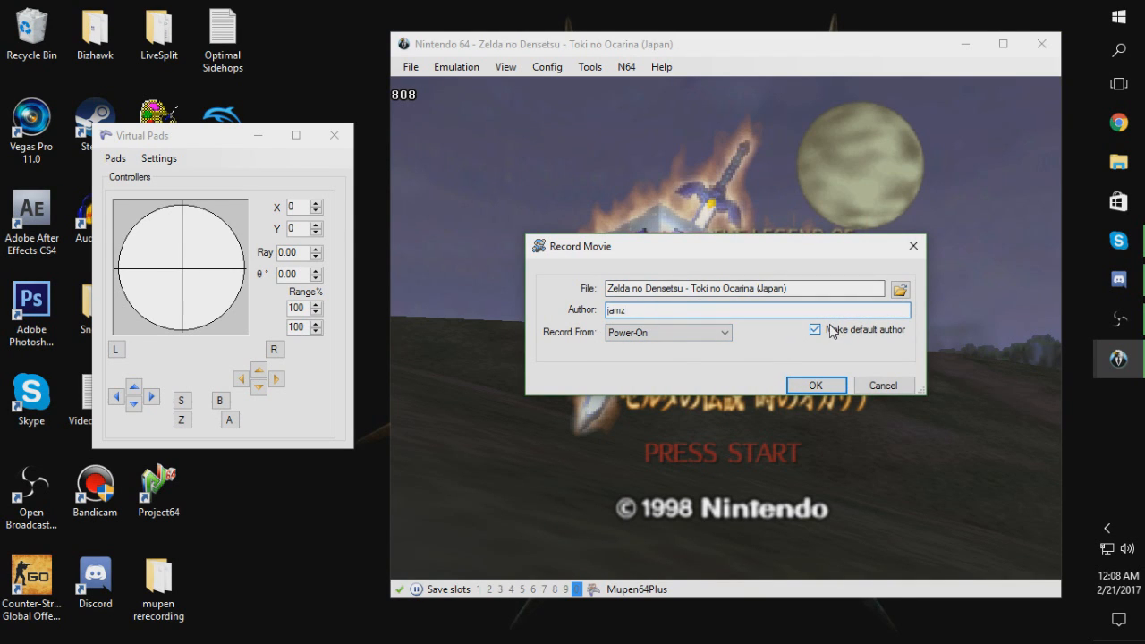
left_click(756, 310)
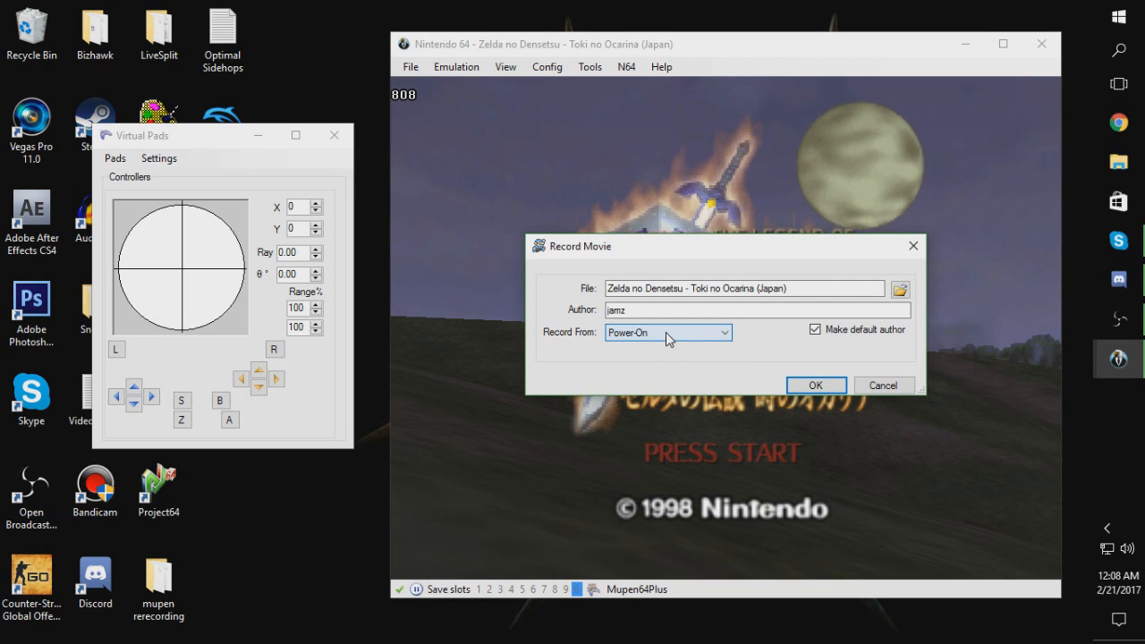
left_click(666, 332)
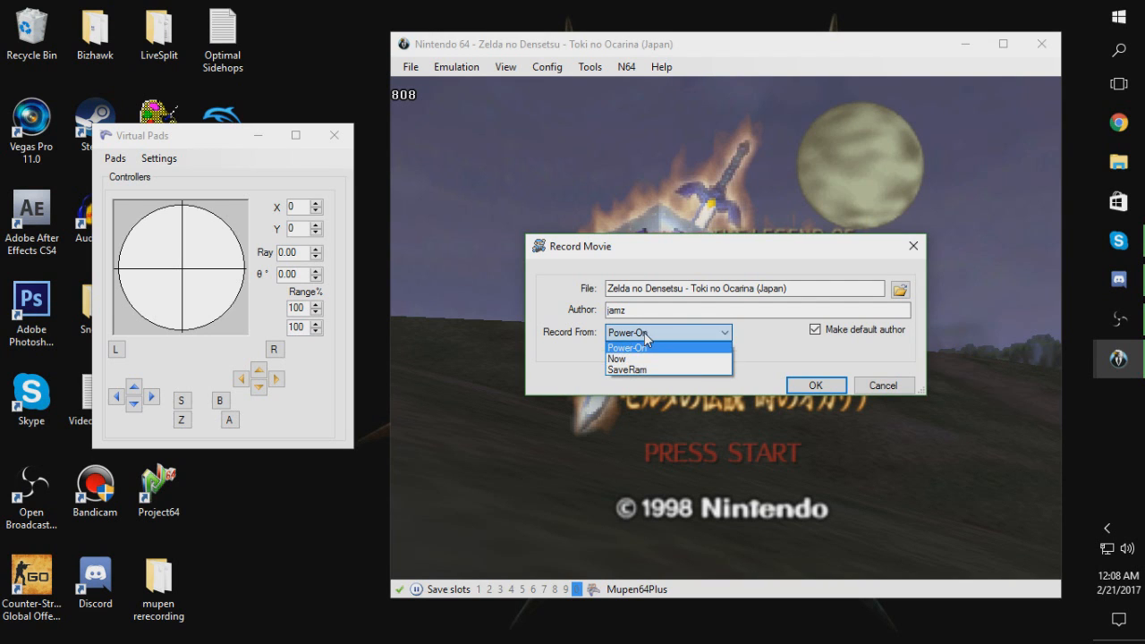
Name the movie test in the Movies folder and start recording from power-on
left_click(900, 288)
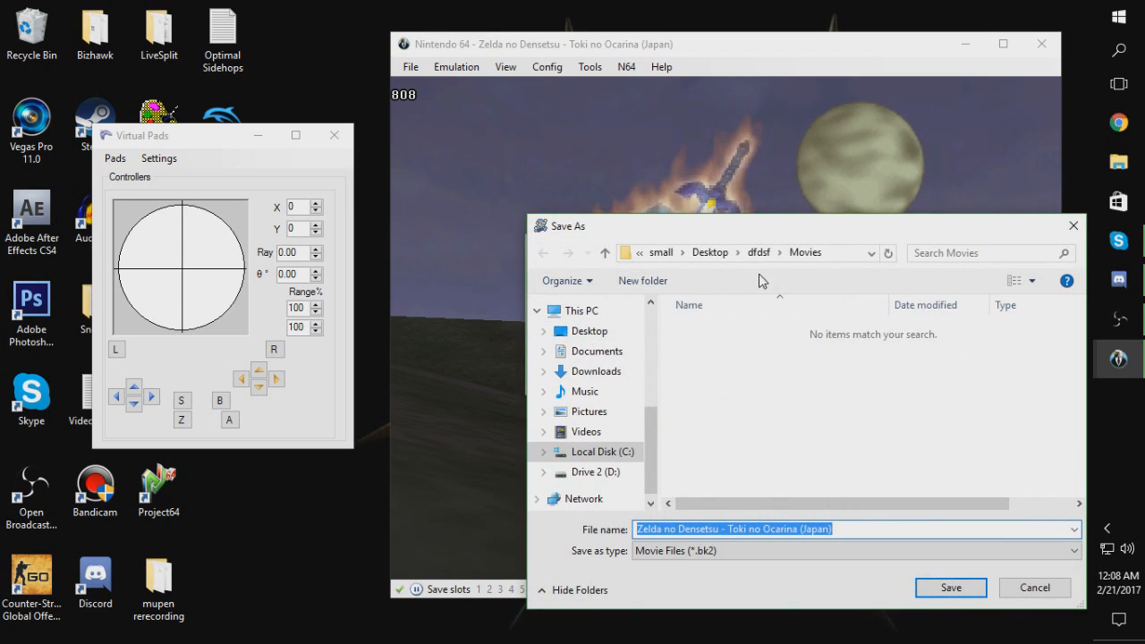
mouse_move(589, 331)
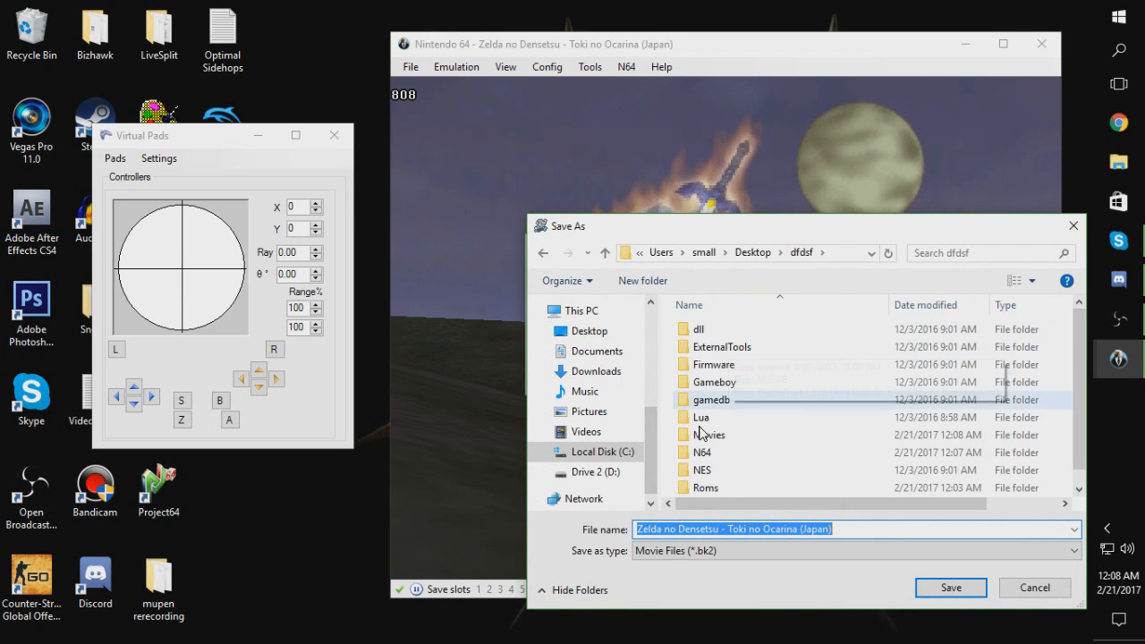
double_click(710, 434)
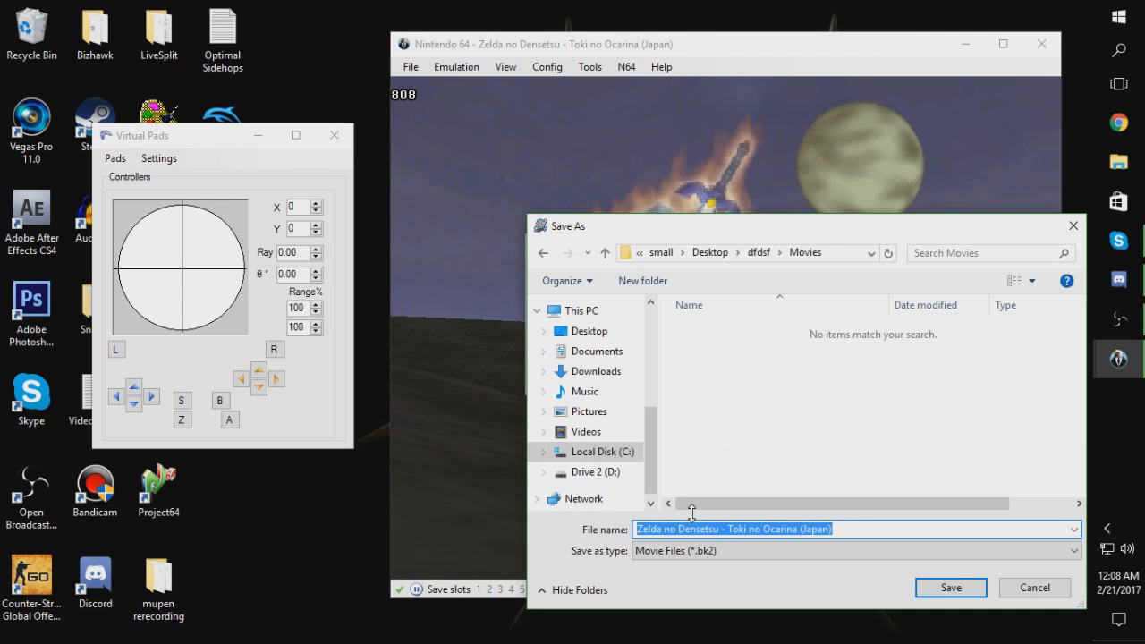
type("t")
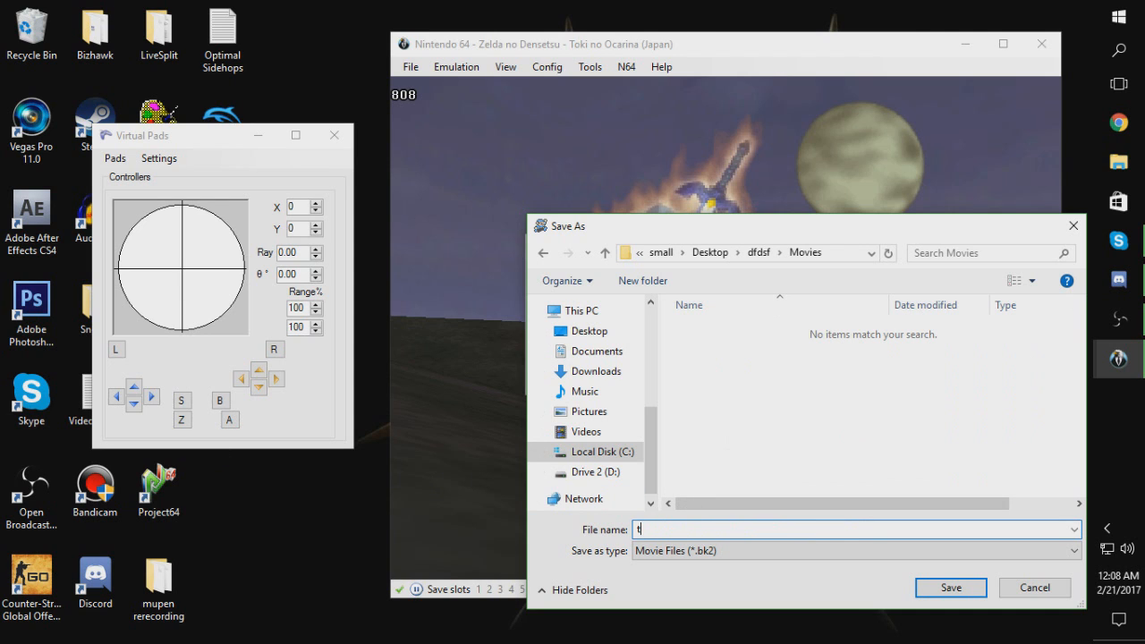
left_click(951, 588)
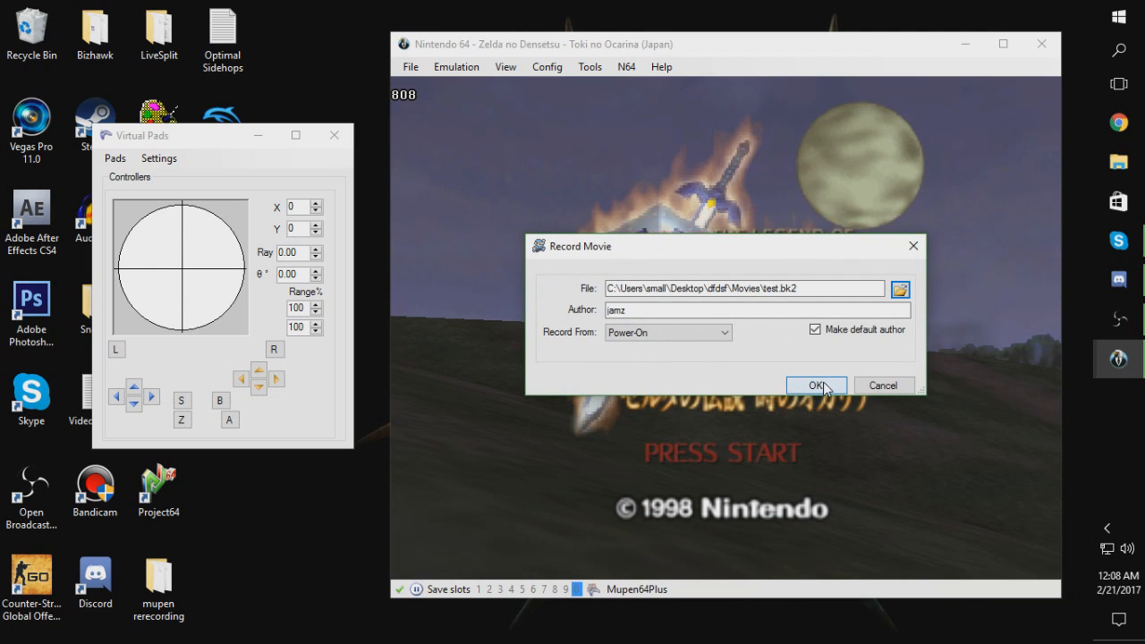
mouse_move(847, 385)
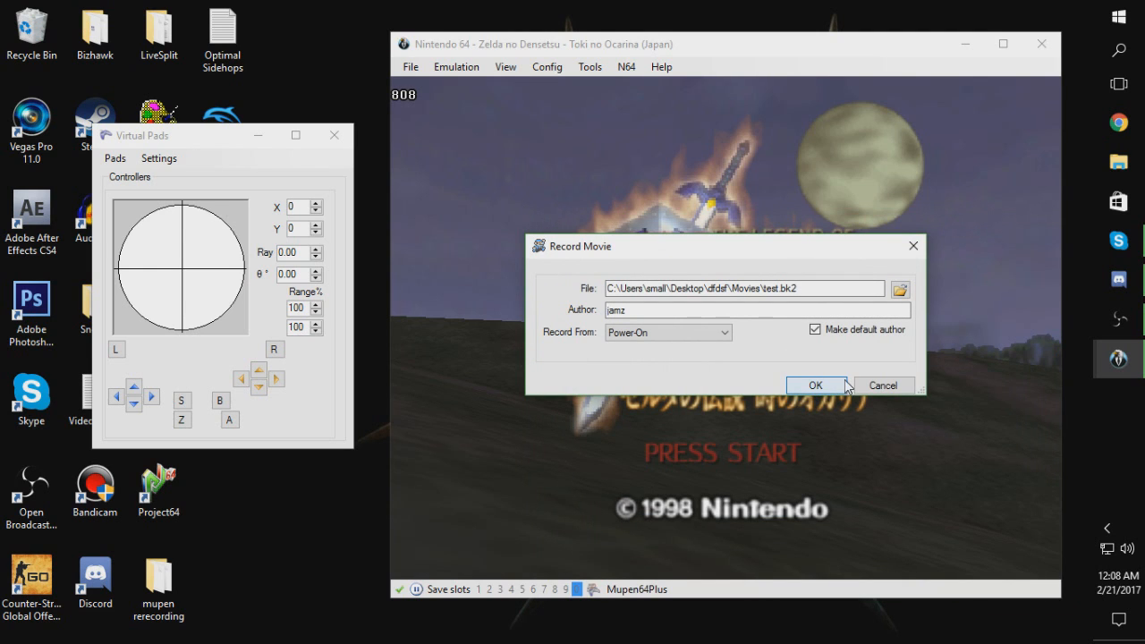
left_click(815, 385)
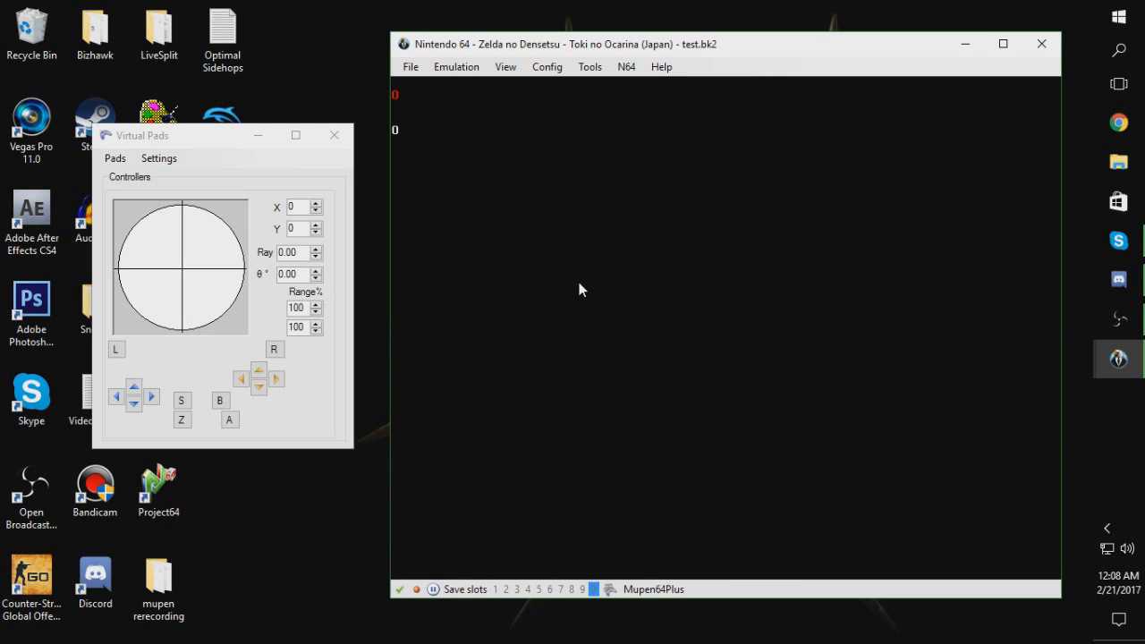
mouse_move(578, 291)
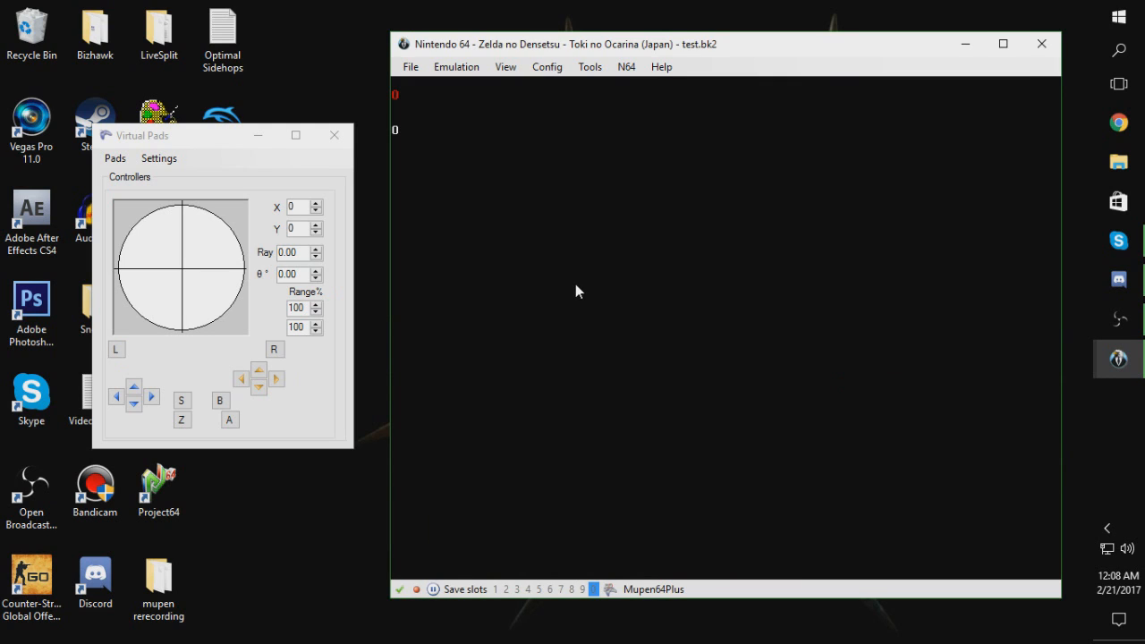
mouse_move(647, 373)
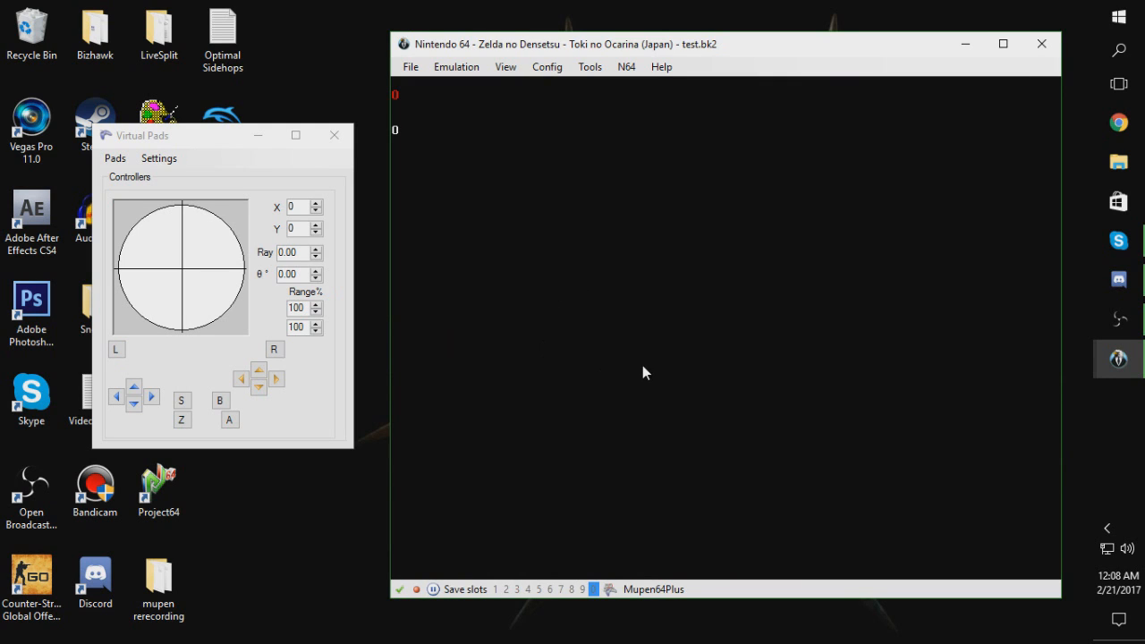
mouse_move(647, 376)
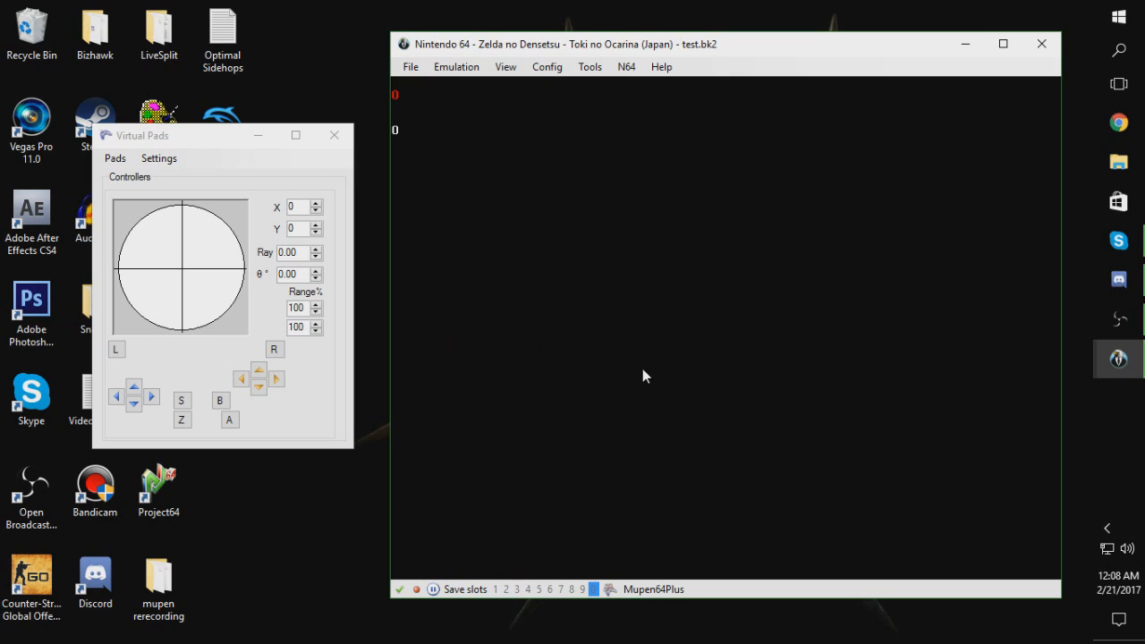
mouse_move(646, 379)
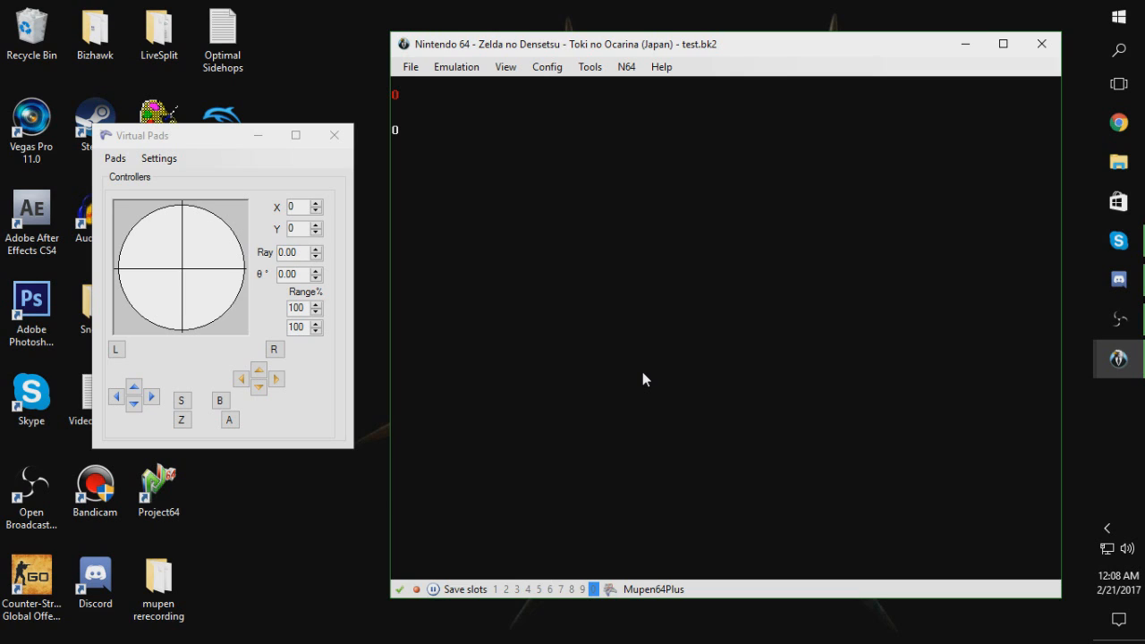
mouse_move(675, 364)
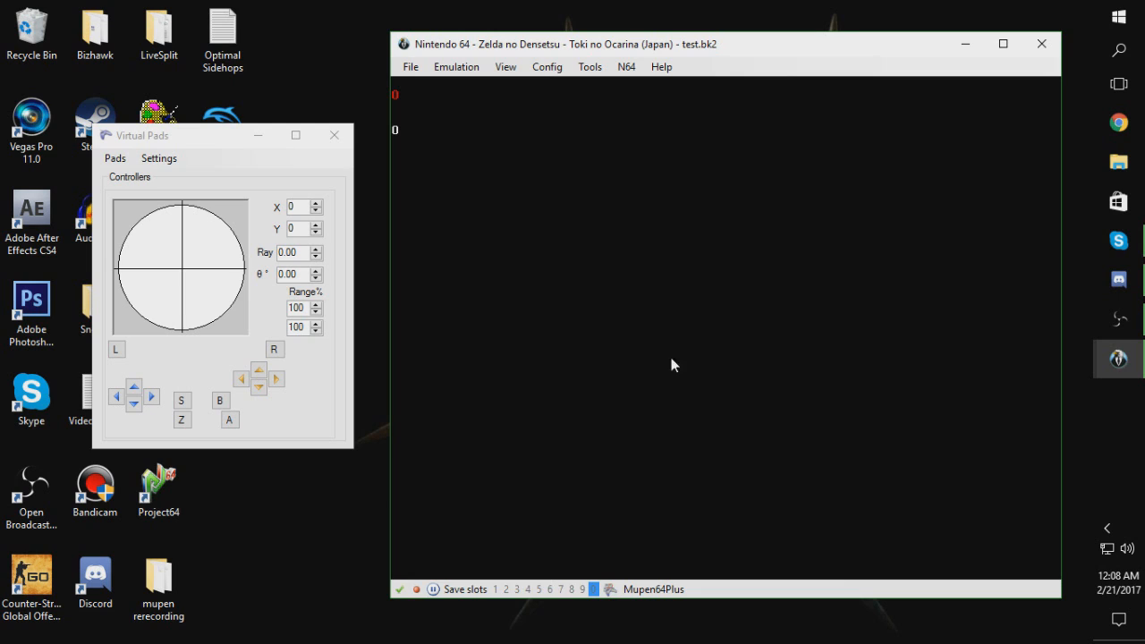
mouse_move(649, 421)
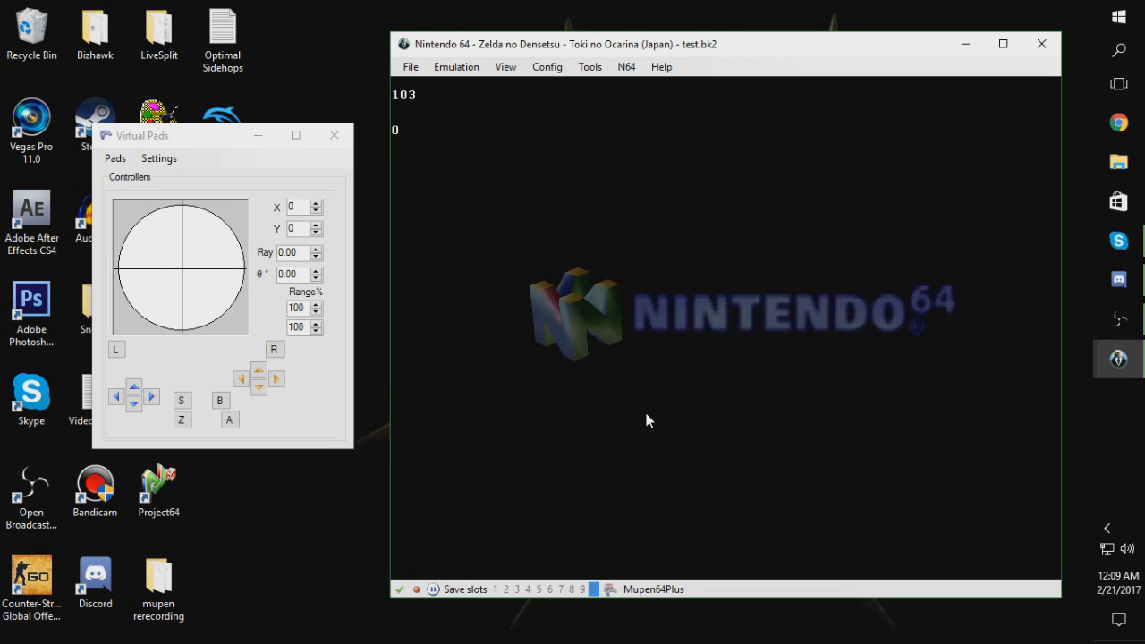
mouse_move(689, 429)
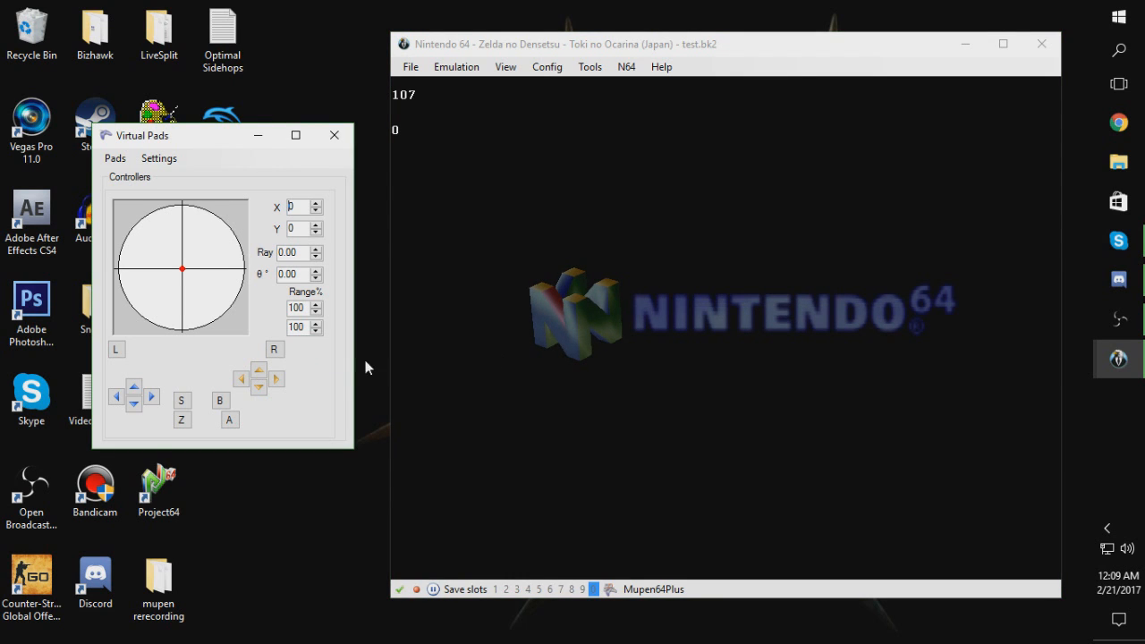
mouse_move(547, 394)
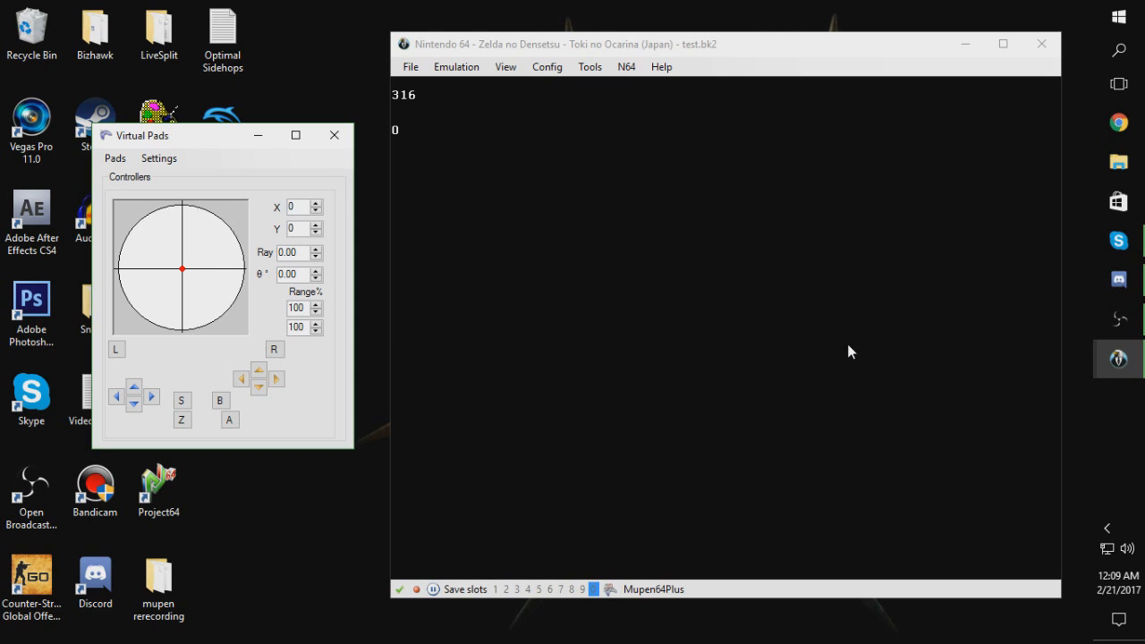
mouse_move(842, 352)
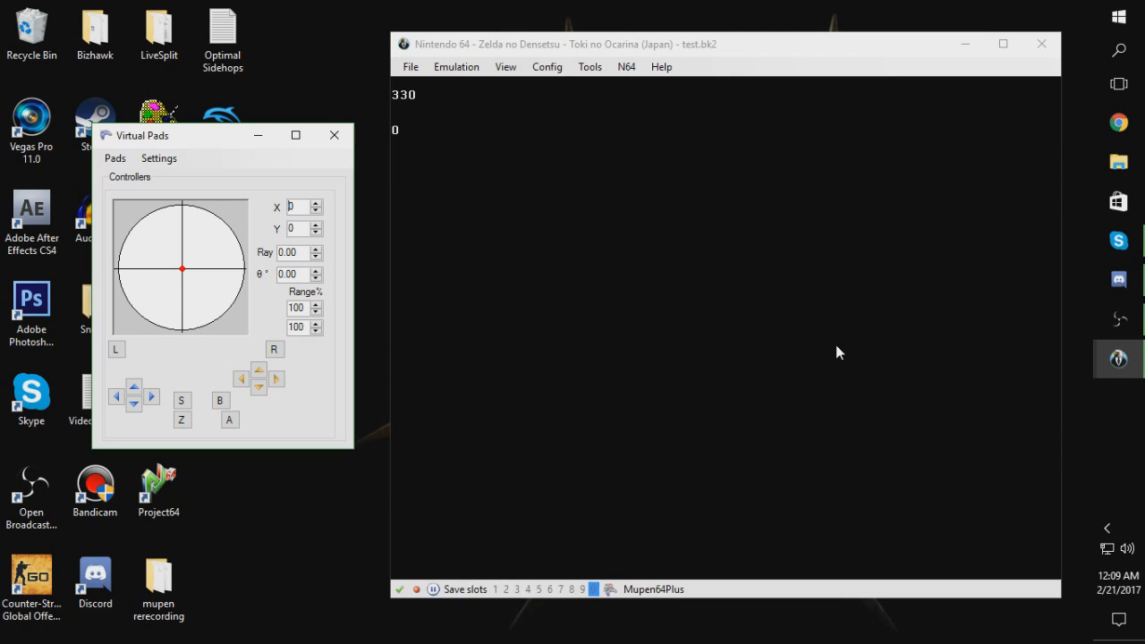
Browse the View, File and Config menus, including the advanced ROM loading options
left_click(505, 67)
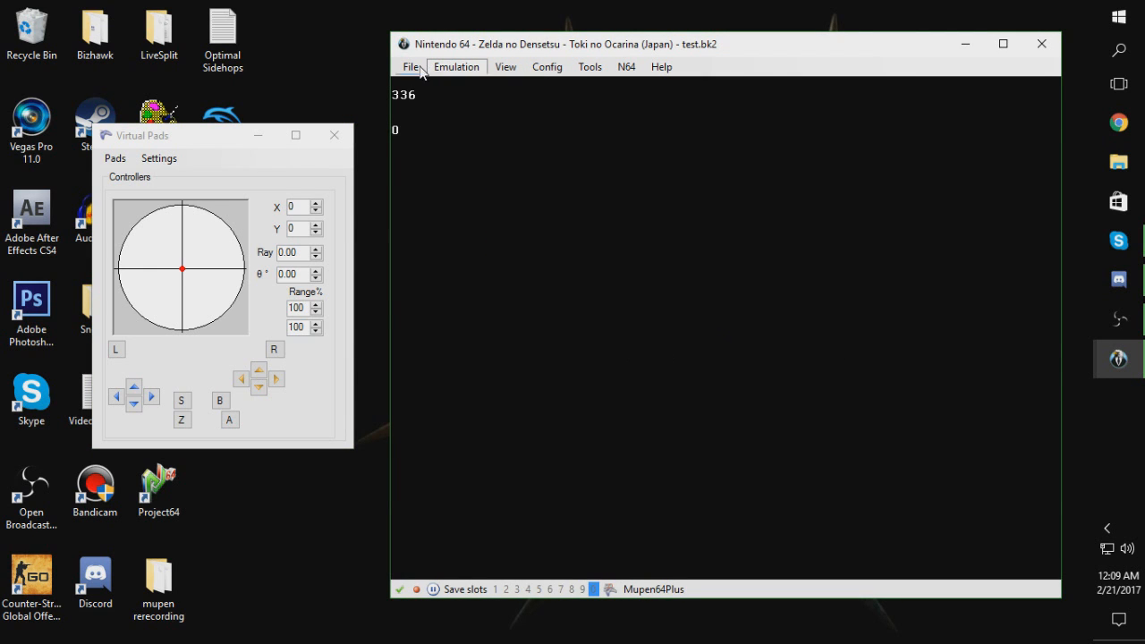
left_click(411, 67)
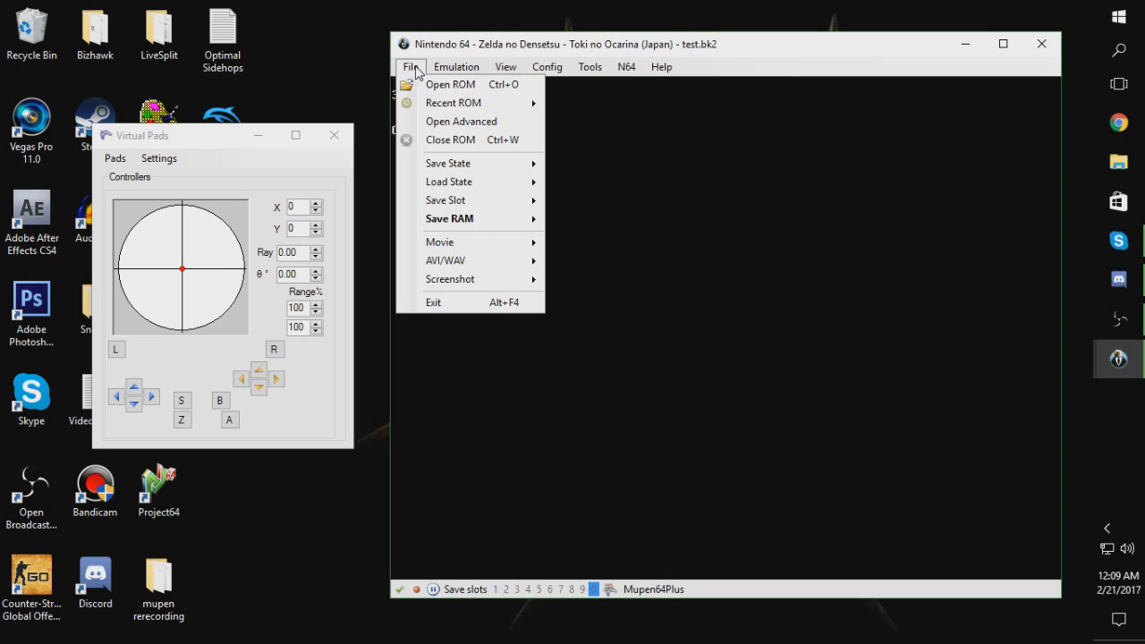
left_click(461, 121)
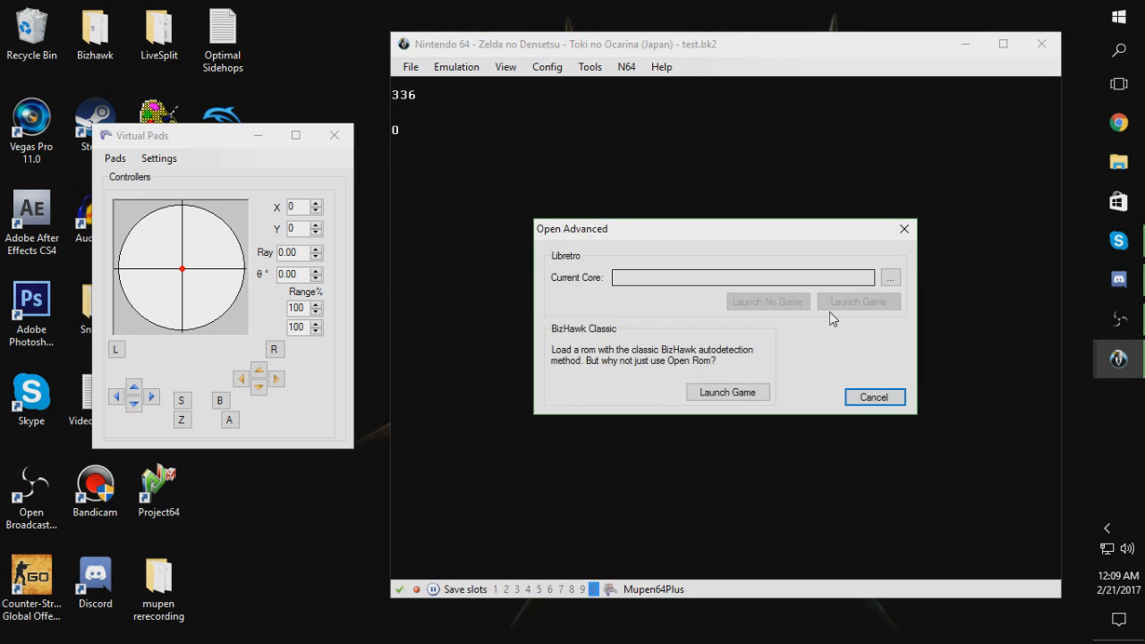
left_click(506, 67)
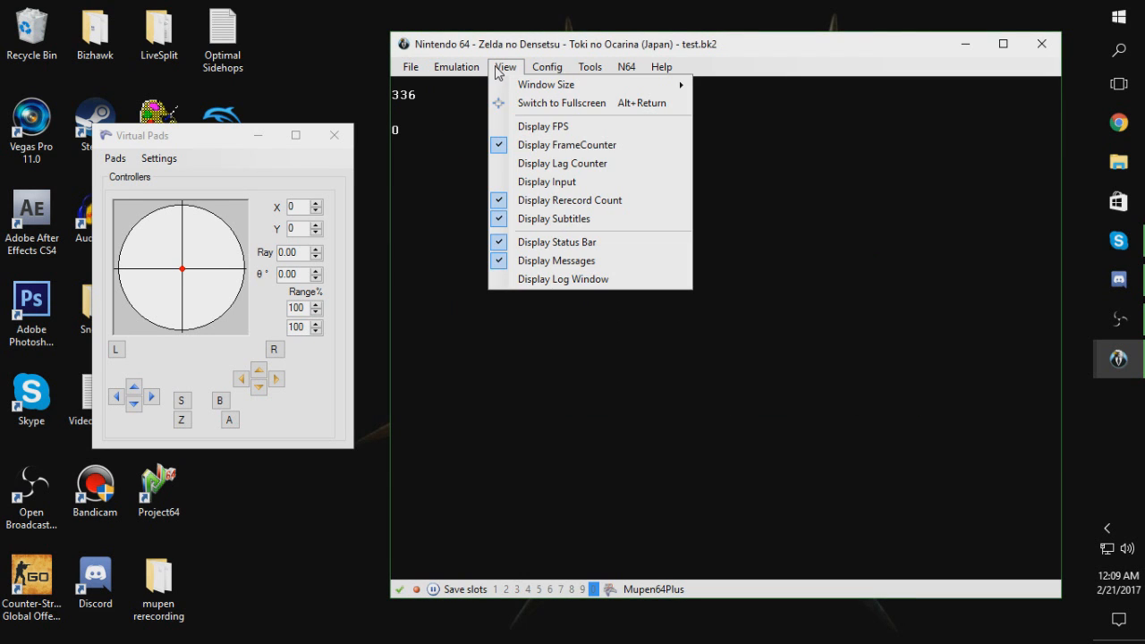
left_click(547, 66)
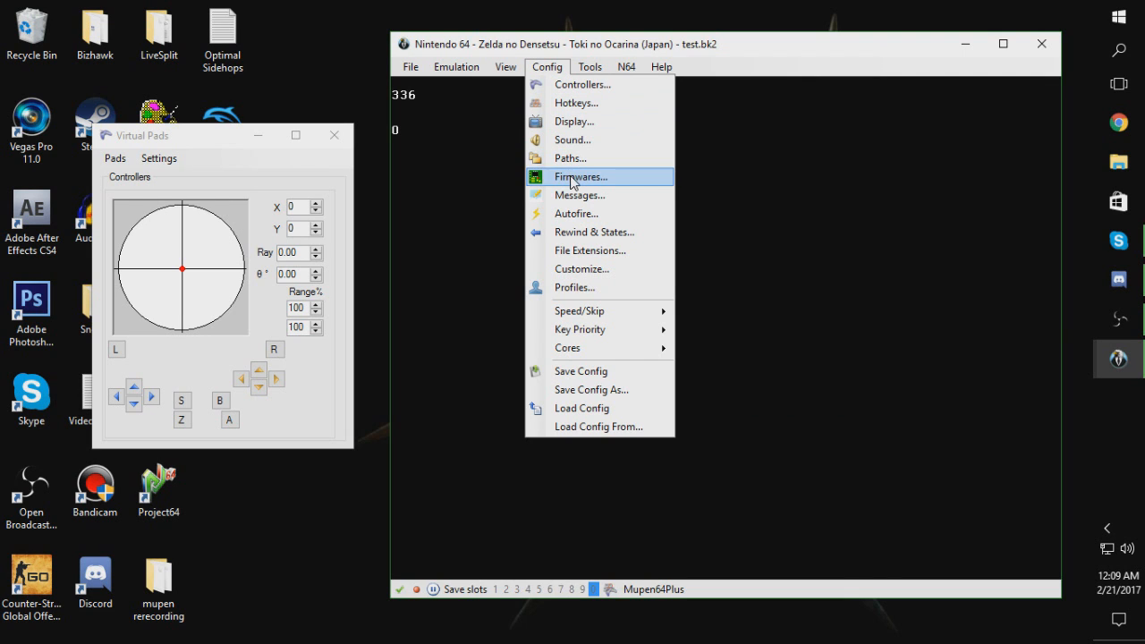
mouse_move(579, 311)
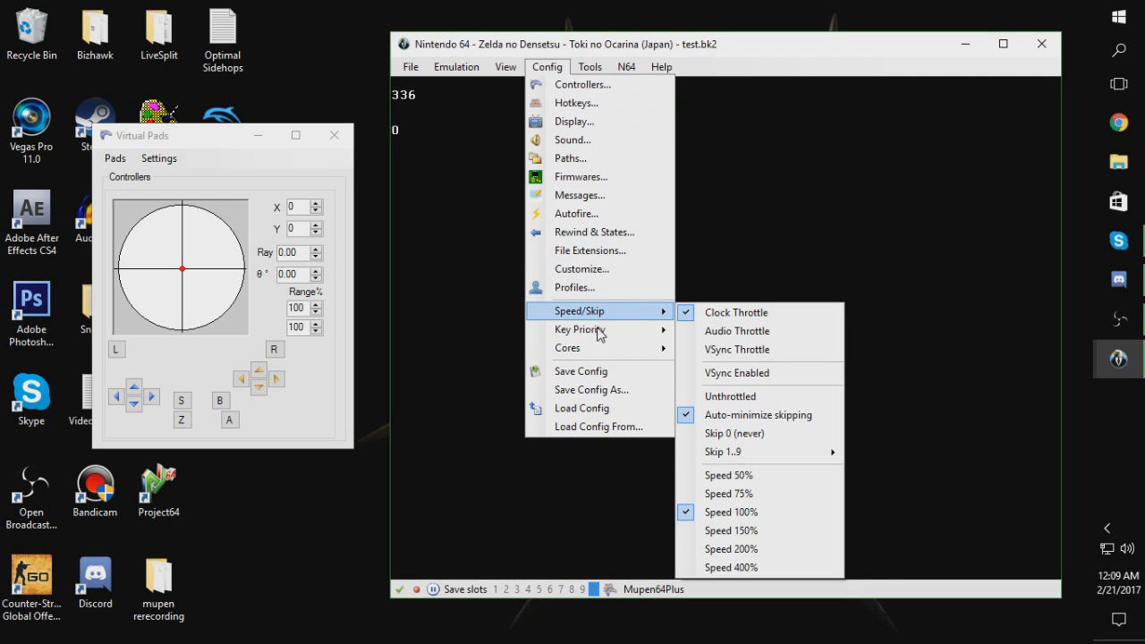
mouse_move(568, 349)
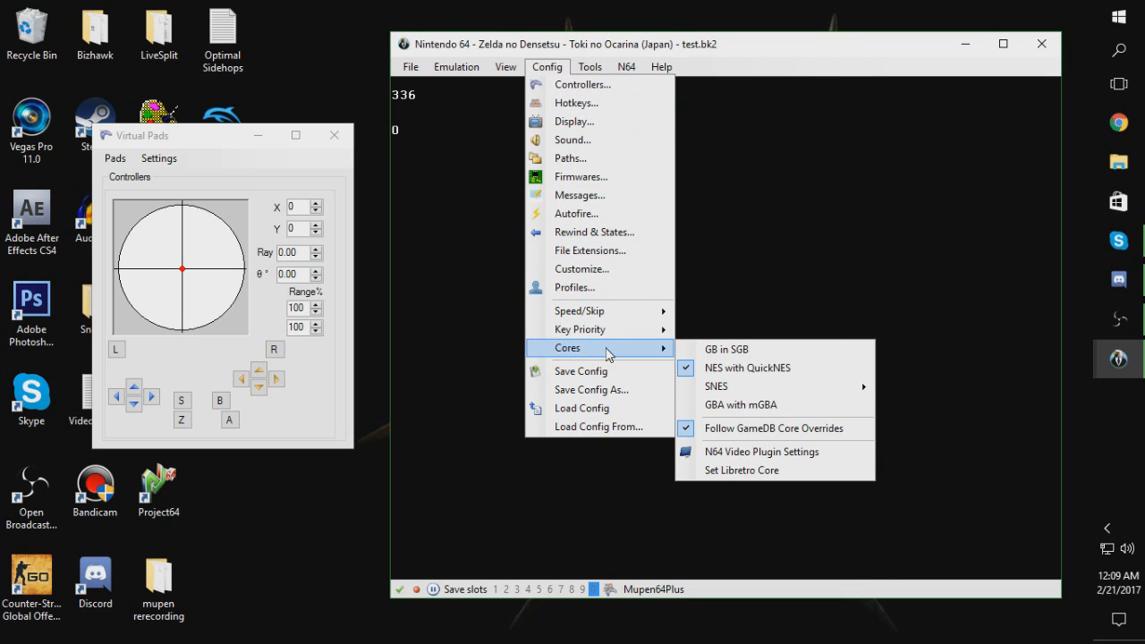
Look through the Tools and N64 menus, then unpause via Emulation > Pause
left_click(590, 66)
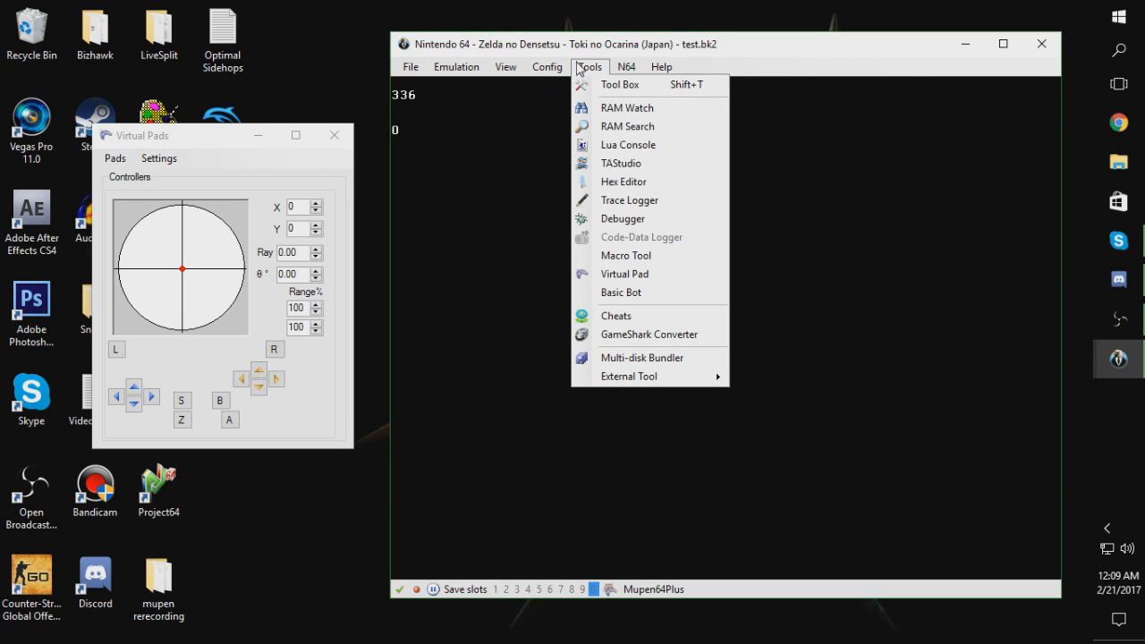
left_click(627, 66)
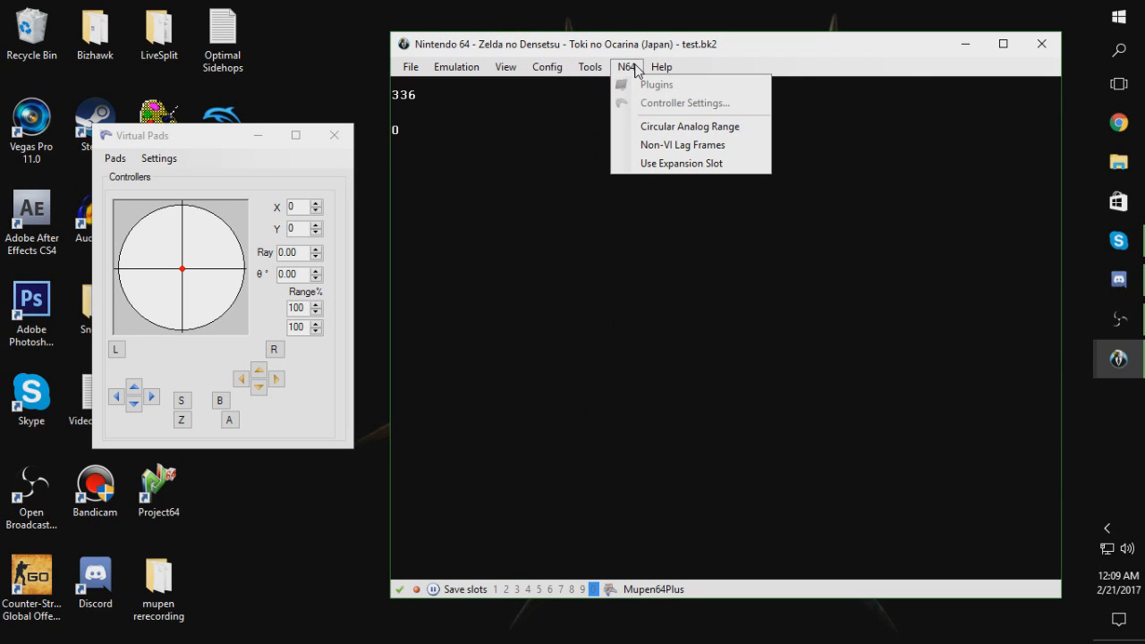
left_click(456, 66)
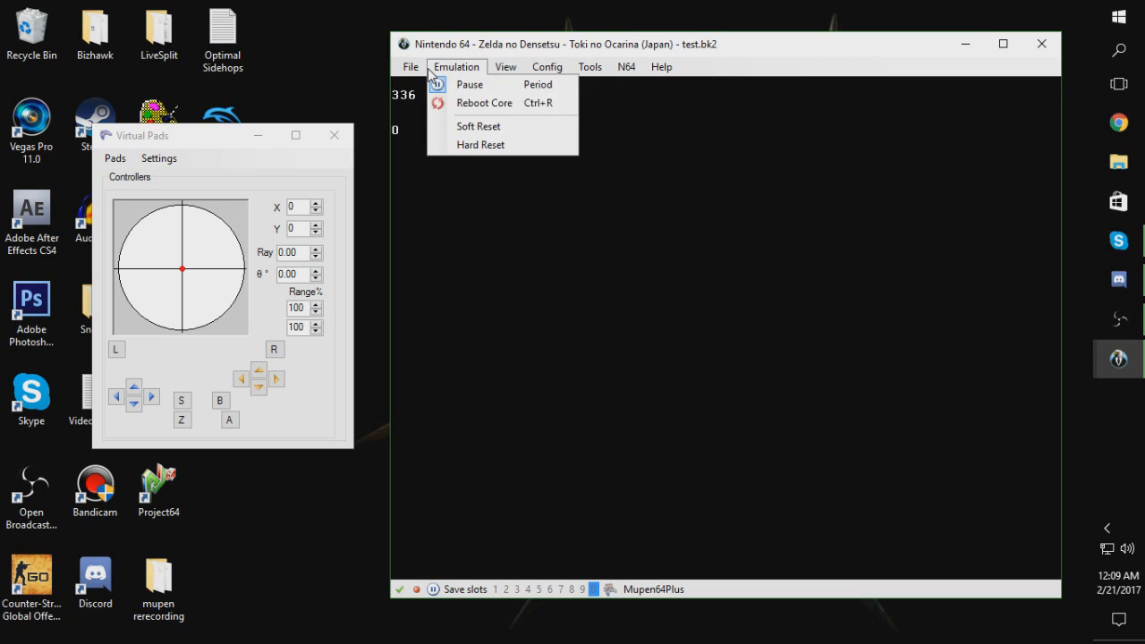
mouse_move(452, 73)
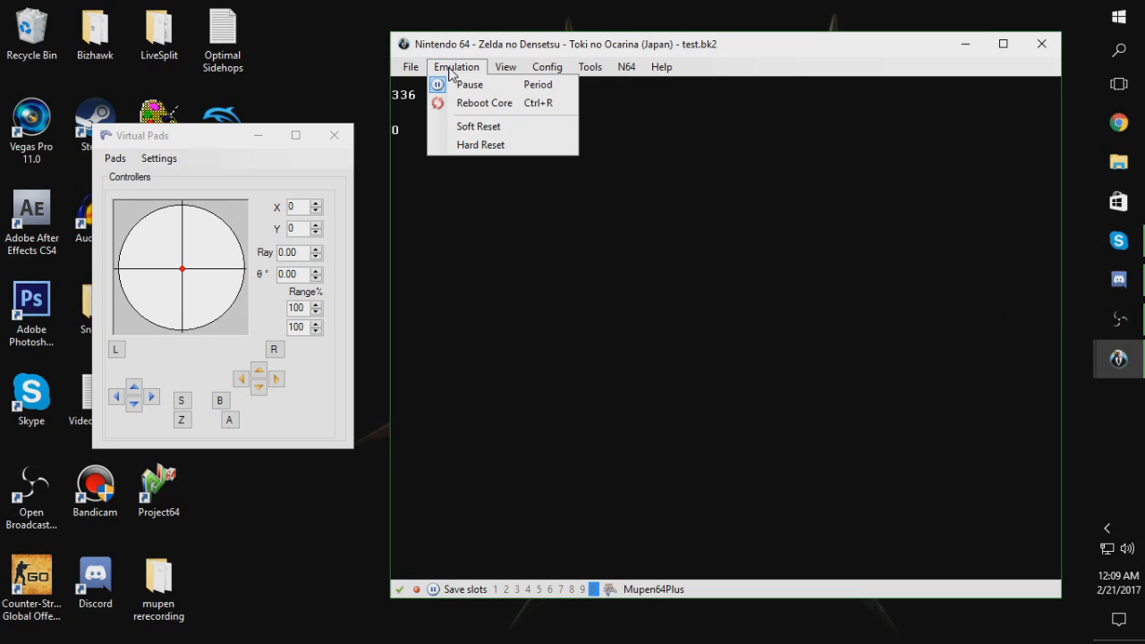
left_click(510, 253)
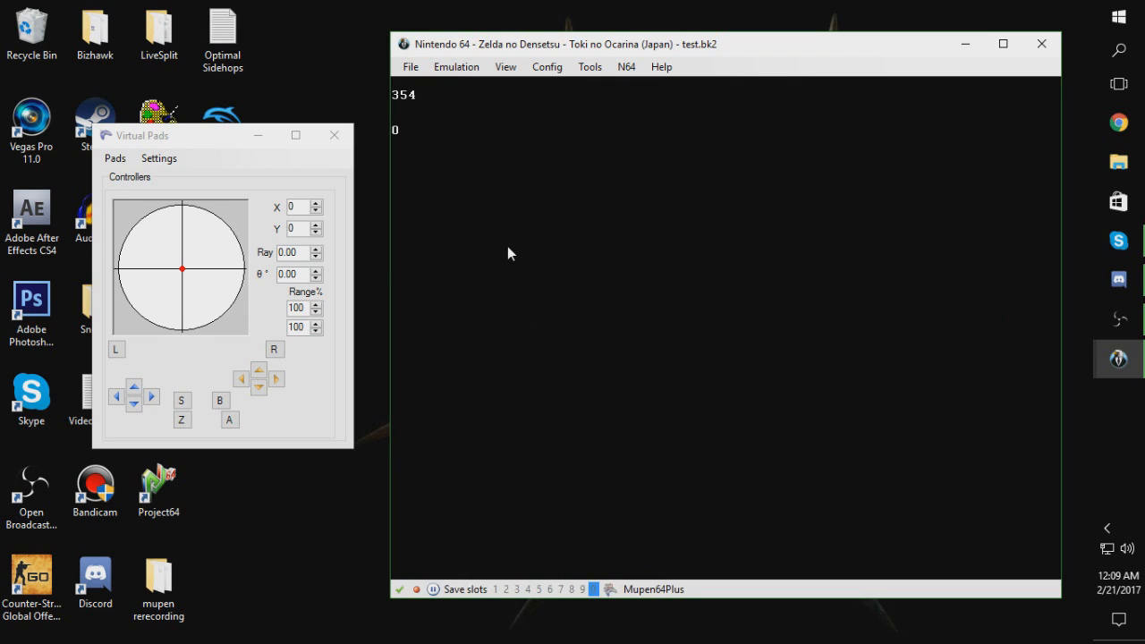
Save the test.bk2 movie with File > Movie > Save Movie
left_click(182, 400)
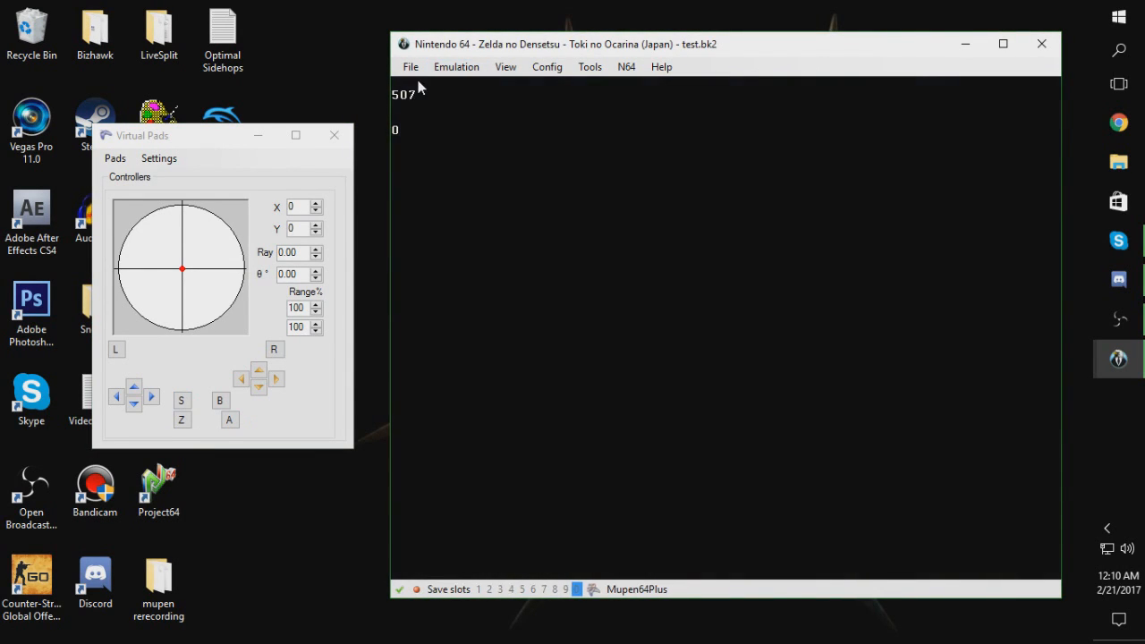
left_click(410, 66)
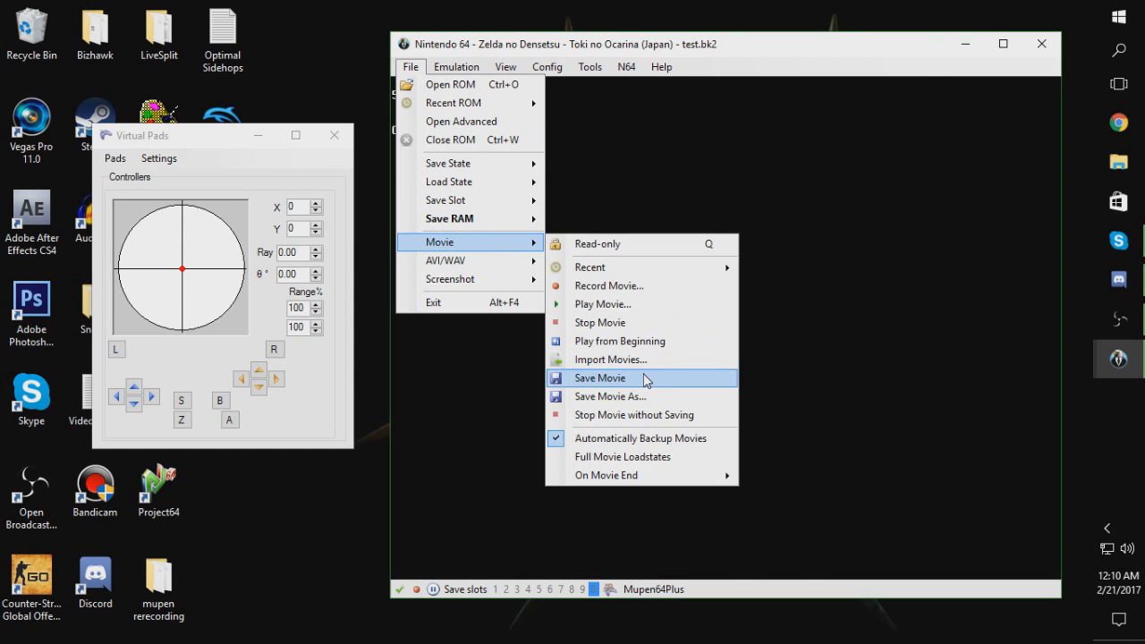
left_click(600, 378)
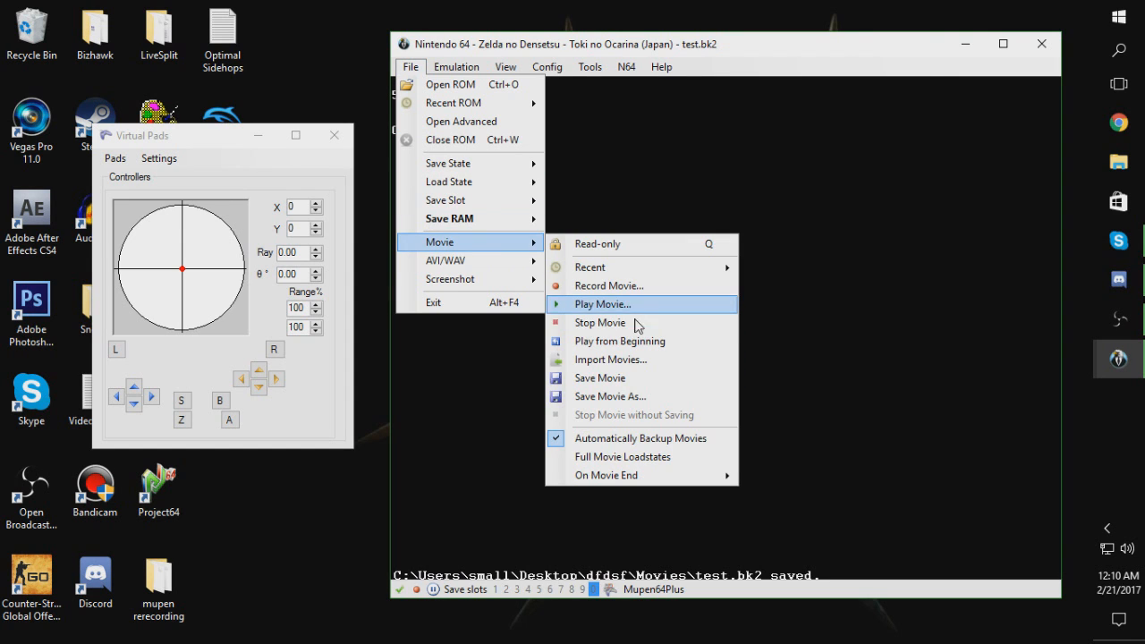
Stop the test.bk2 movie with File > Movie > Stop Movie
left_click(607, 305)
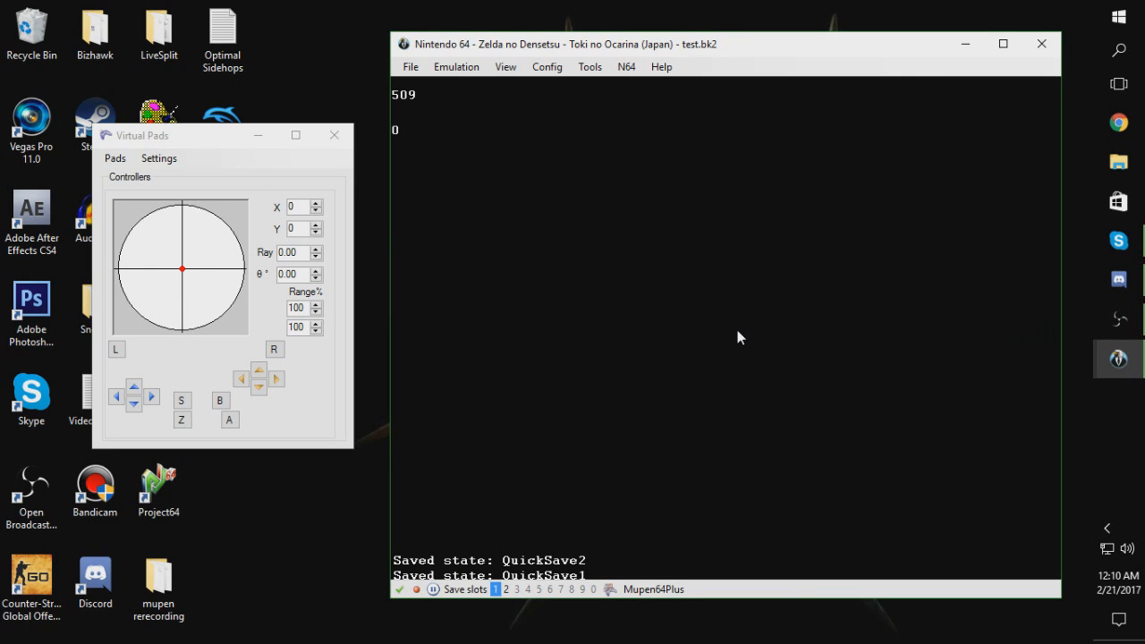
left_click(410, 66)
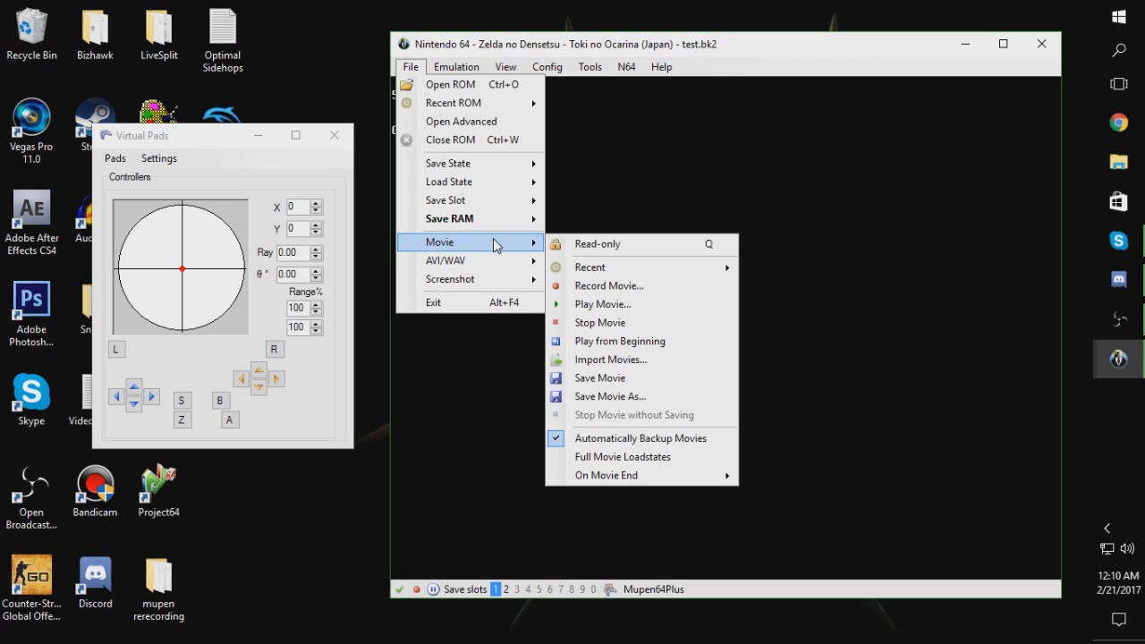
mouse_move(599, 378)
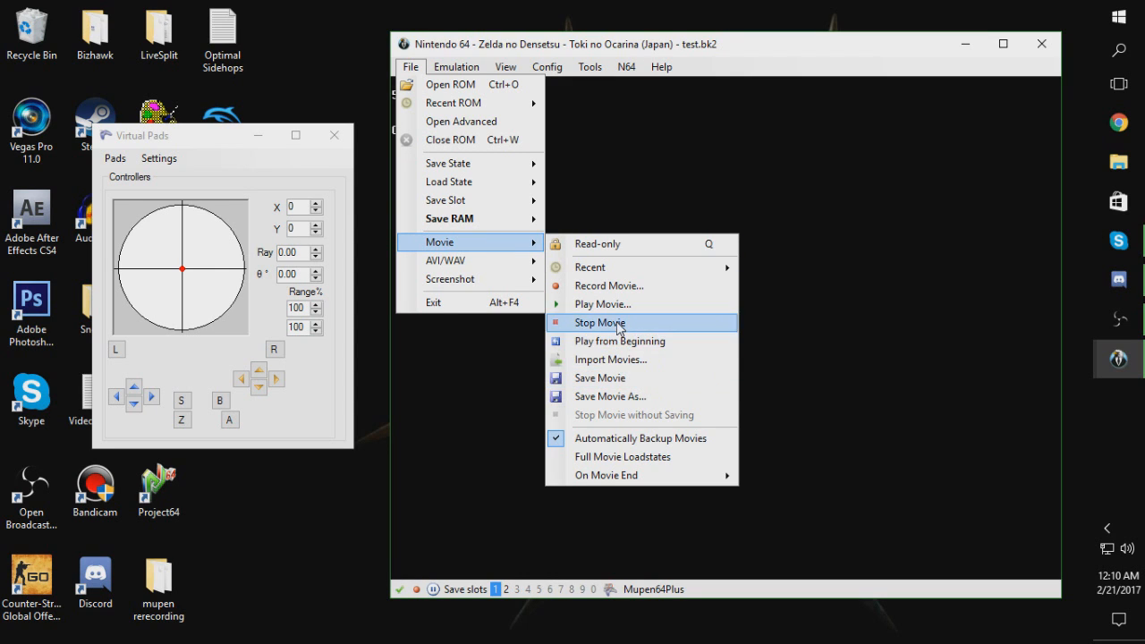
left_click(599, 322)
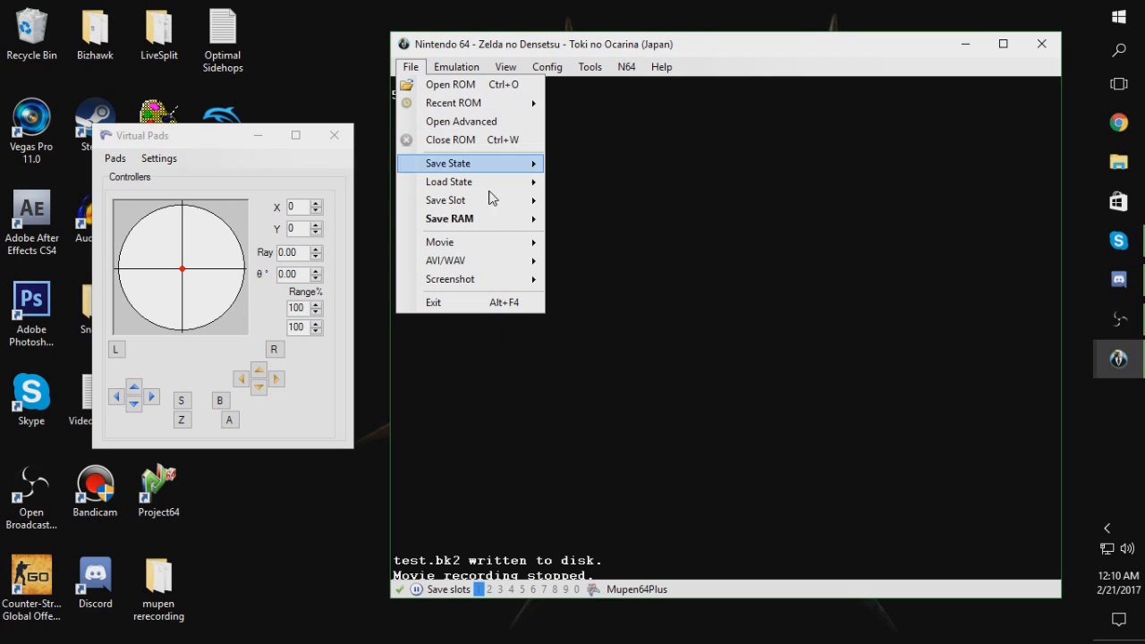
Start playing back test.bk2 from the Play Movie dialog
left_click(580, 293)
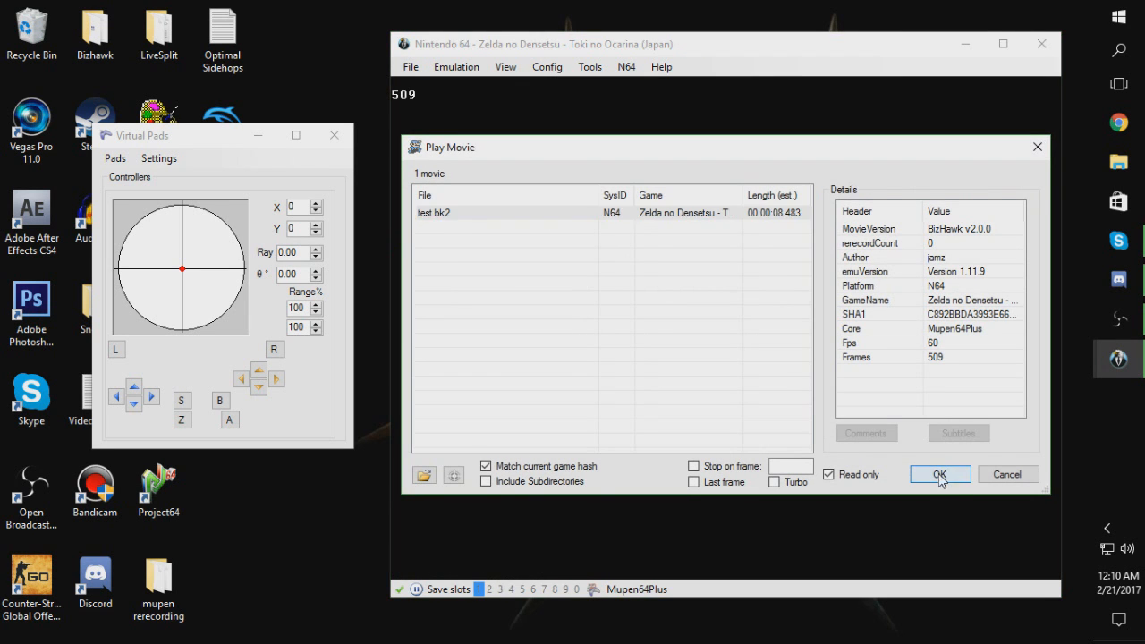
left_click(940, 474)
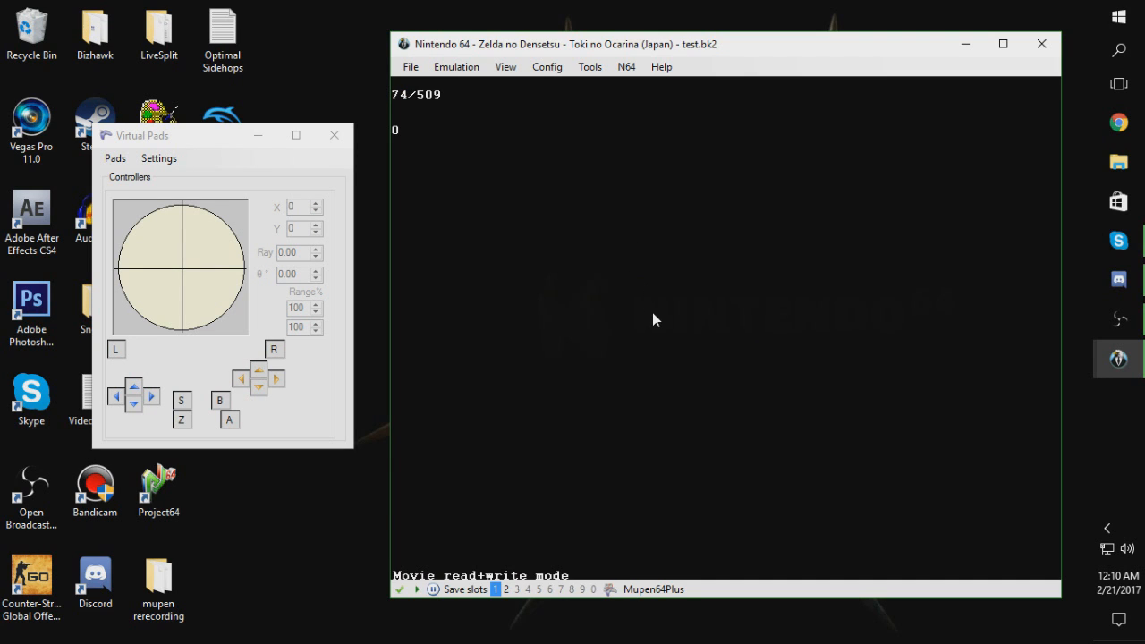
mouse_move(640, 249)
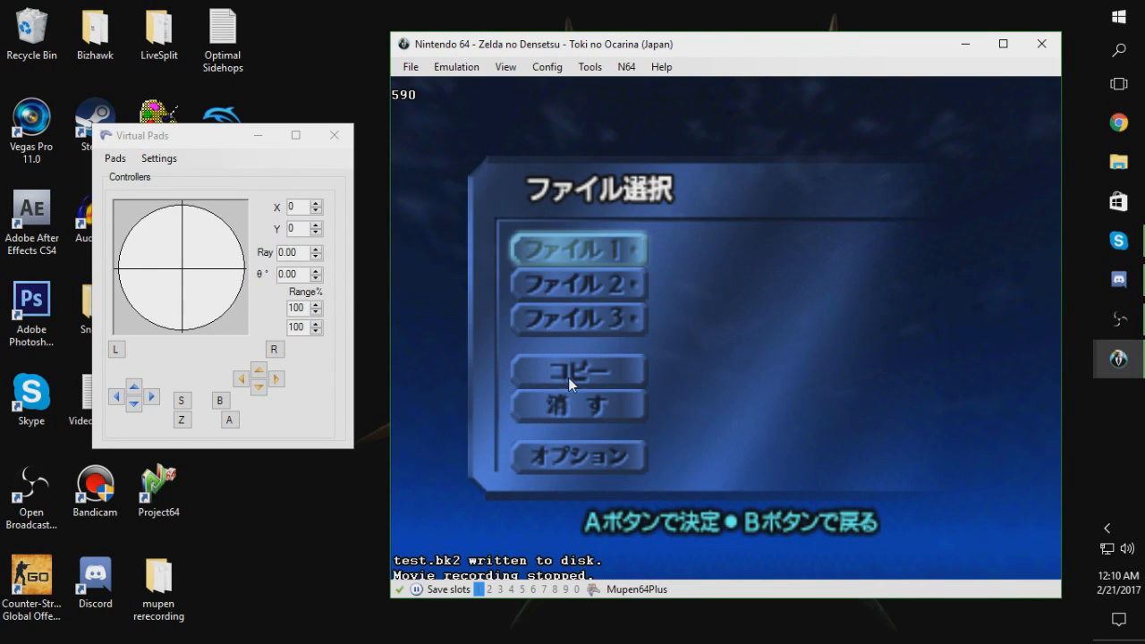
Reopen Play Movie and select test.bk2 to check its 590 frames and one rerecord
left_click(410, 66)
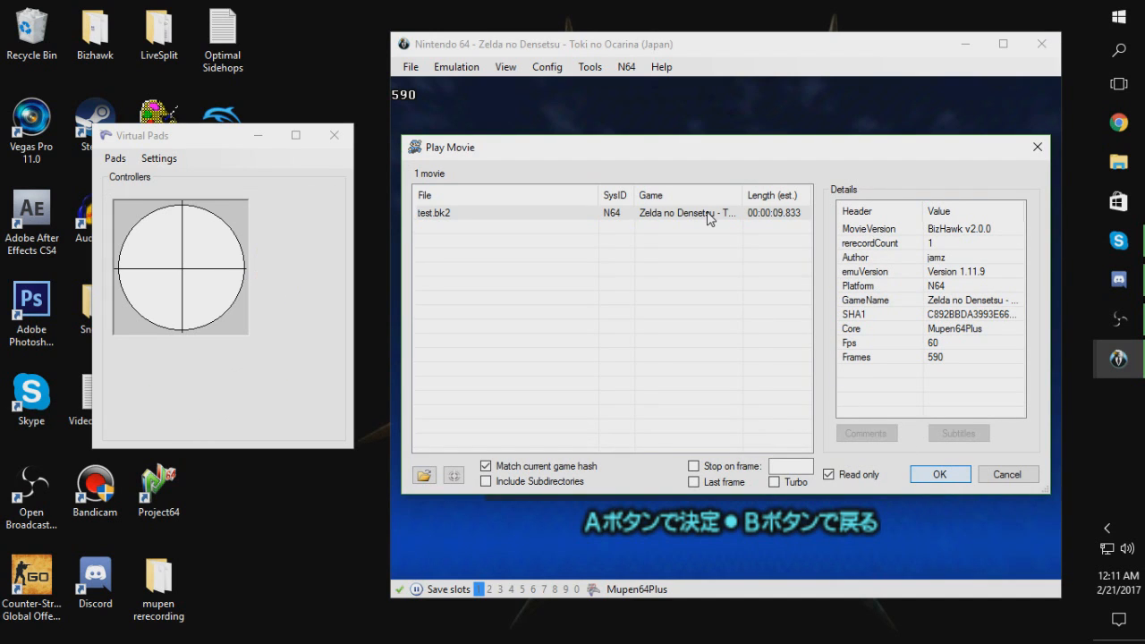
left_click(939, 475)
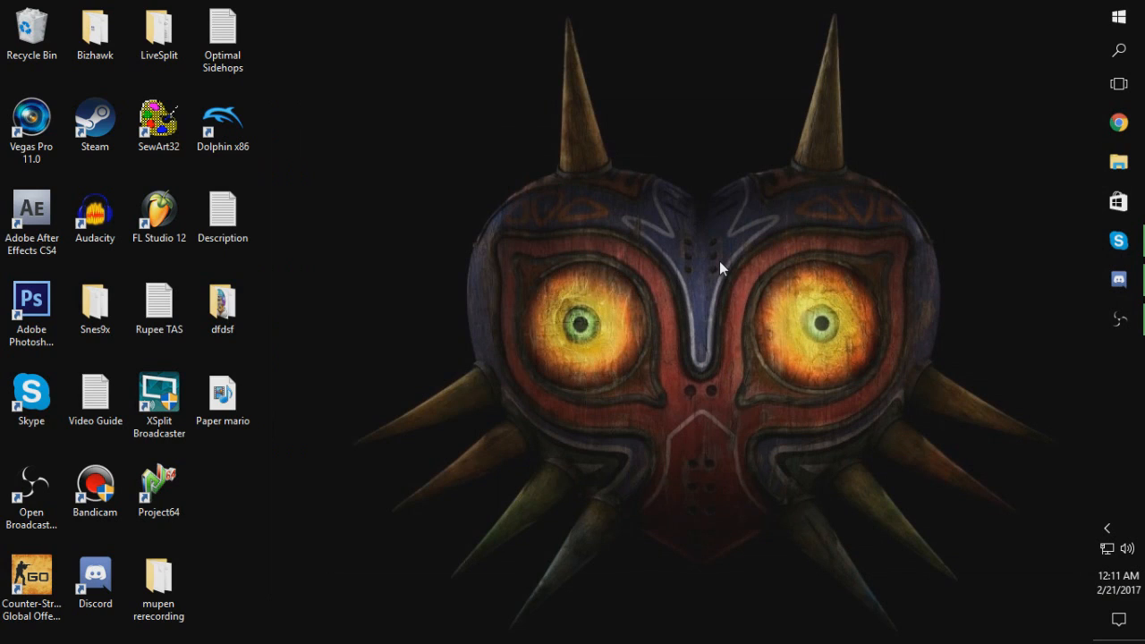
mouse_move(705, 293)
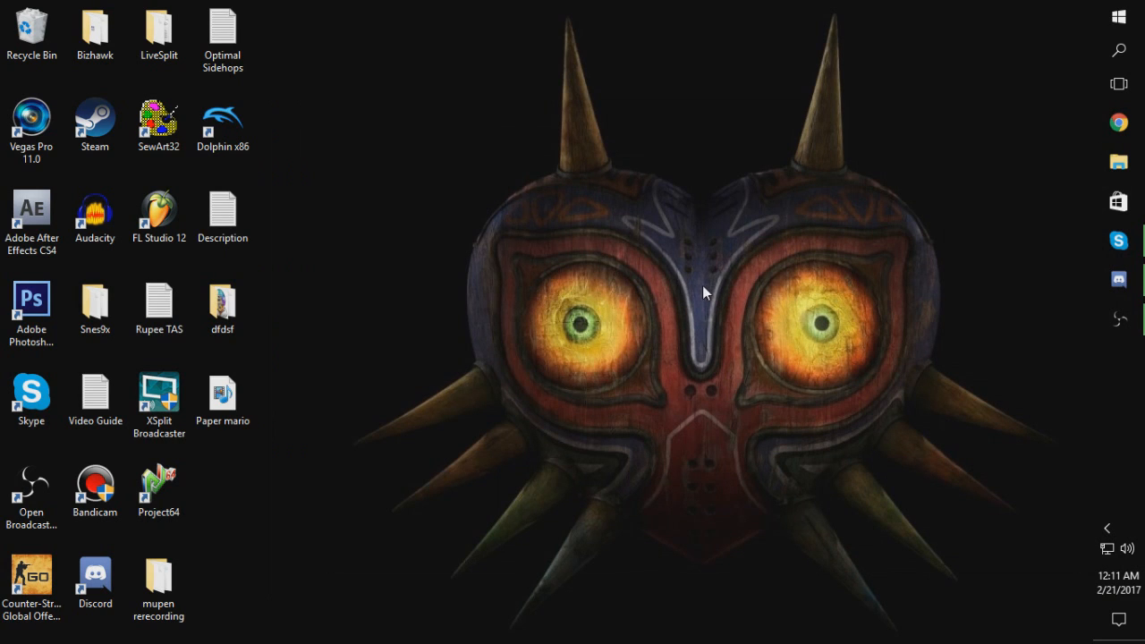
mouse_move(682, 296)
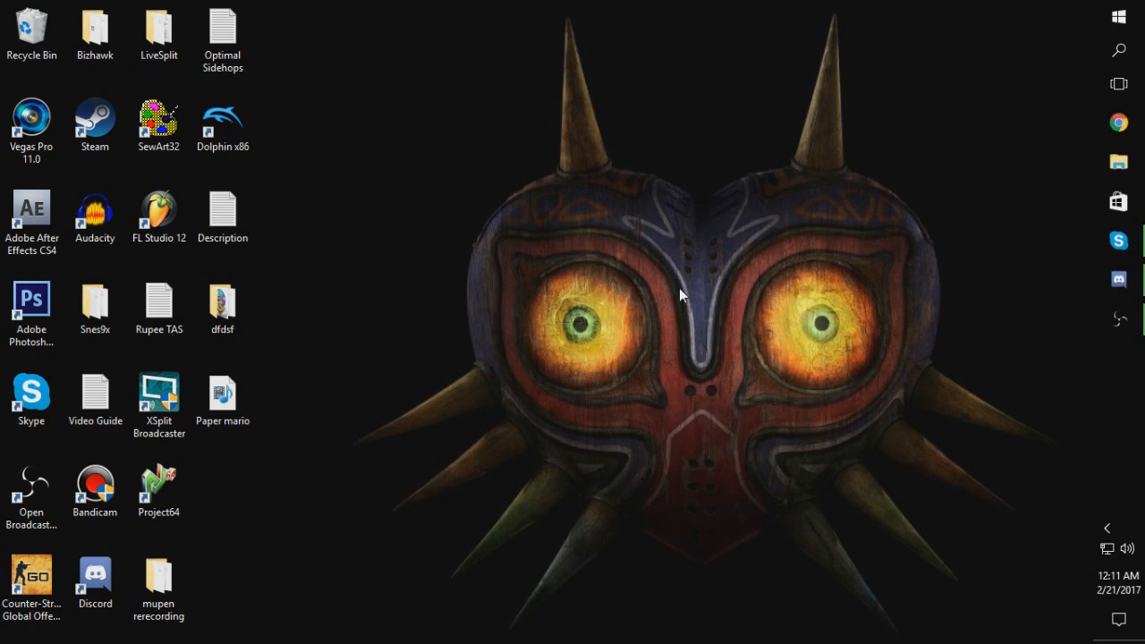
mouse_move(633, 213)
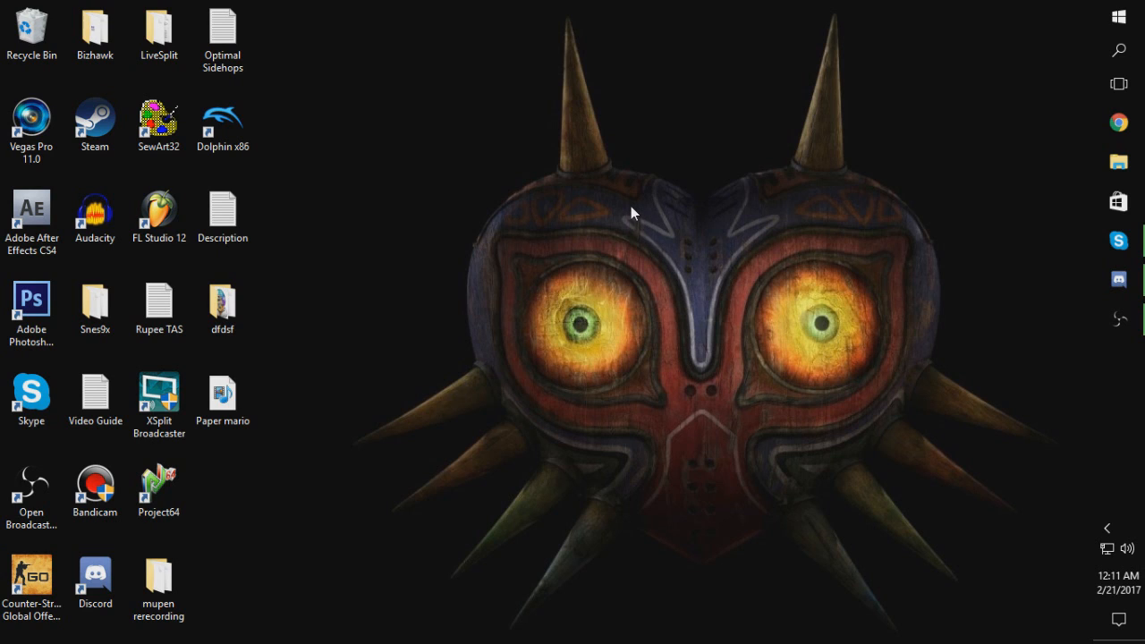
mouse_move(605, 210)
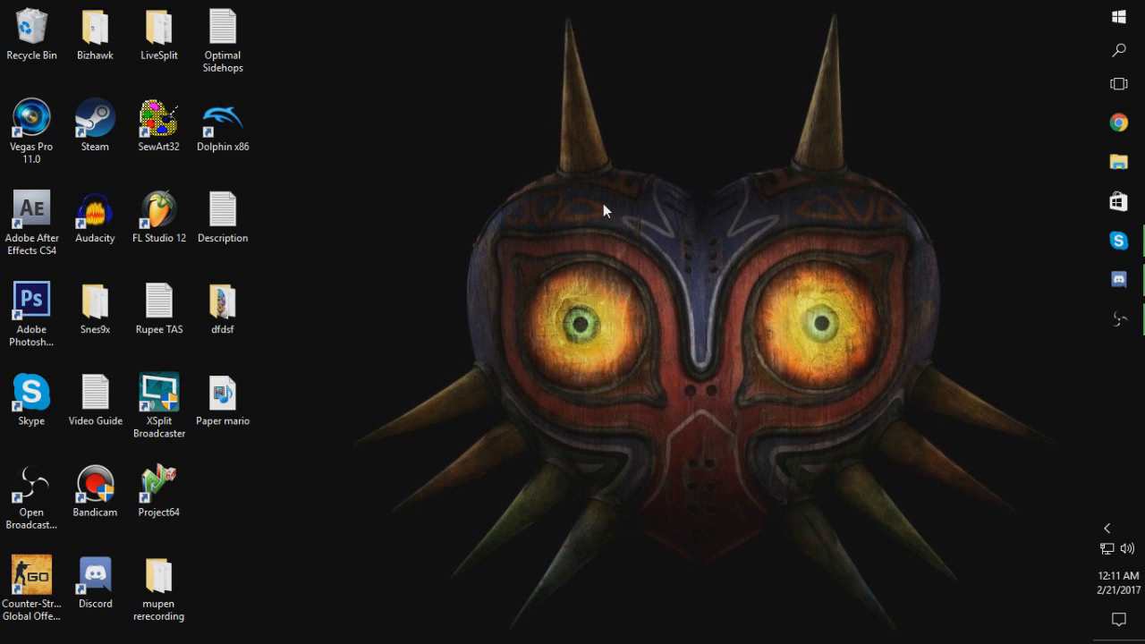
mouse_move(631, 197)
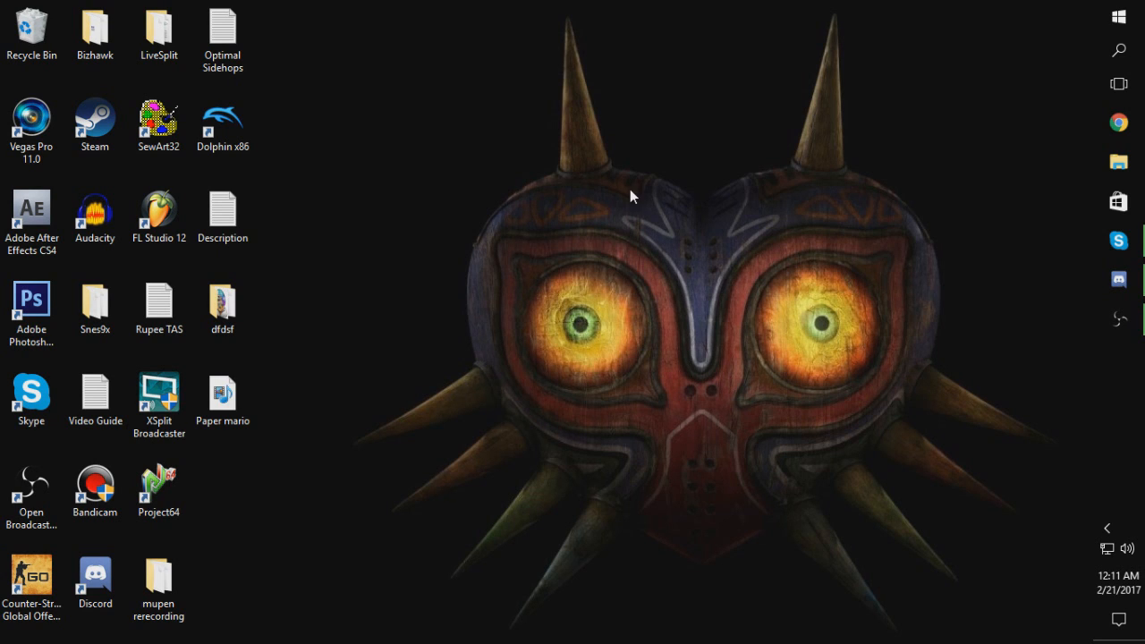
mouse_move(590, 212)
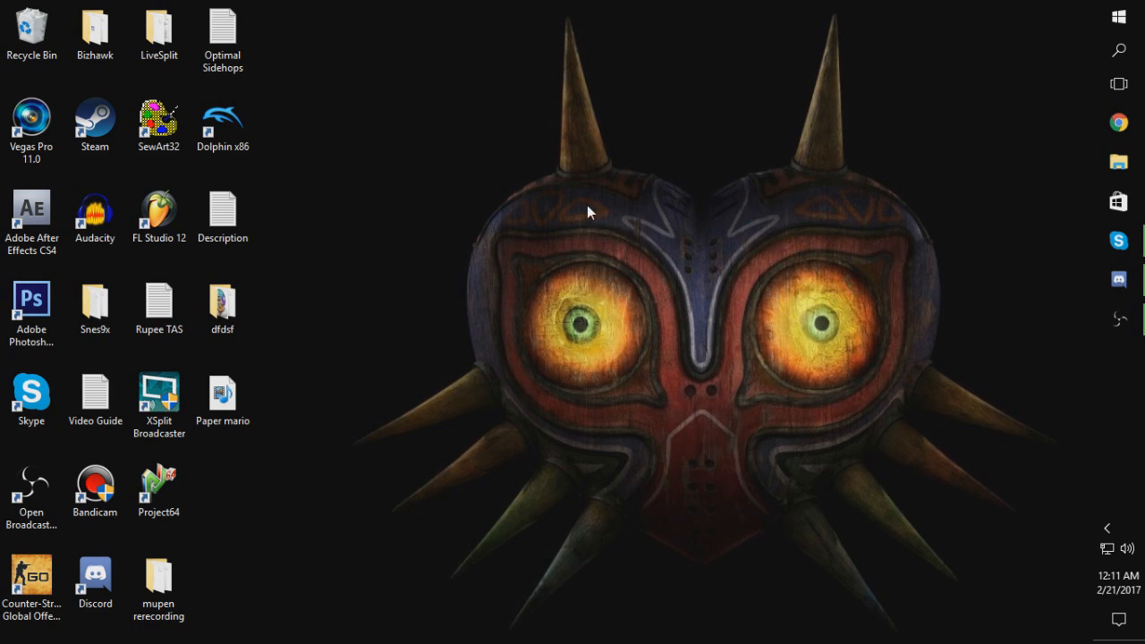
mouse_move(904, 292)
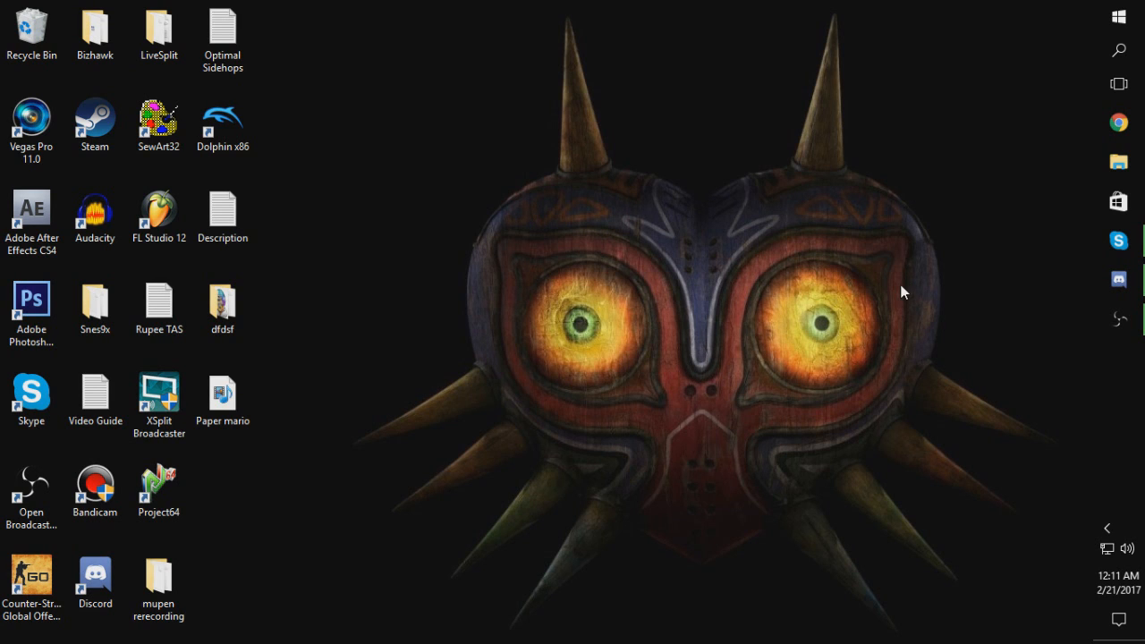
mouse_move(841, 364)
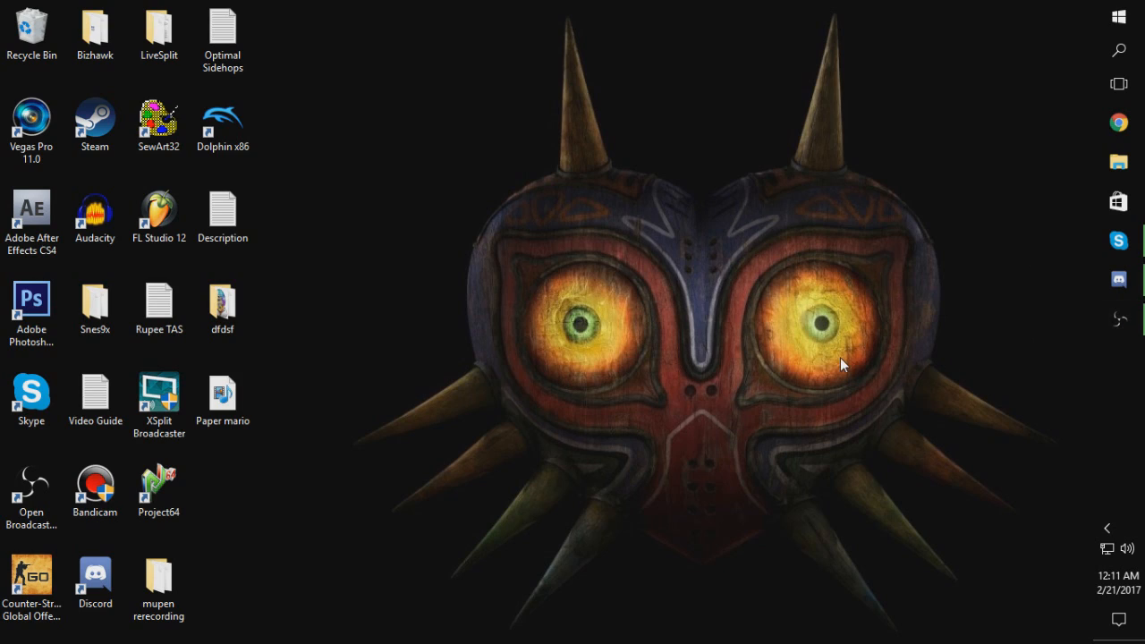